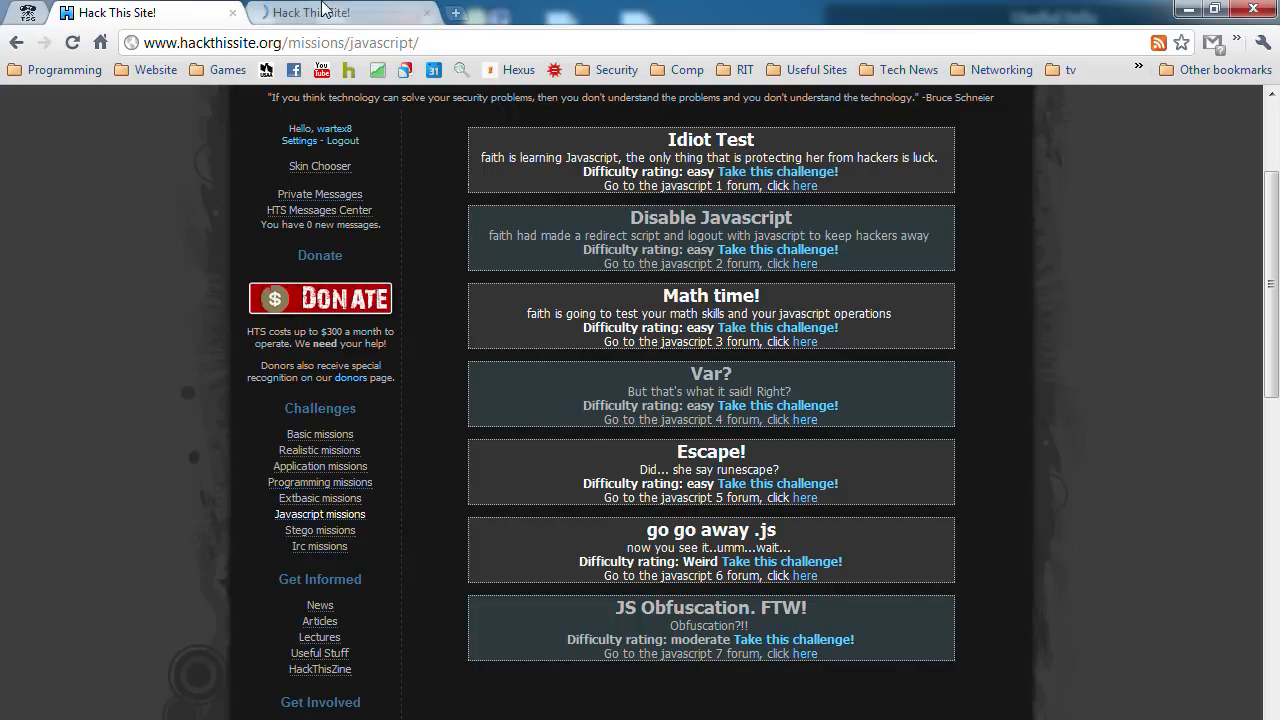
# Take the Idiot Test challenge to bring up Mission 1's password prompt
pyautogui.click(778, 171)
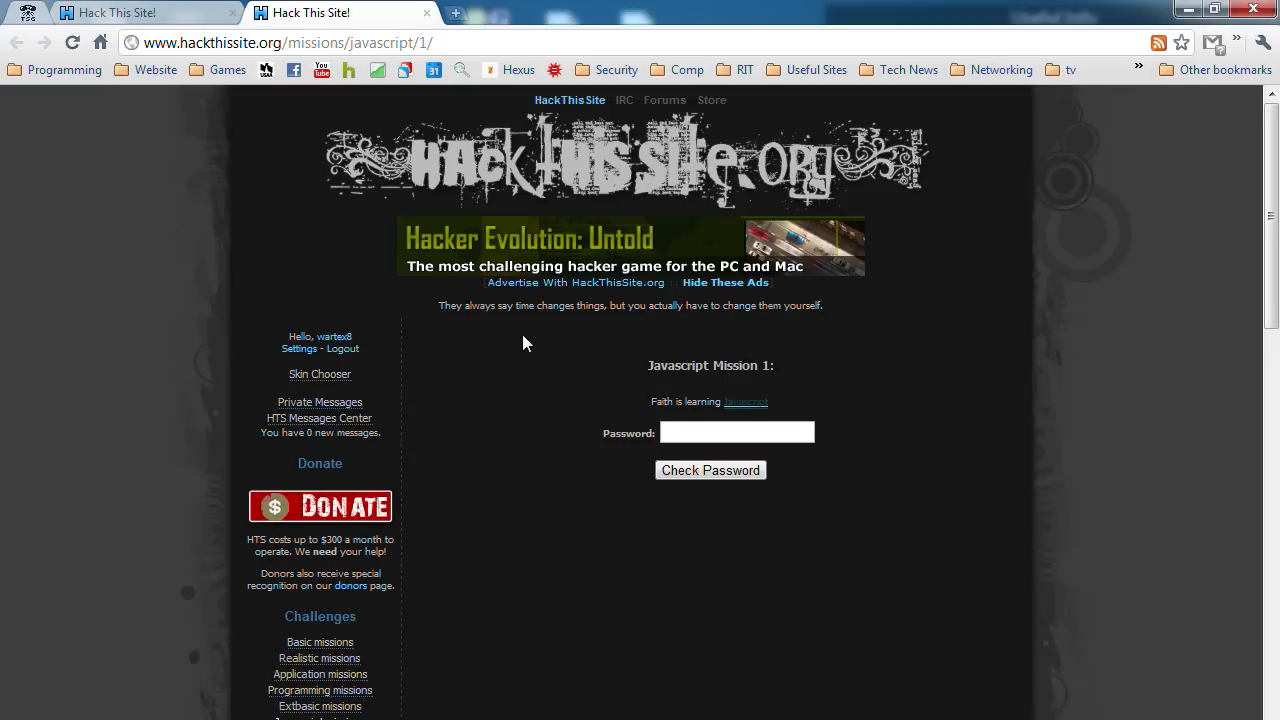
pyautogui.moveTo(519, 342)
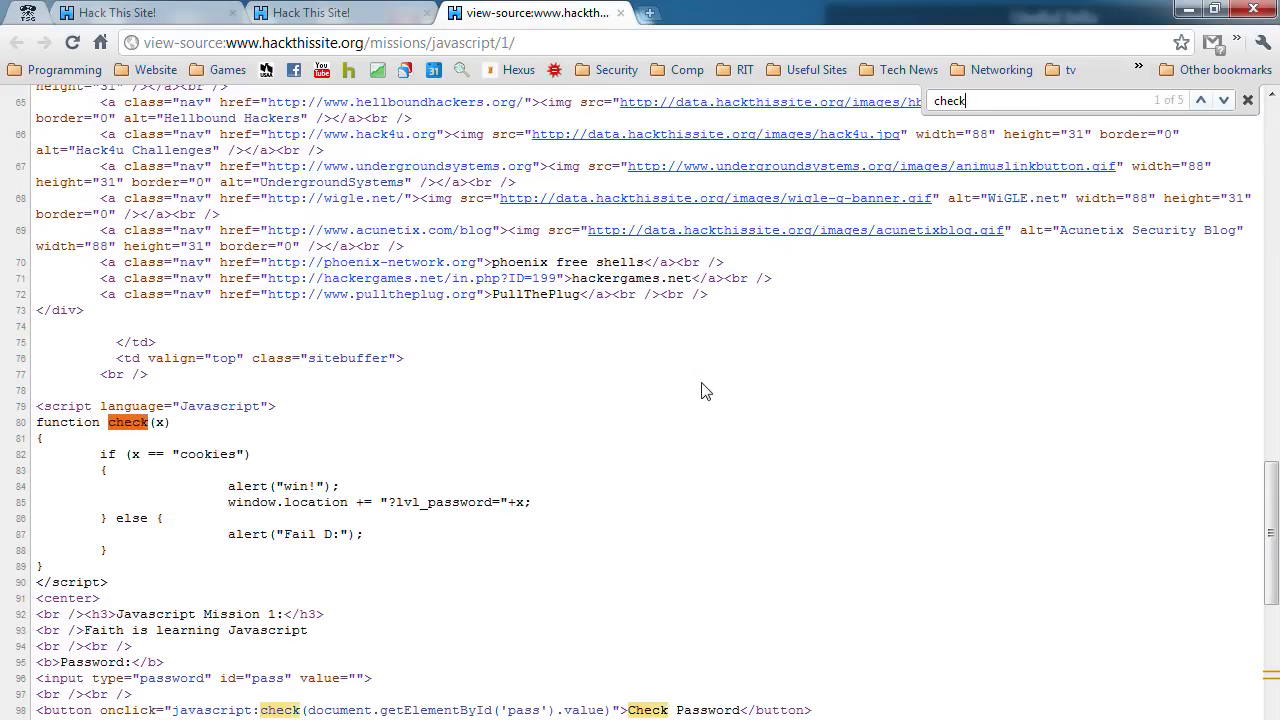
# Search the Mission 1 source for 'password', highlight the form and check code, then return
pyautogui.write('password')
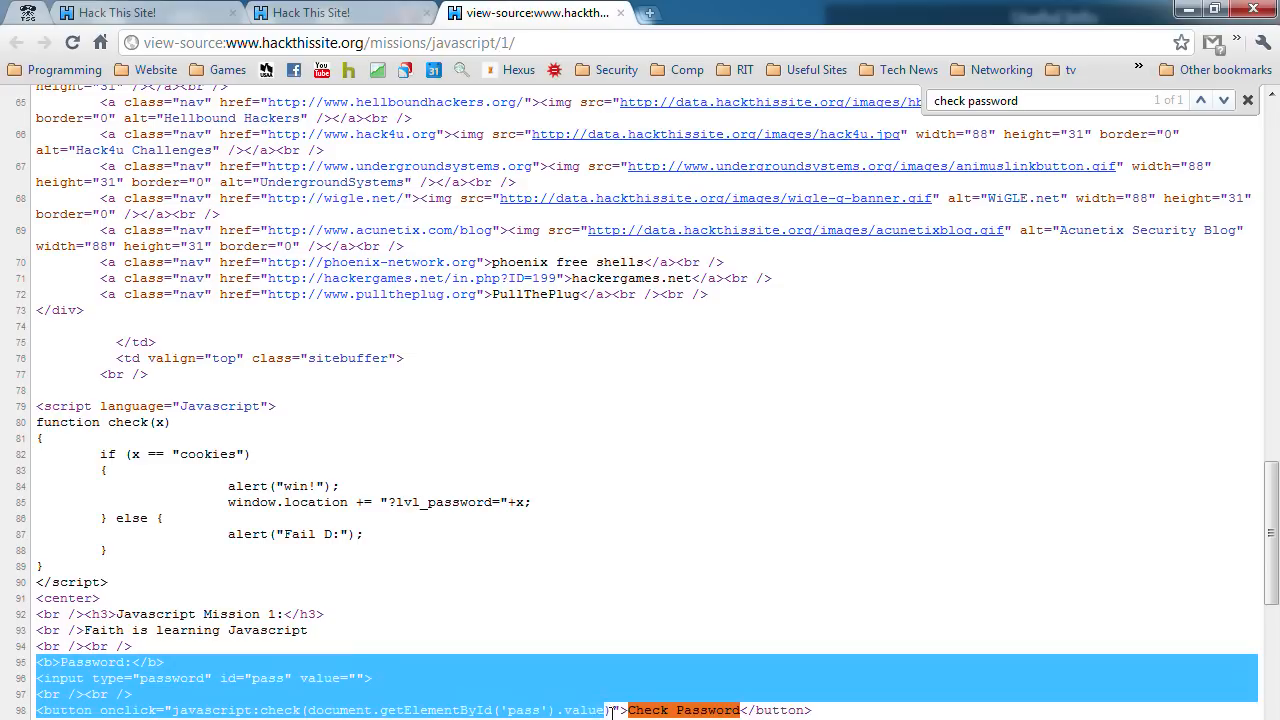
pyautogui.click(310, 13)
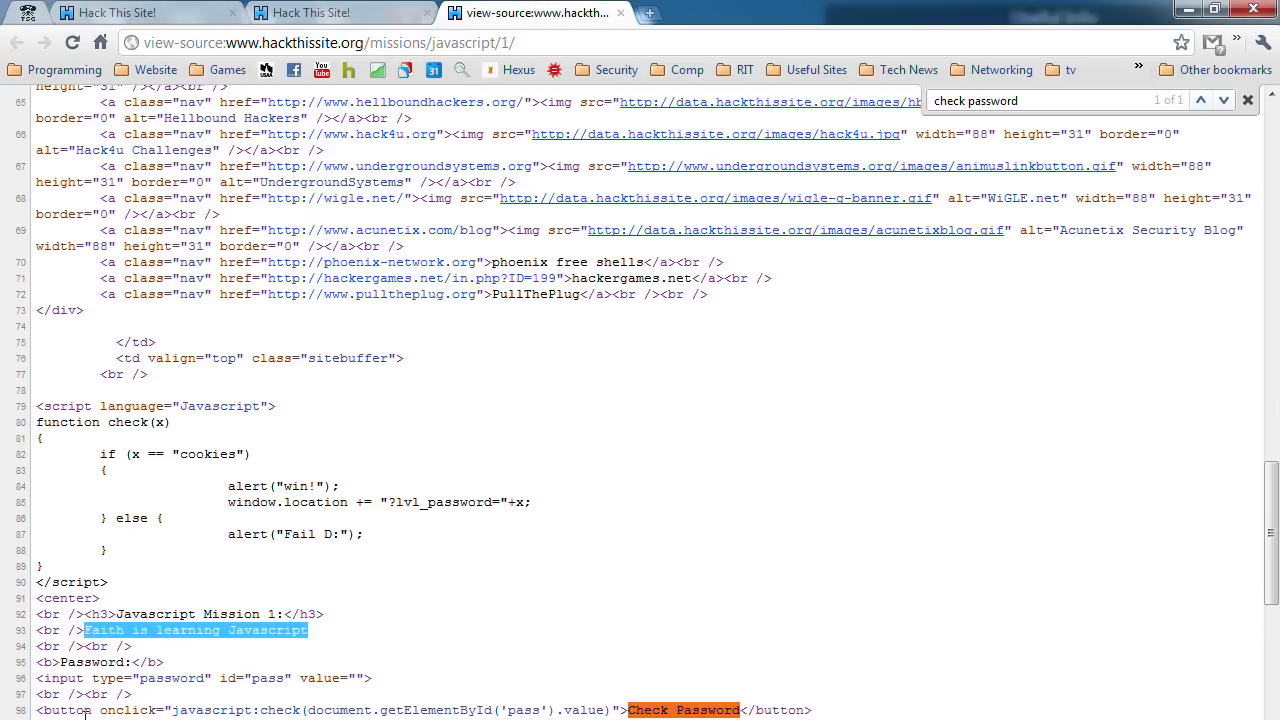
pyautogui.click(422, 649)
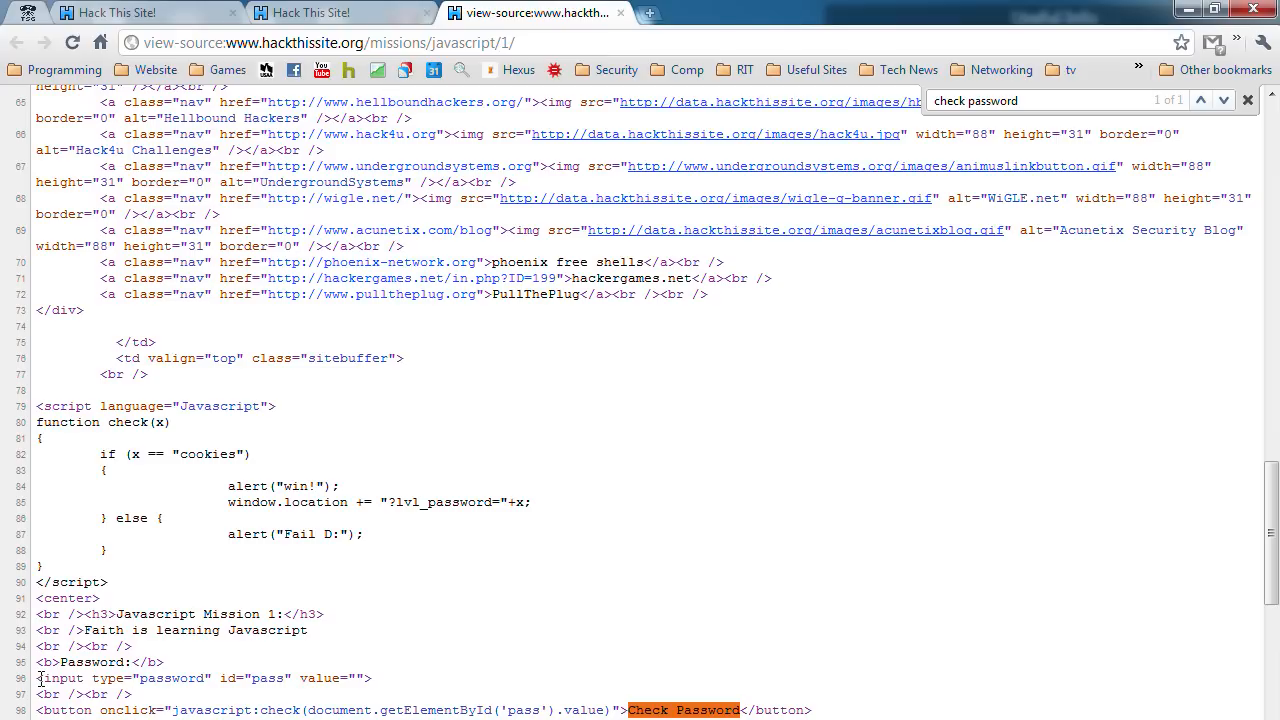
pyautogui.moveTo(36, 678); pyautogui.dragTo(360, 678)
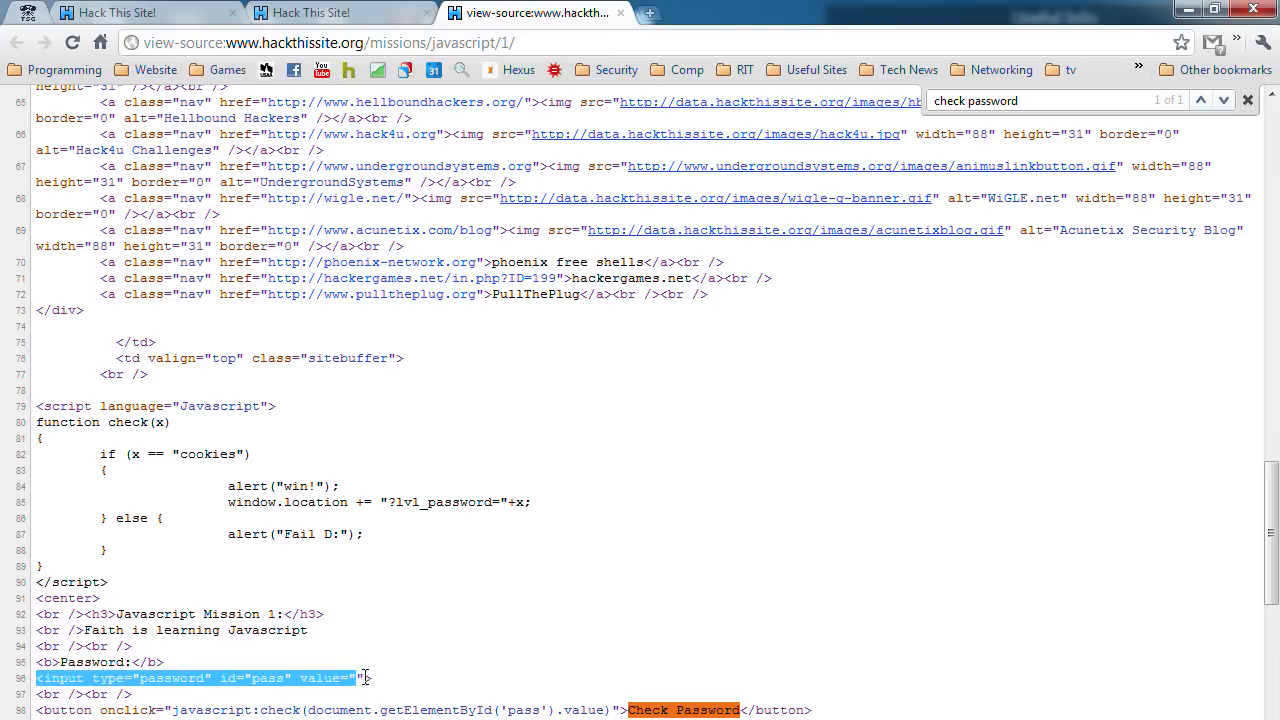
pyautogui.click(200, 674)
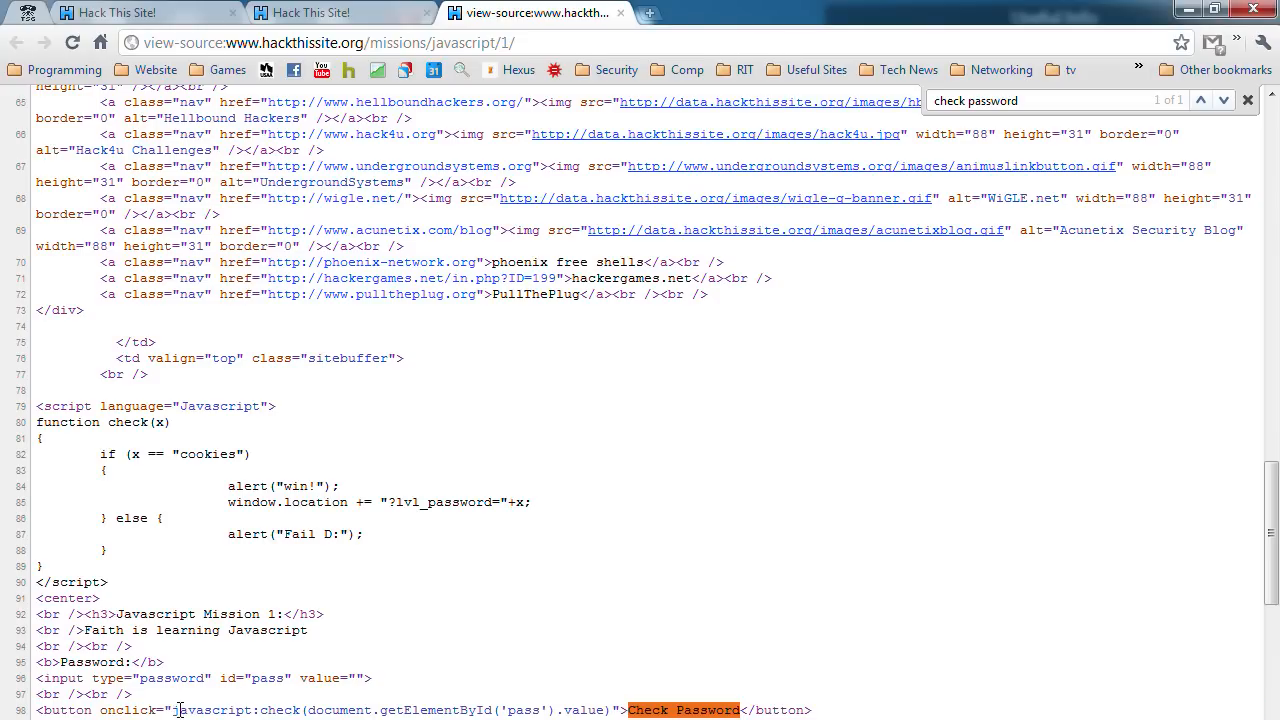
pyautogui.doubleClick(210, 710)
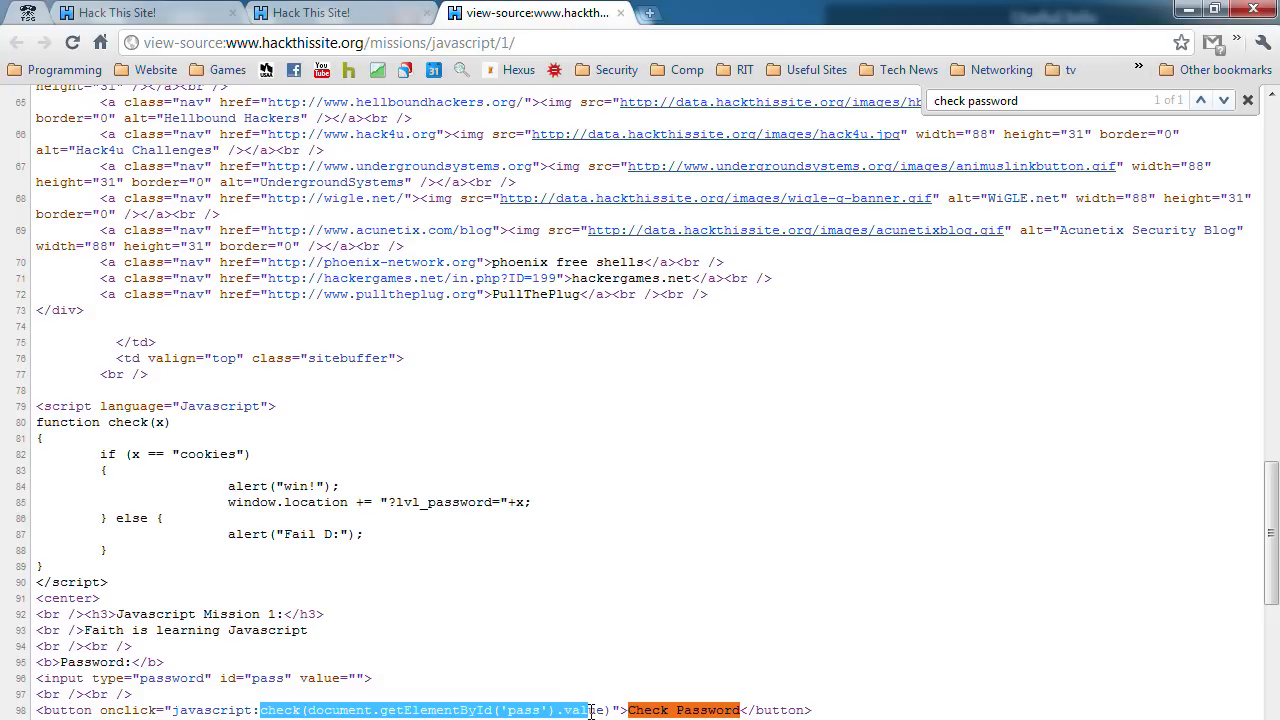
pyautogui.click(600, 710)
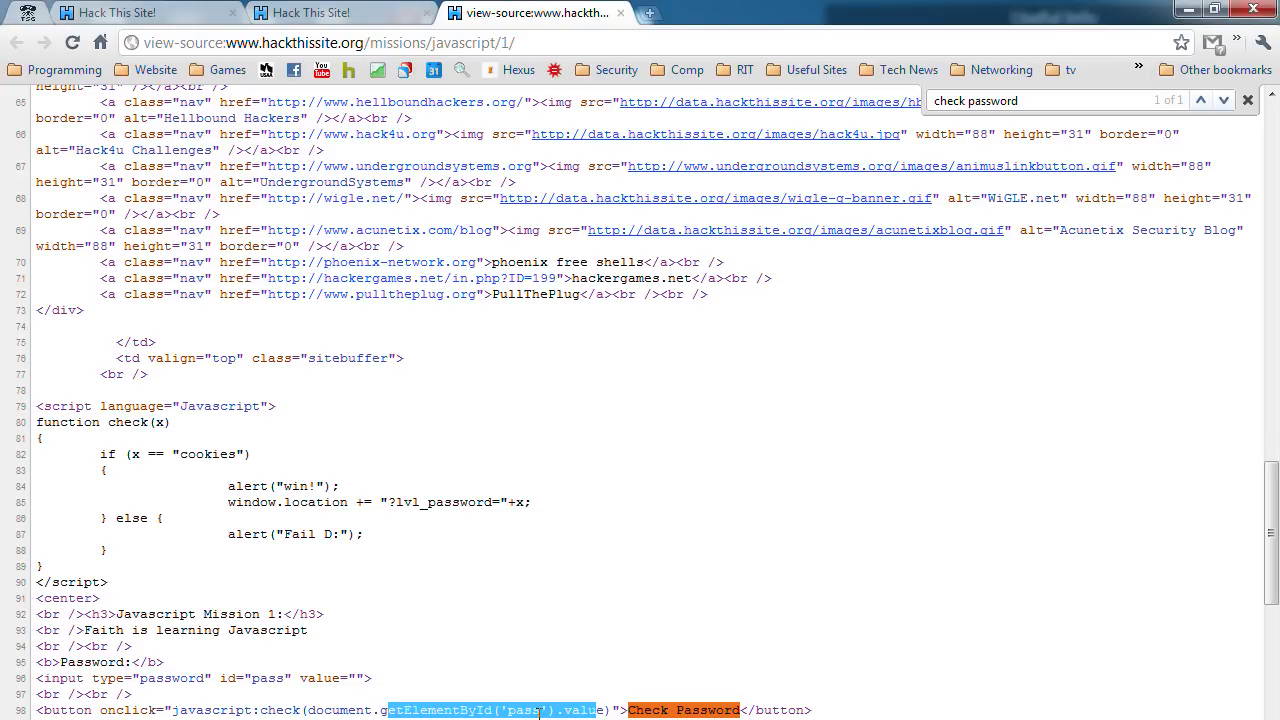
pyautogui.moveTo(535, 713)
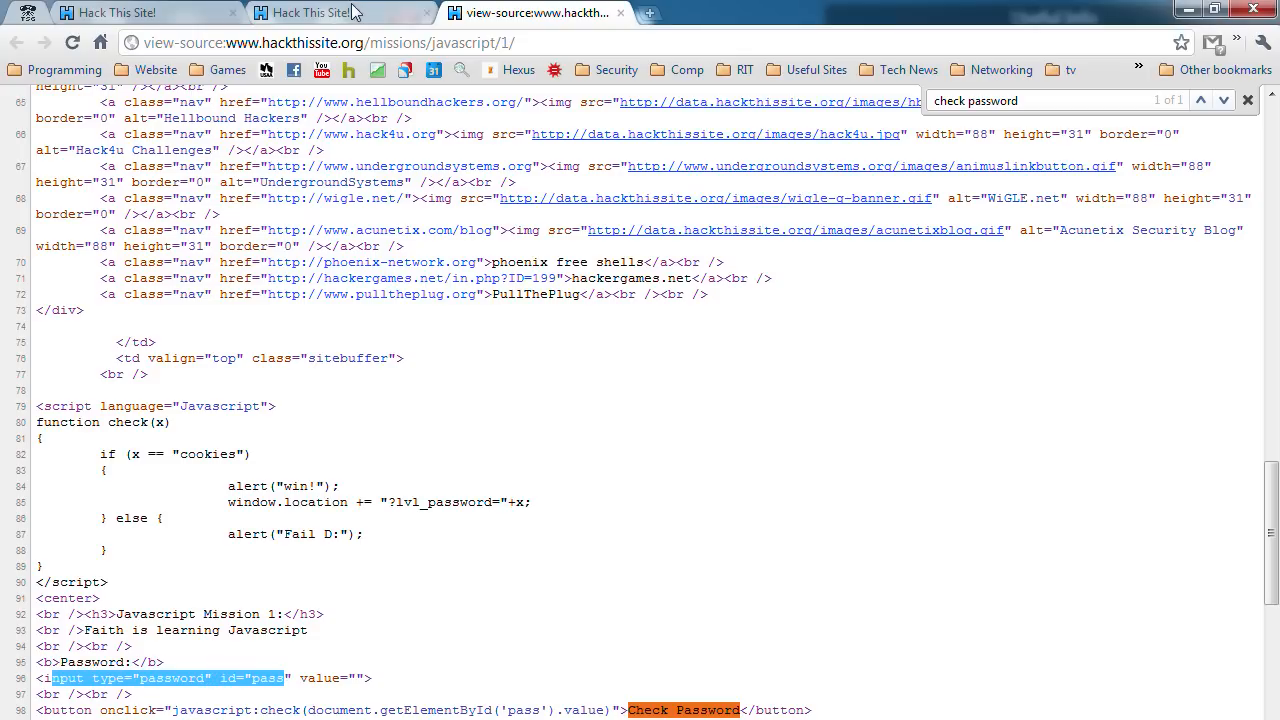
pyautogui.click(330, 14)
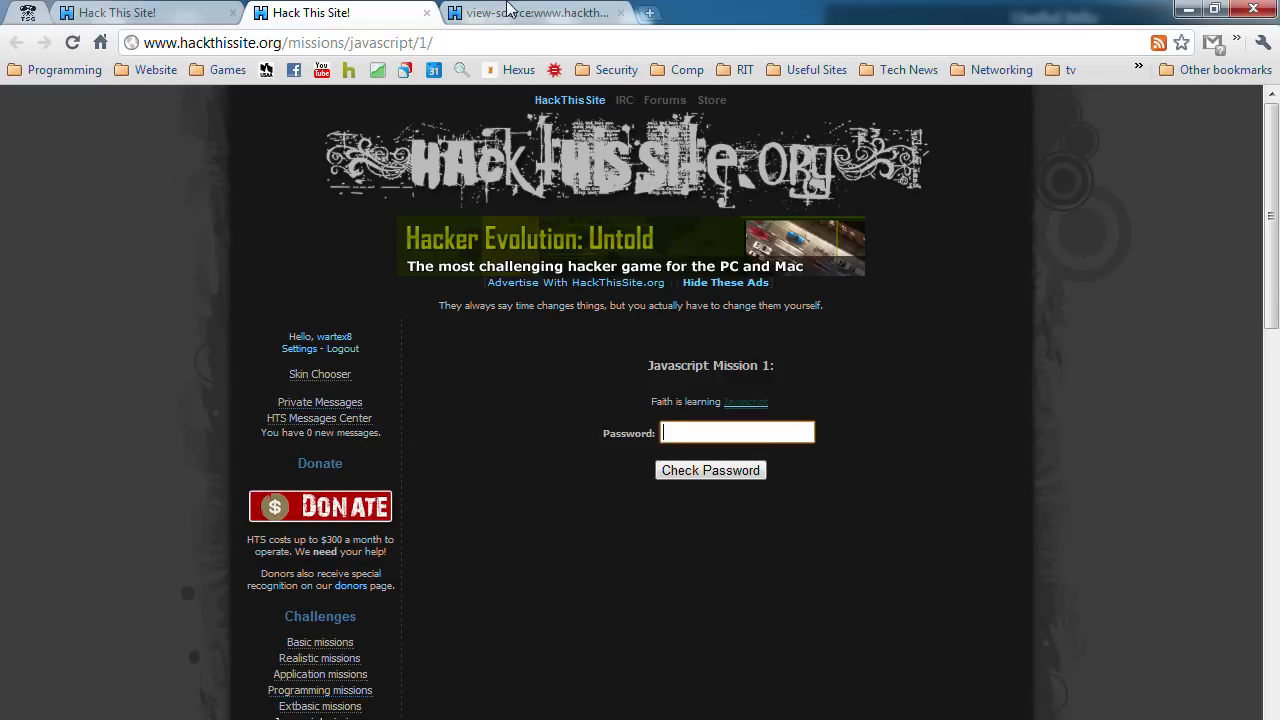
pyautogui.click(537, 13)
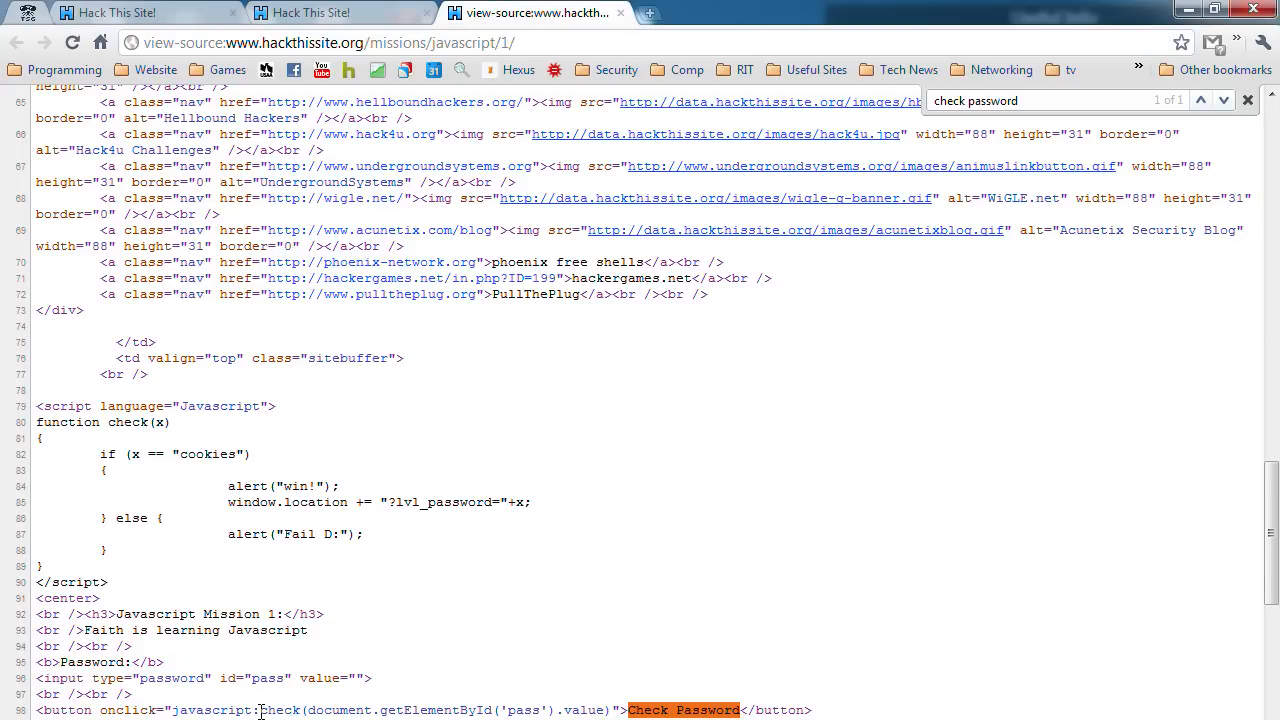
pyautogui.doubleClick(282, 710)
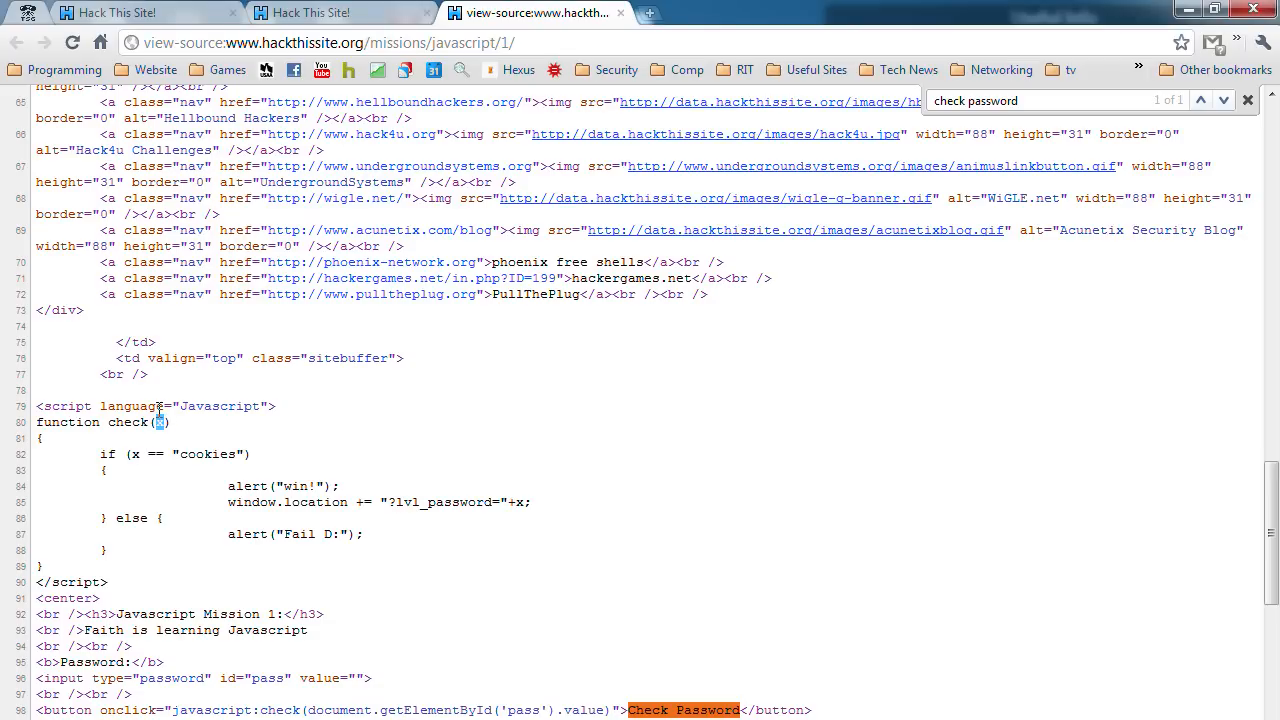
pyautogui.moveTo(163, 460)
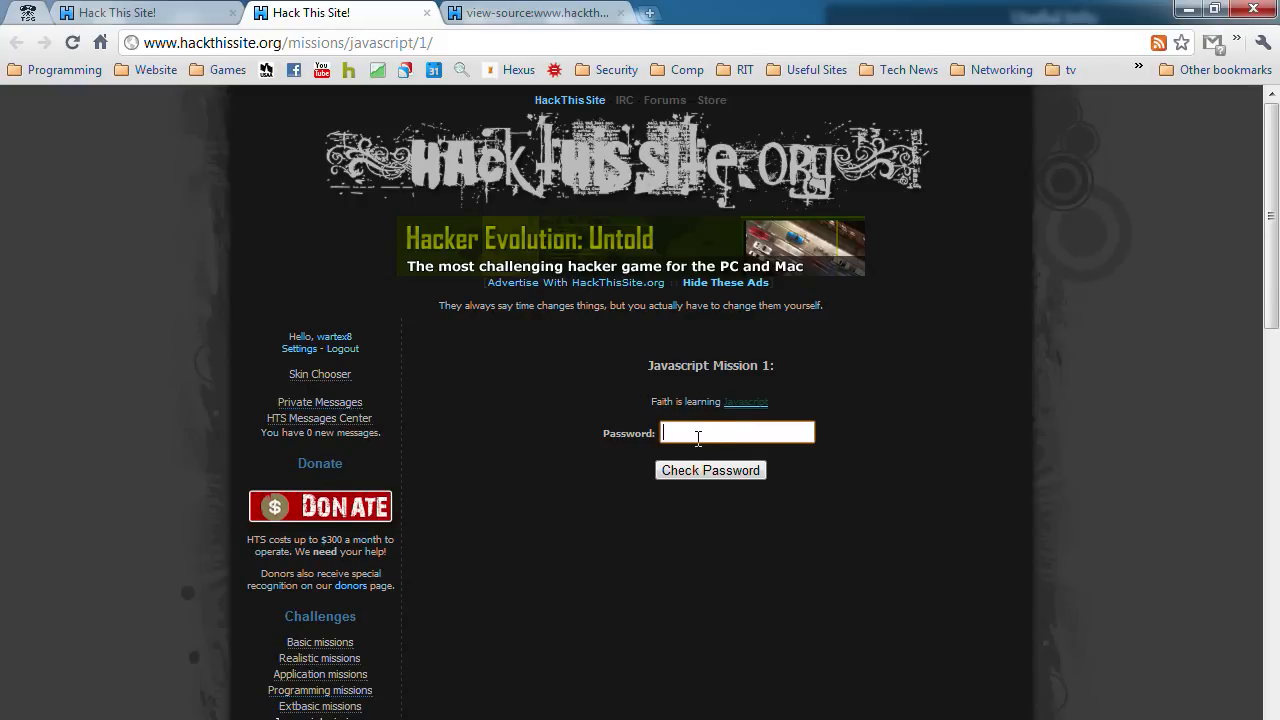
pyautogui.click(710, 470)
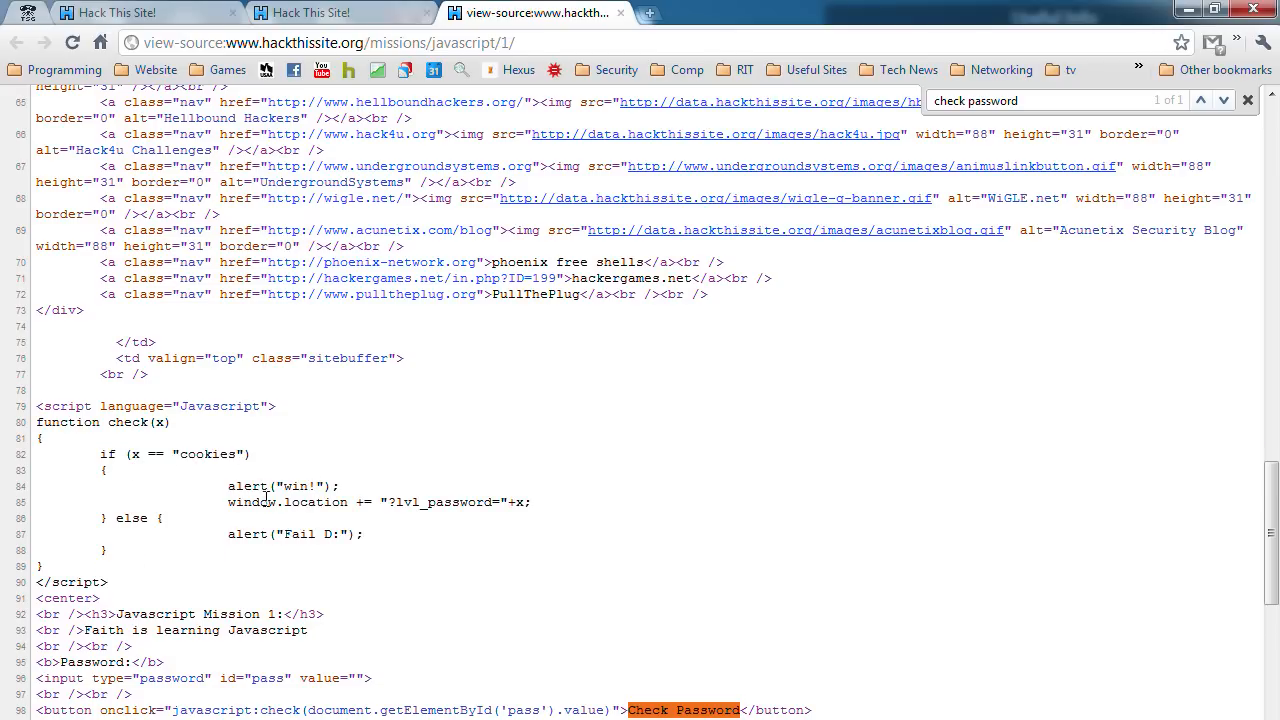
pyautogui.moveTo(155, 478)
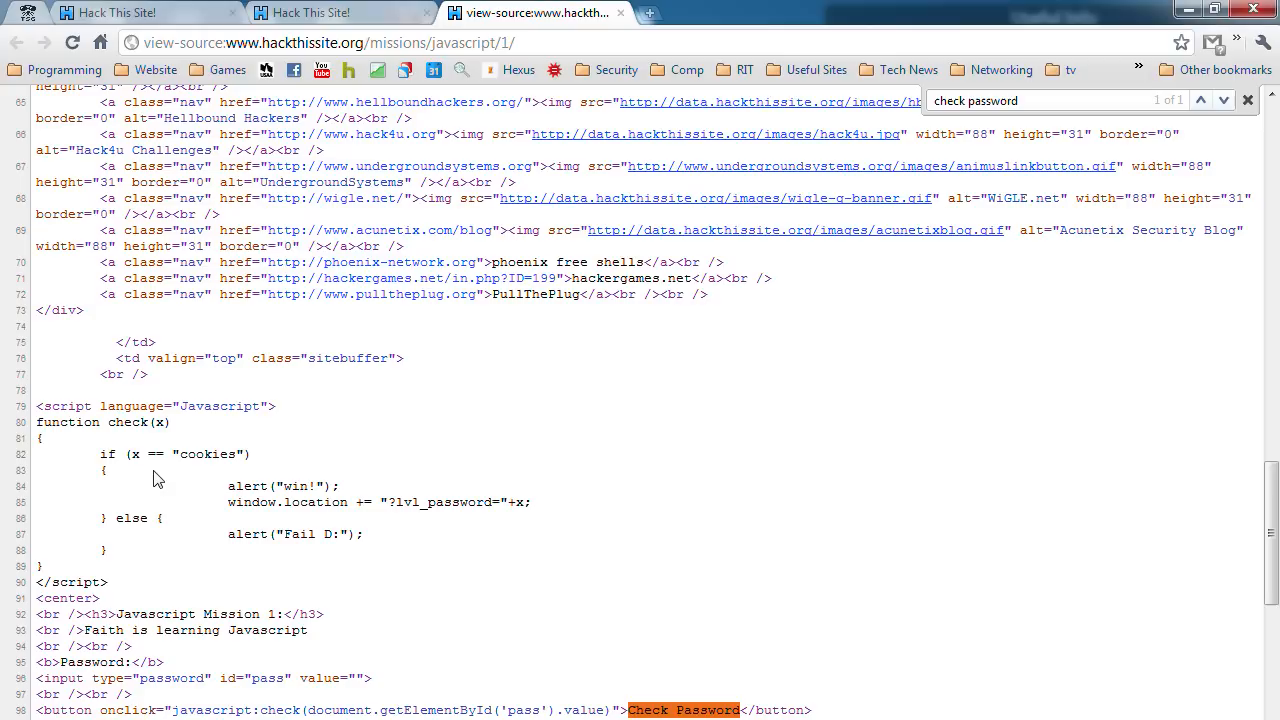
pyautogui.moveTo(203, 454)
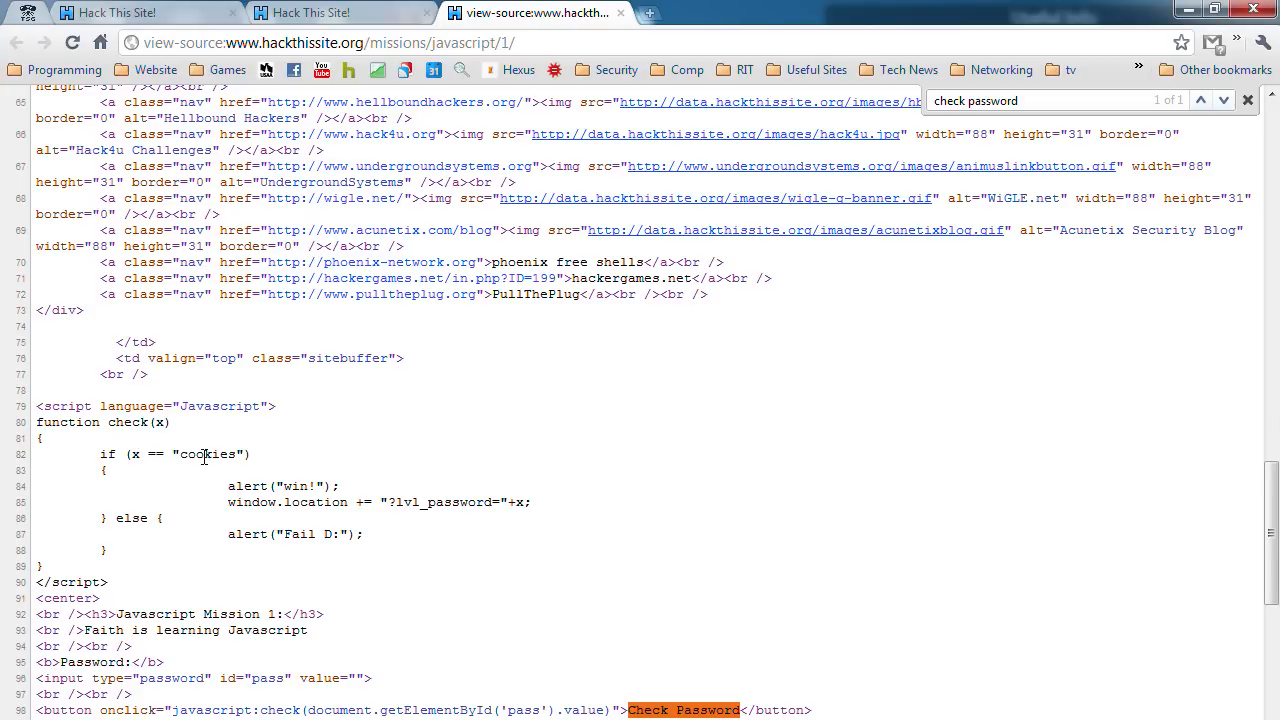
pyautogui.moveTo(240, 533); pyautogui.dragTo(330, 533)
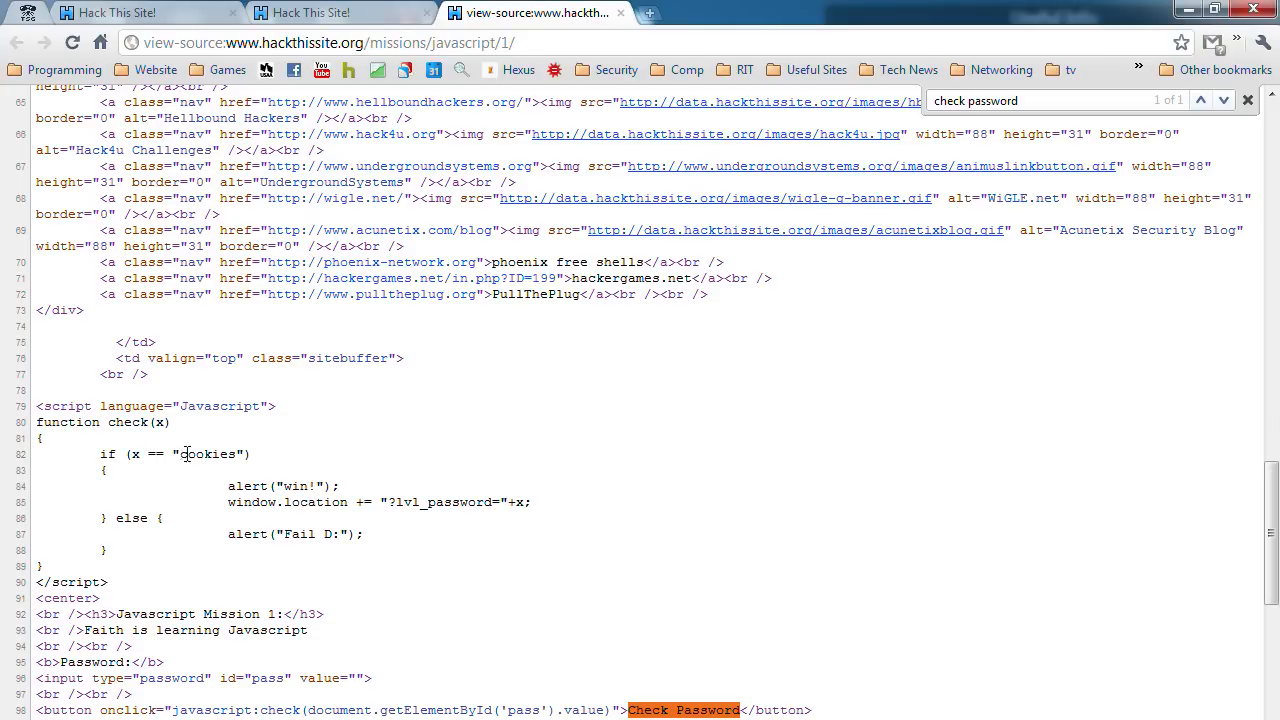
pyautogui.doubleClick(209, 454)
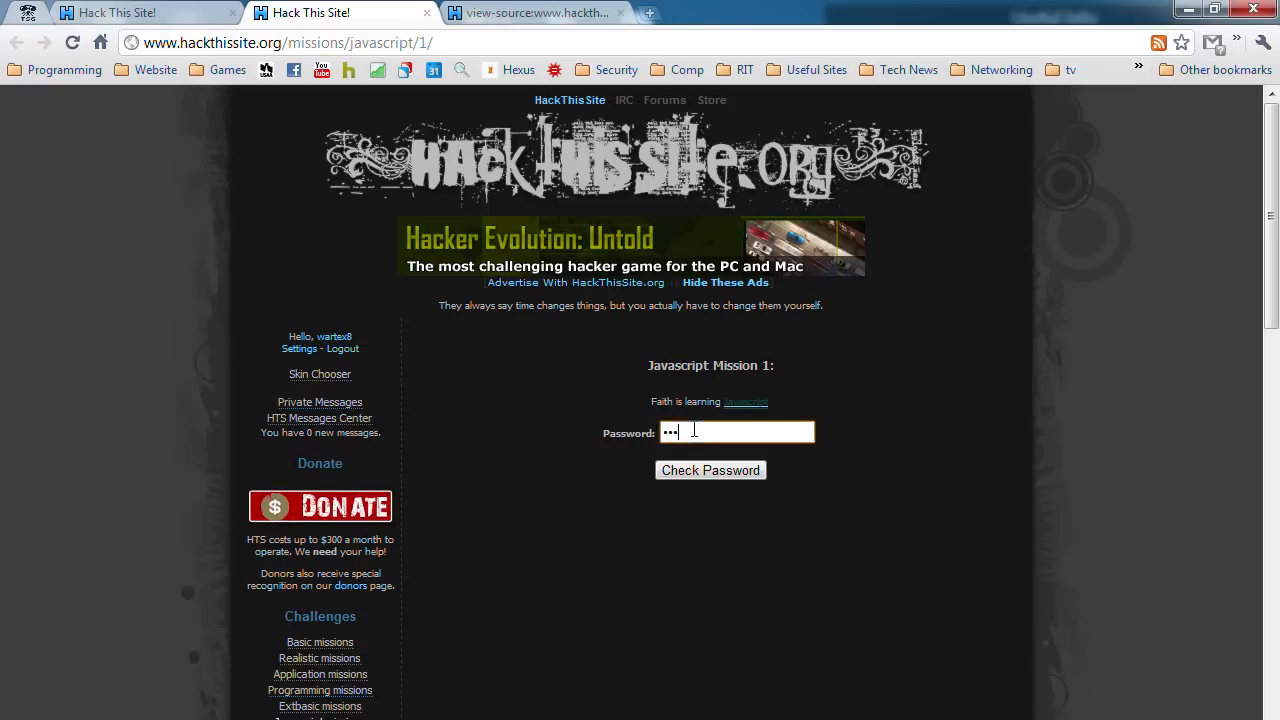
# Submit 'cookies' to solve Mission 1, then try the ?lvl_password=cookies address
pyautogui.click(710, 470)
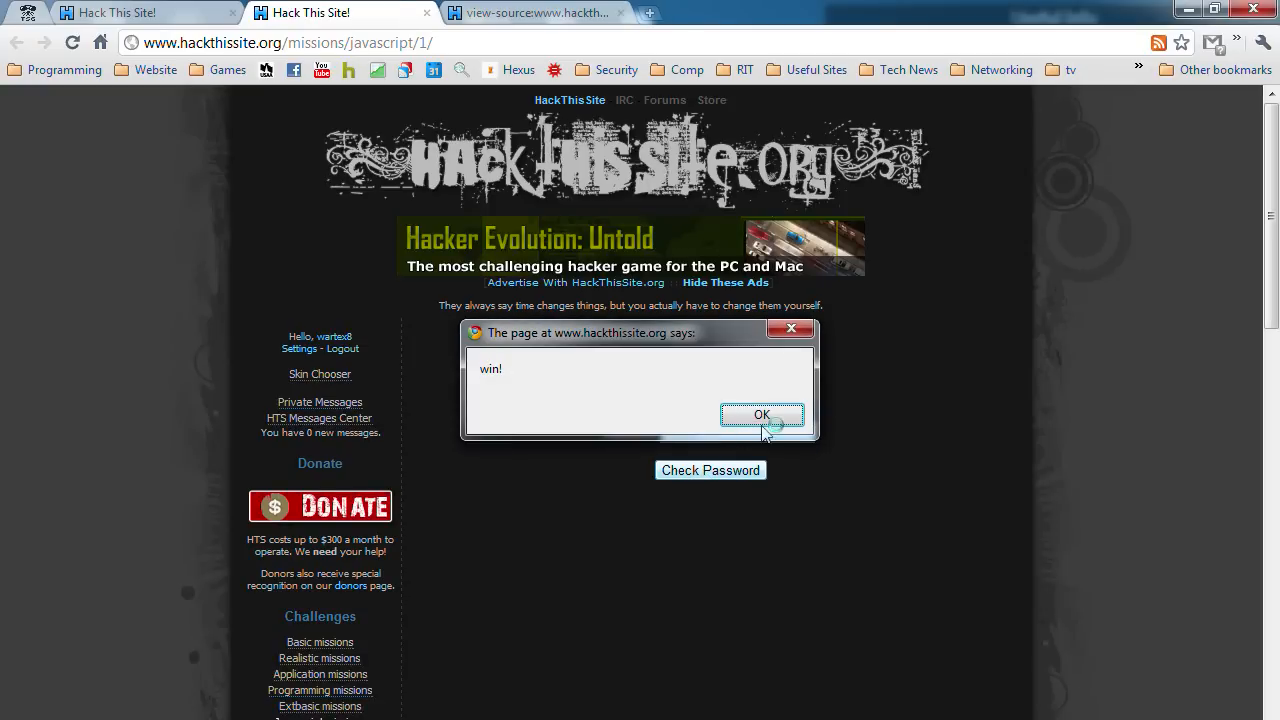
pyautogui.click(763, 414)
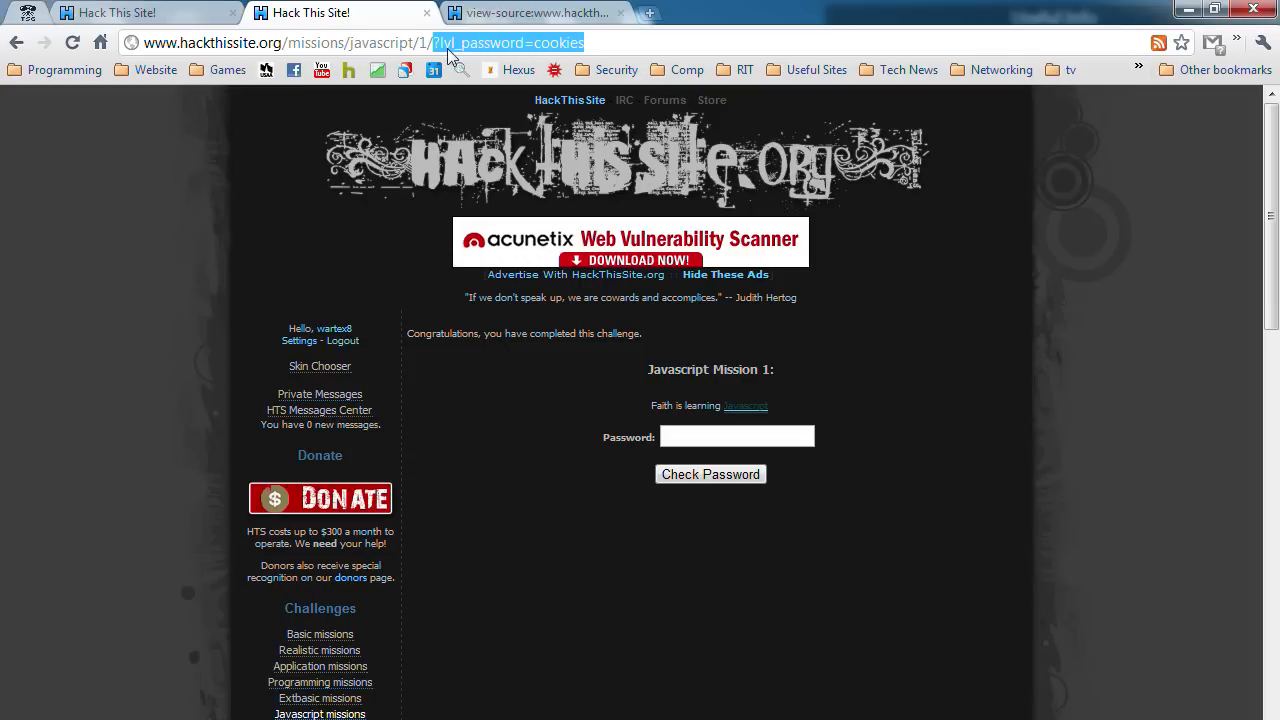
pyautogui.moveTo(714, 57)
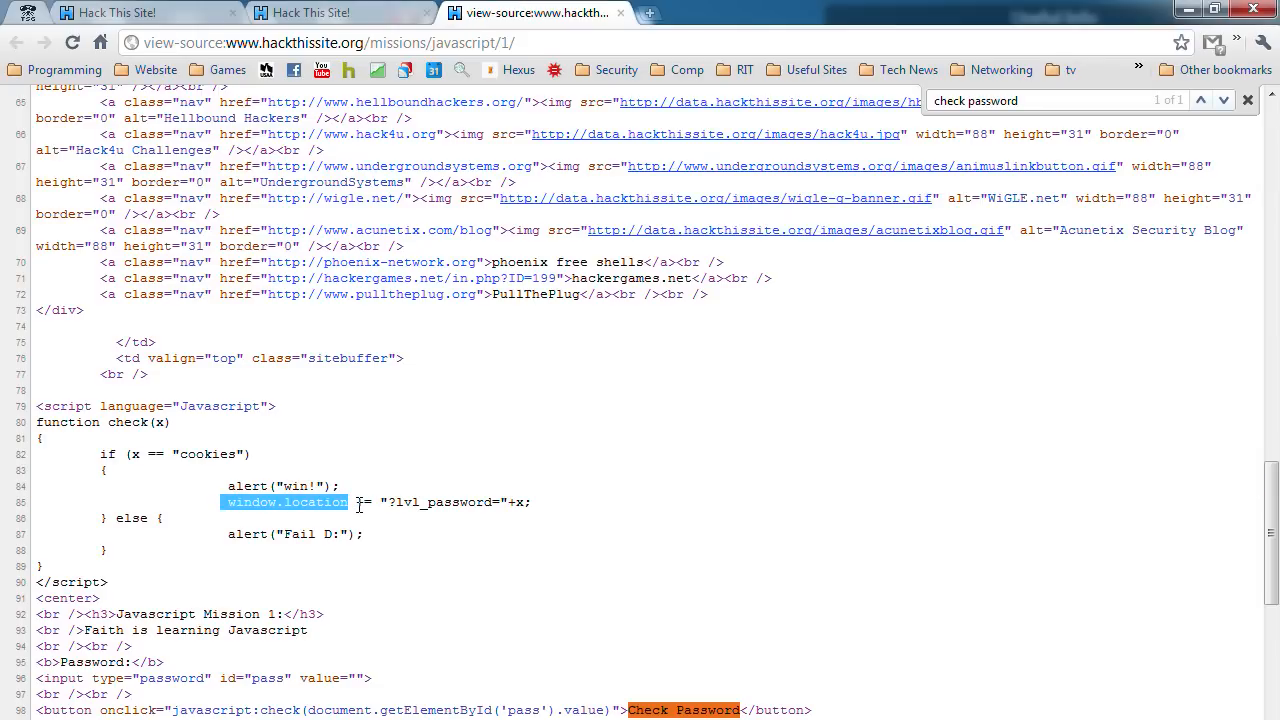
pyautogui.moveTo(358, 526)
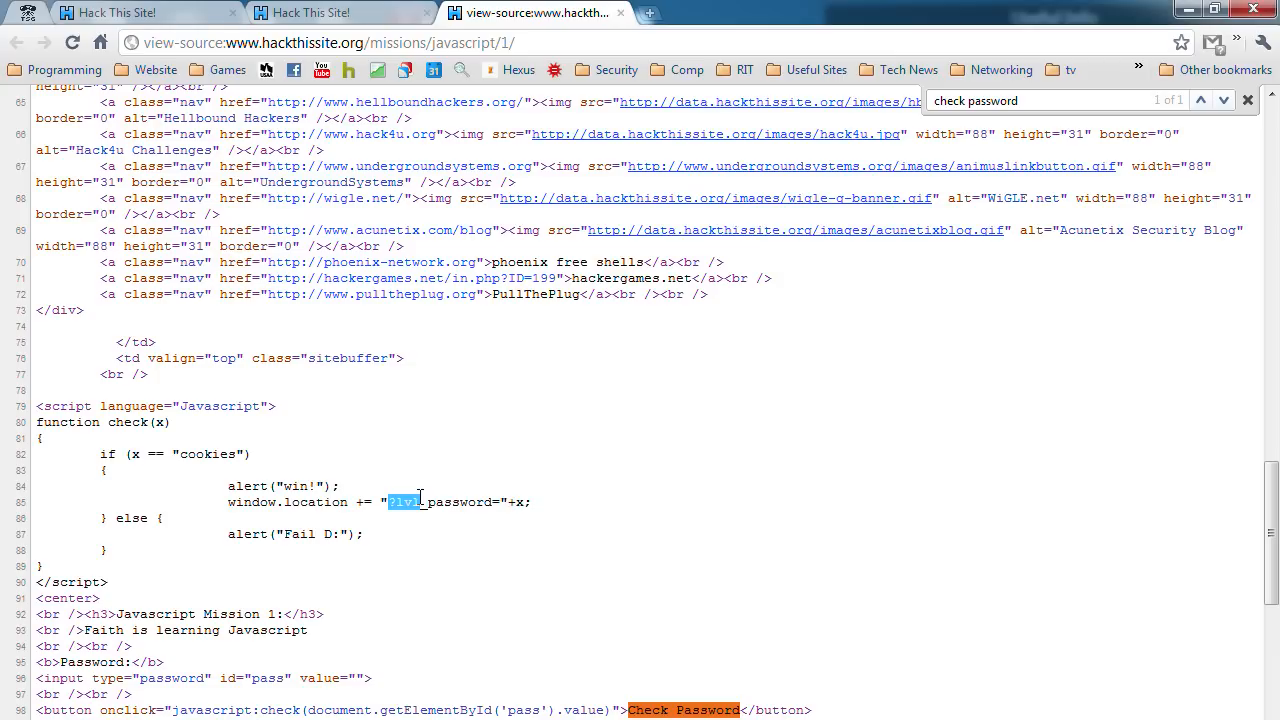
pyautogui.moveTo(390, 501); pyautogui.dragTo(497, 501)
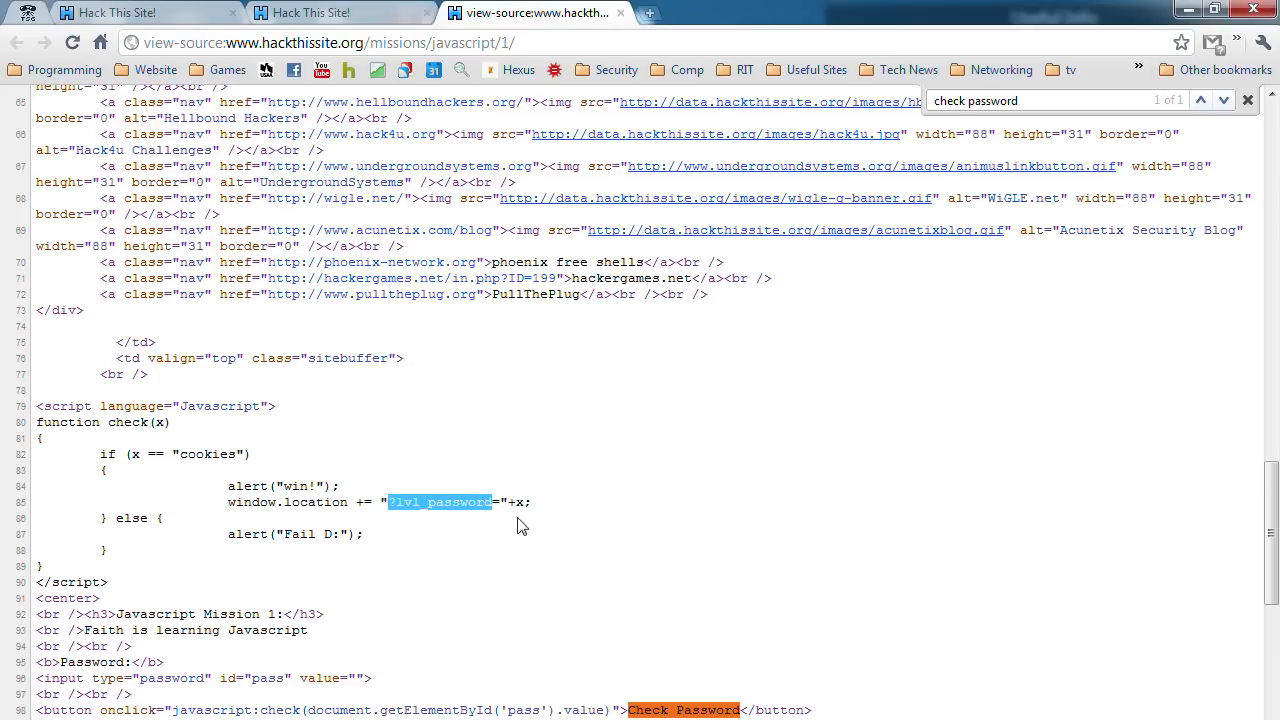
pyautogui.click(320, 17)
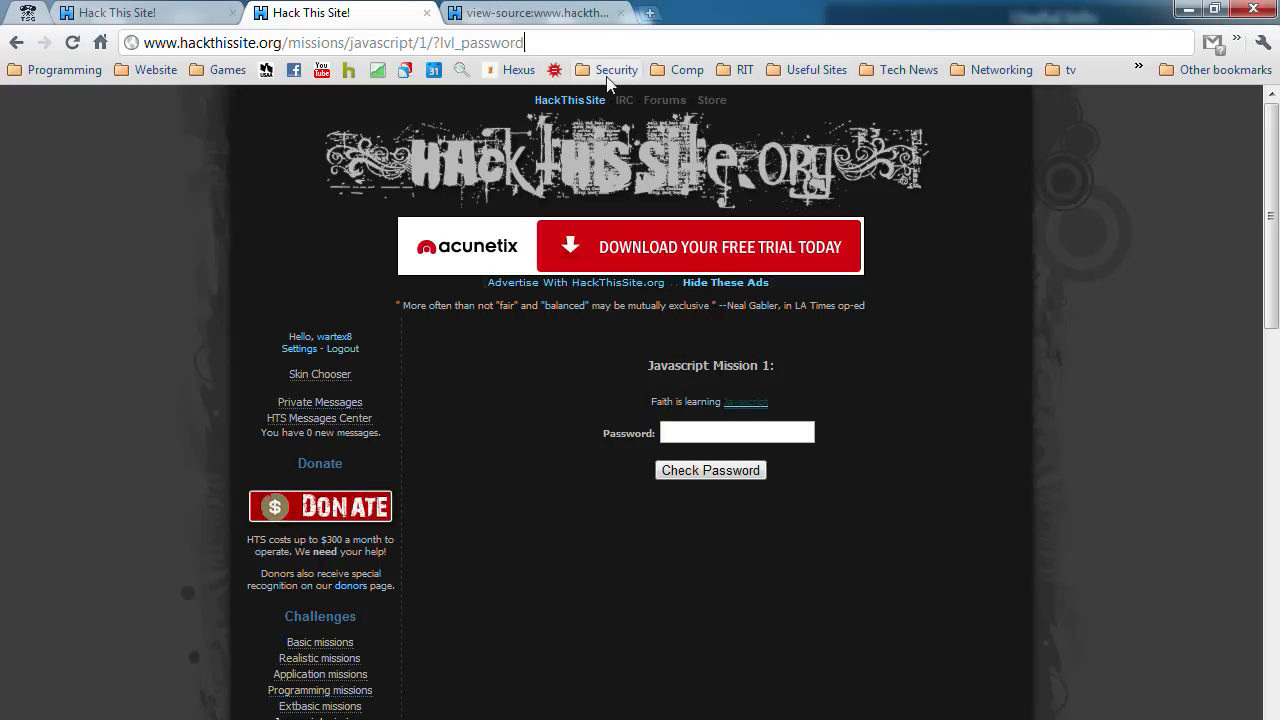
pyautogui.write('cookies')
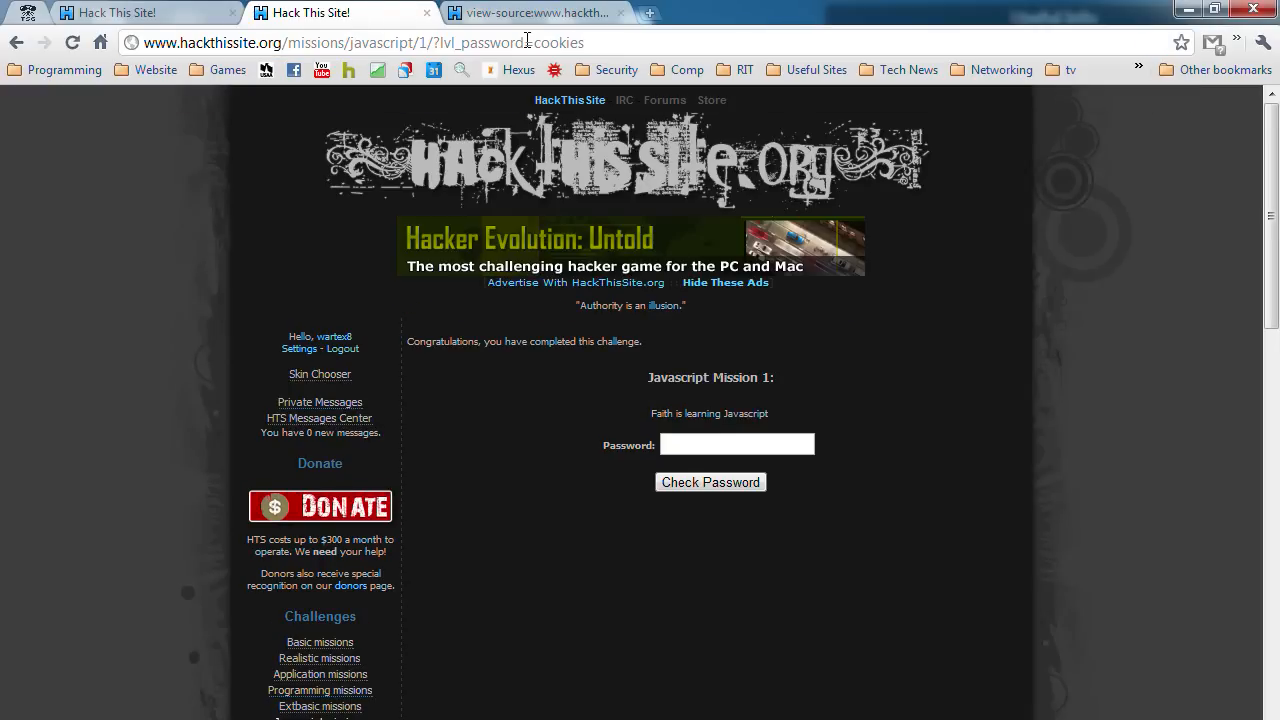
pyautogui.moveTo(408, 341); pyautogui.dragTo(638, 341)
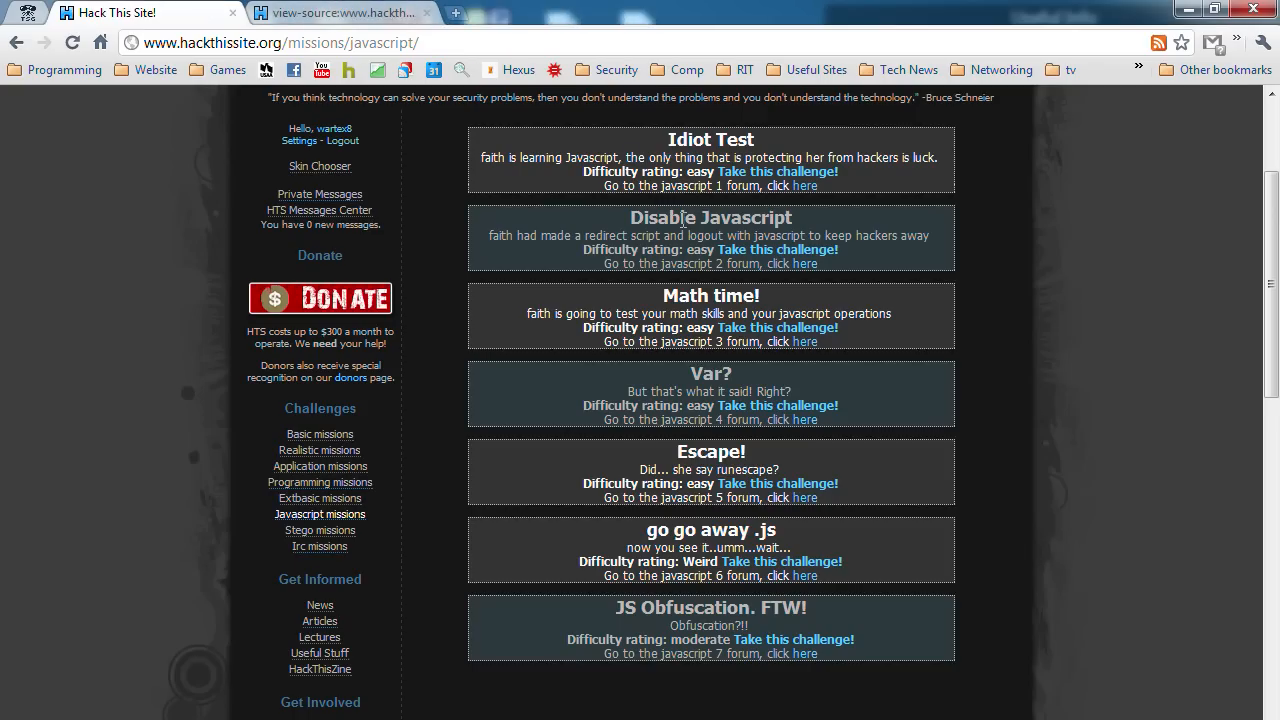
# Open Mission 2, disable JavaScript in Chrome's content settings, and follow 'Click here to win.'
pyautogui.click(779, 249)
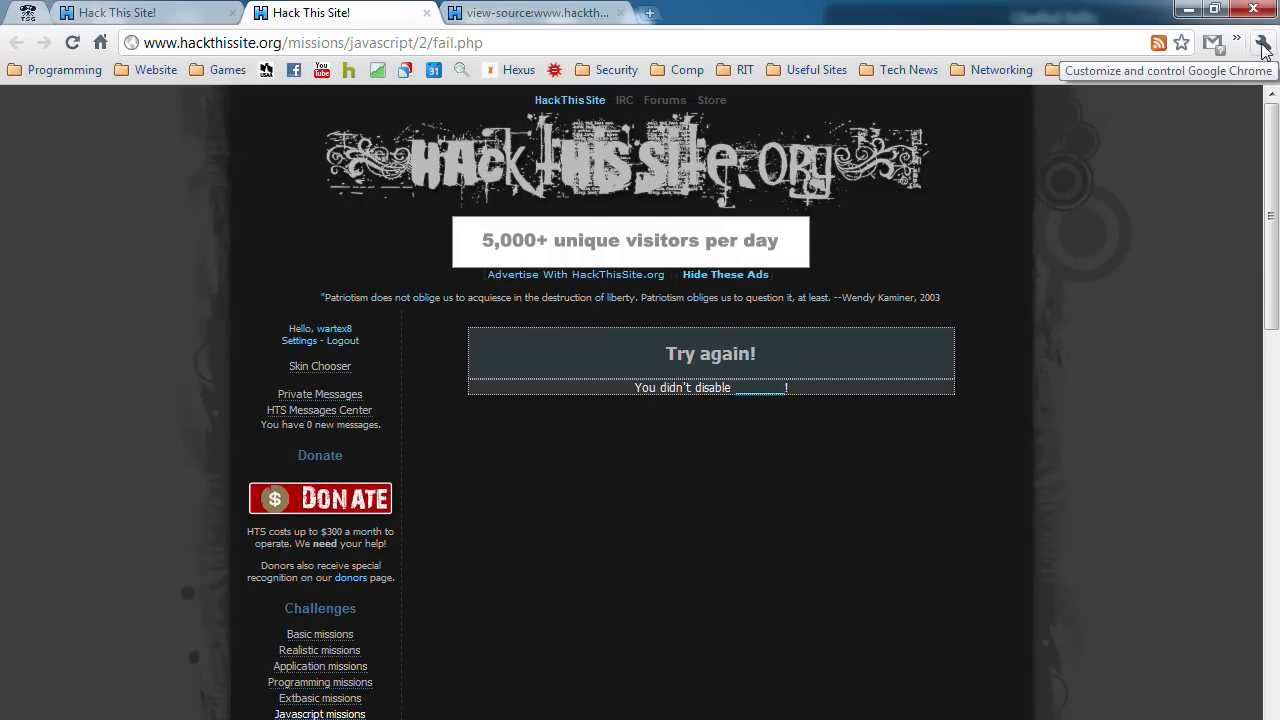
pyautogui.click(1264, 43)
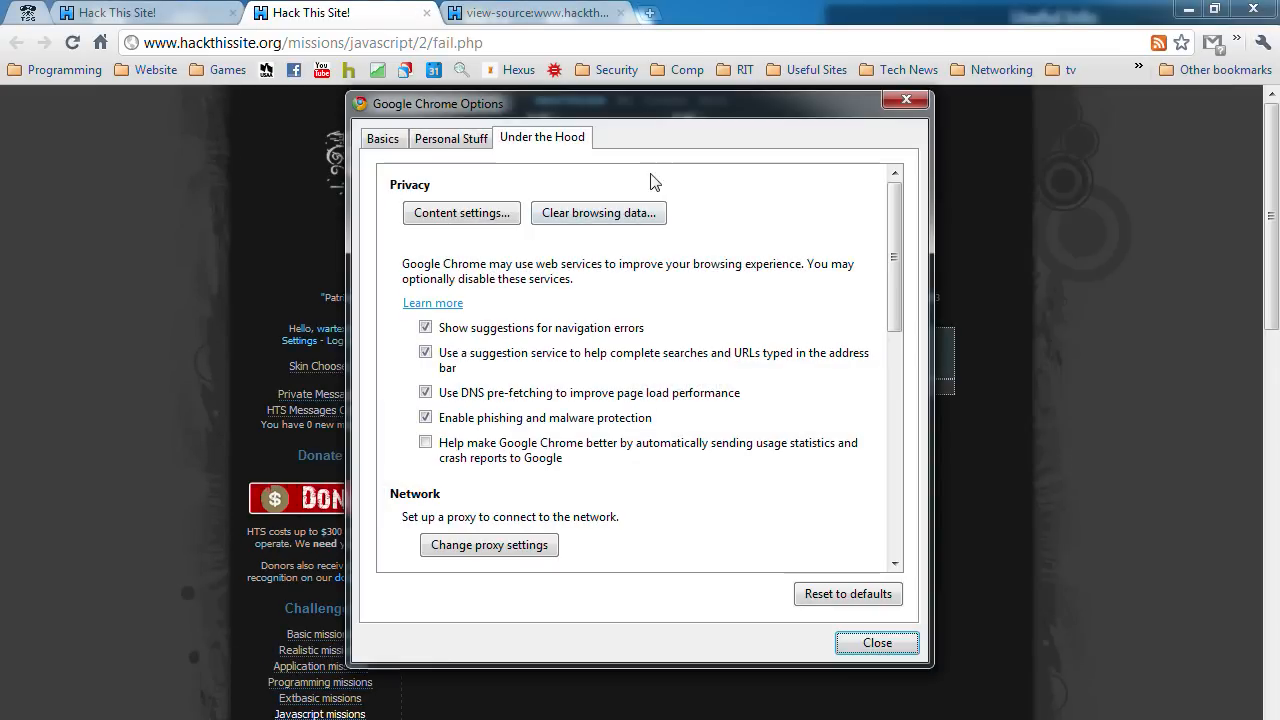
pyautogui.moveTo(535, 158)
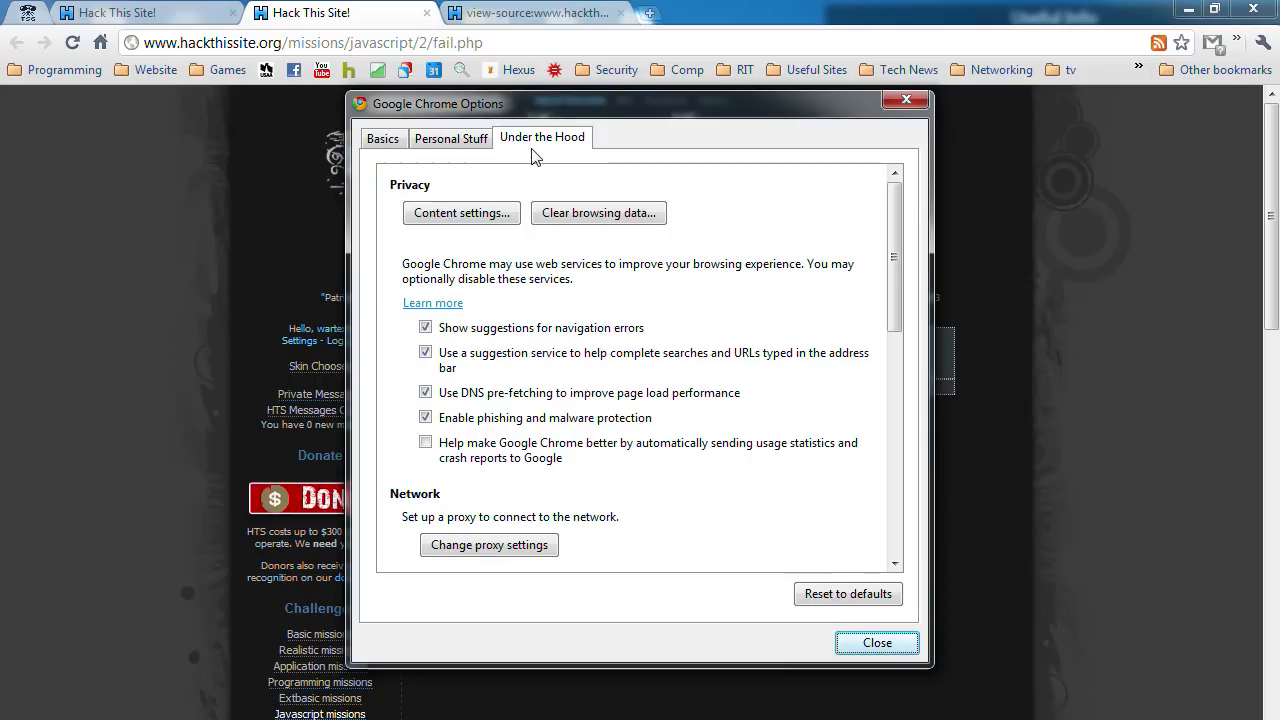
pyautogui.moveTo(461, 213)
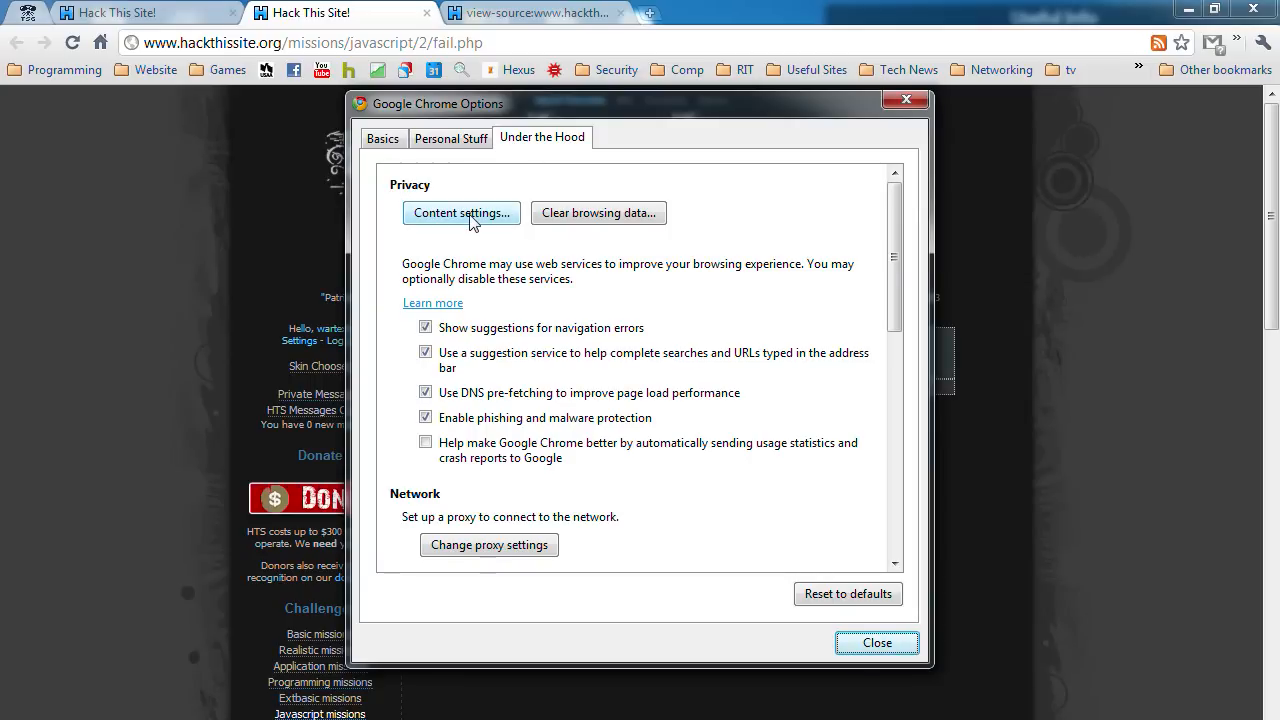
pyautogui.click(461, 213)
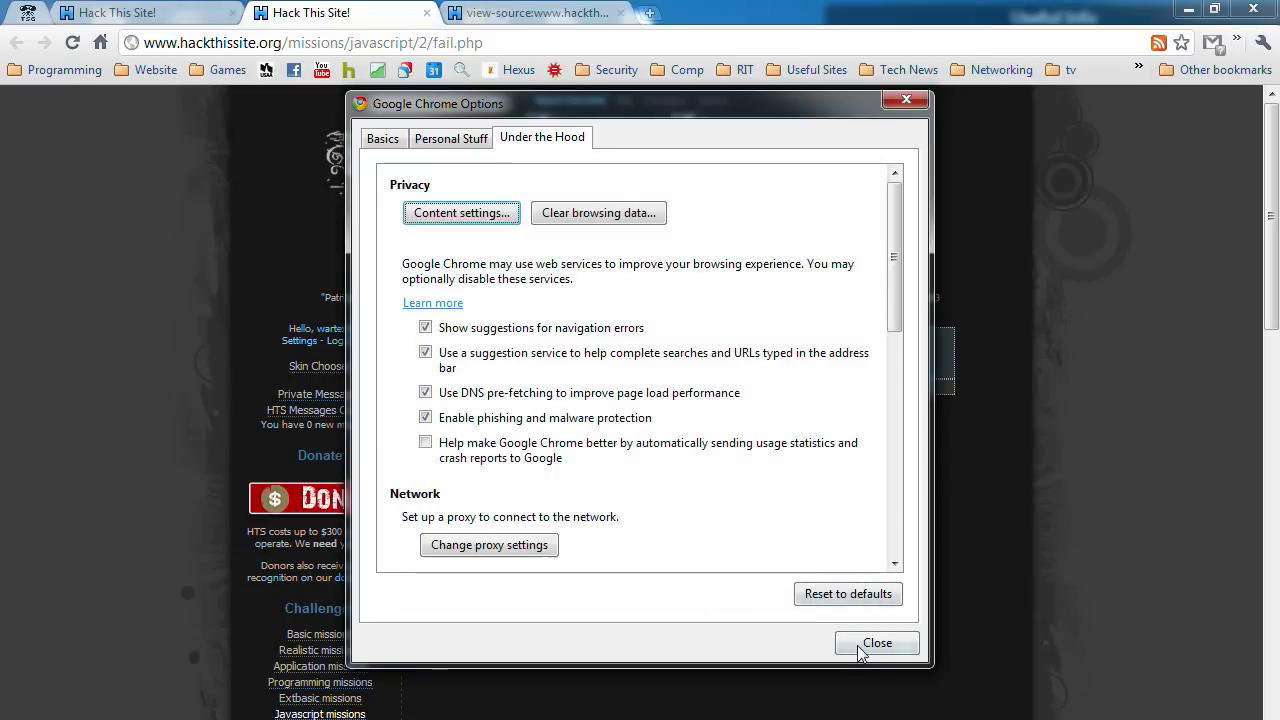
pyautogui.click(877, 642)
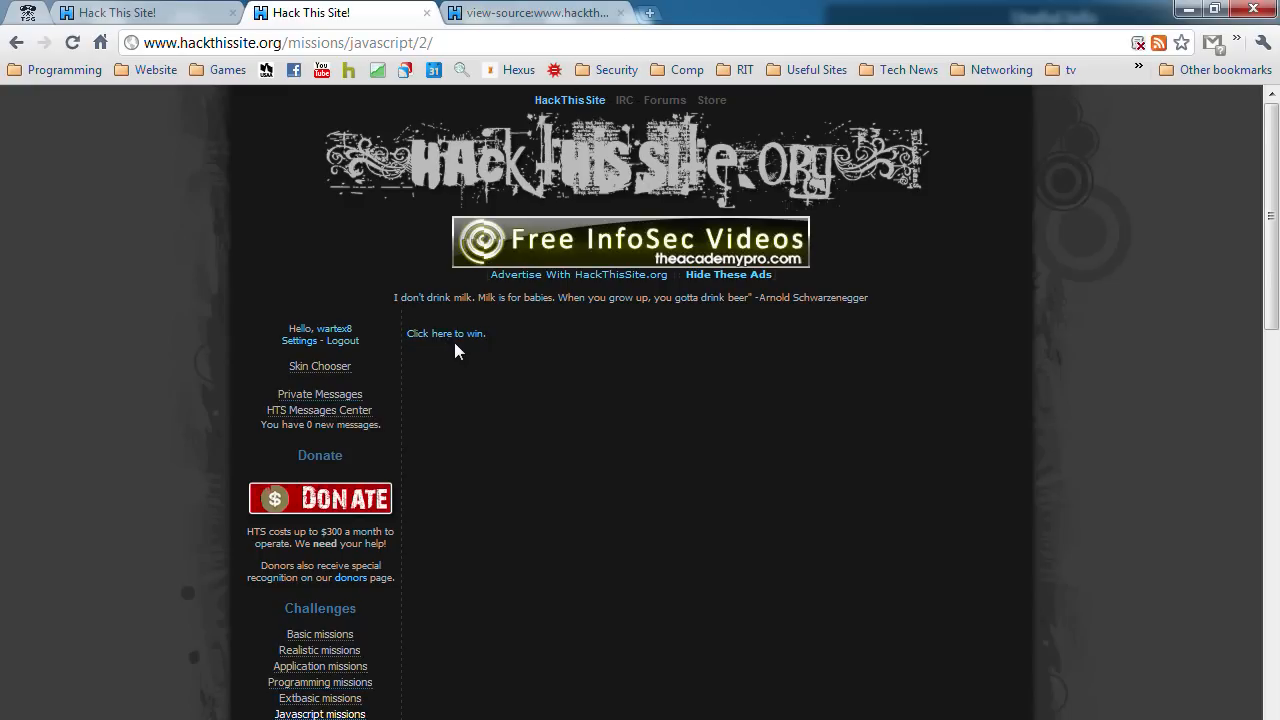
pyautogui.click(445, 333)
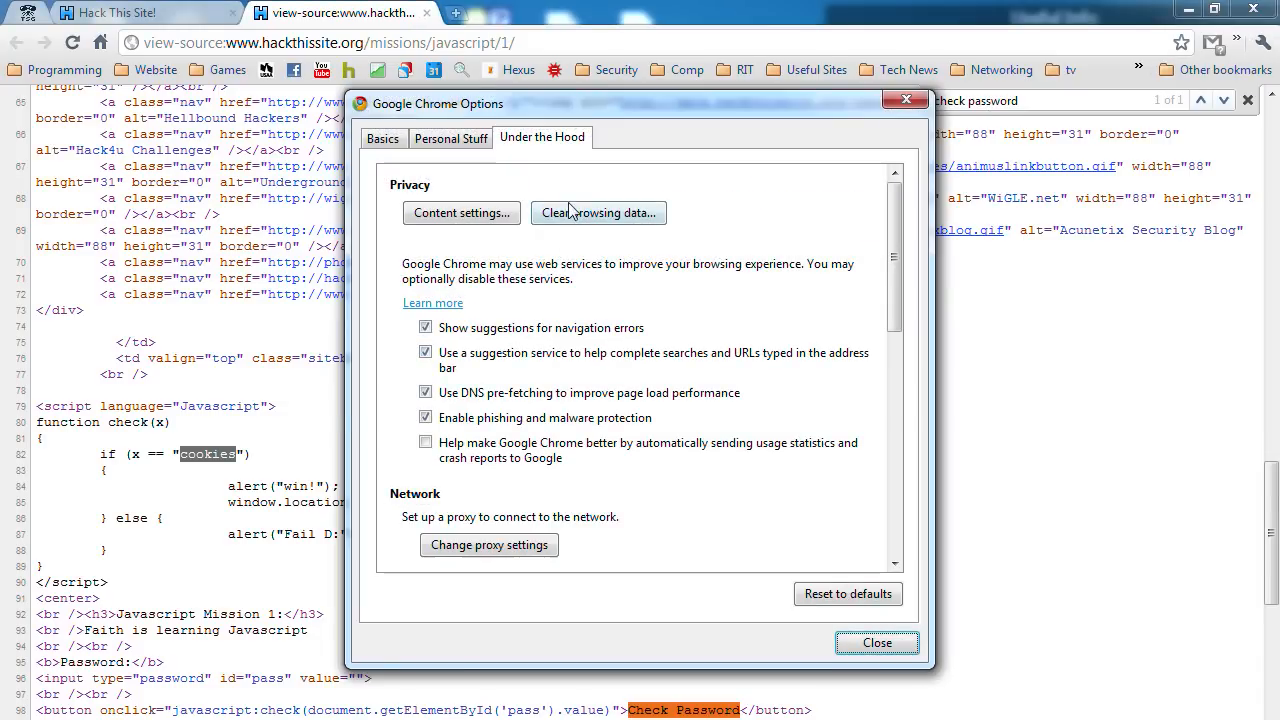
pyautogui.click(461, 212)
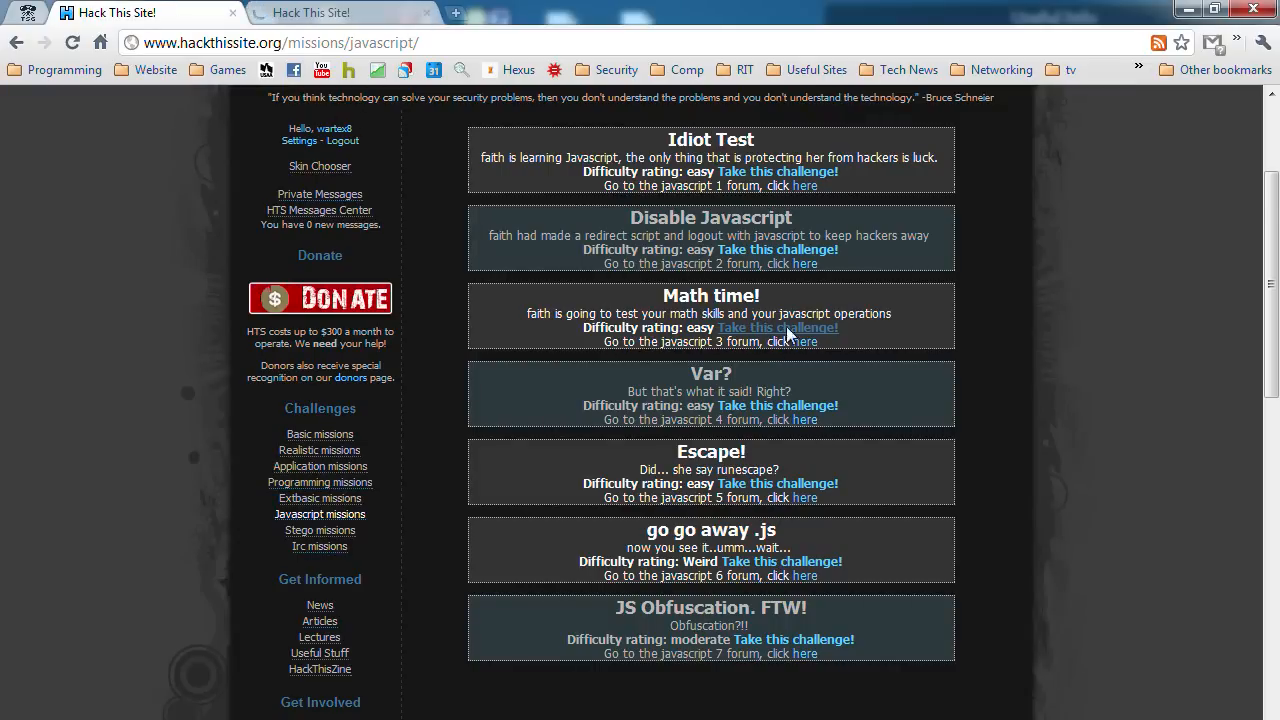
# Open Math time! and replace 5 + 42 with 47, then substitute foo in bar's line
pyautogui.click(777, 327)
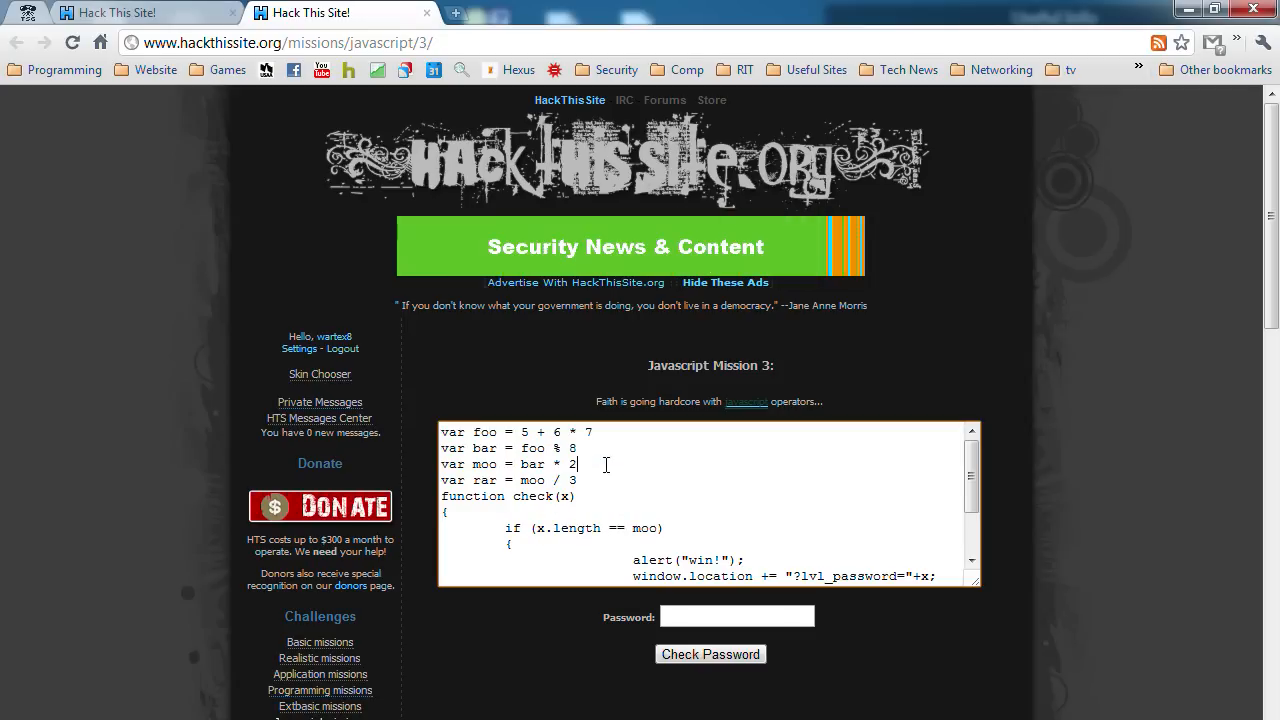
pyautogui.write('*****')
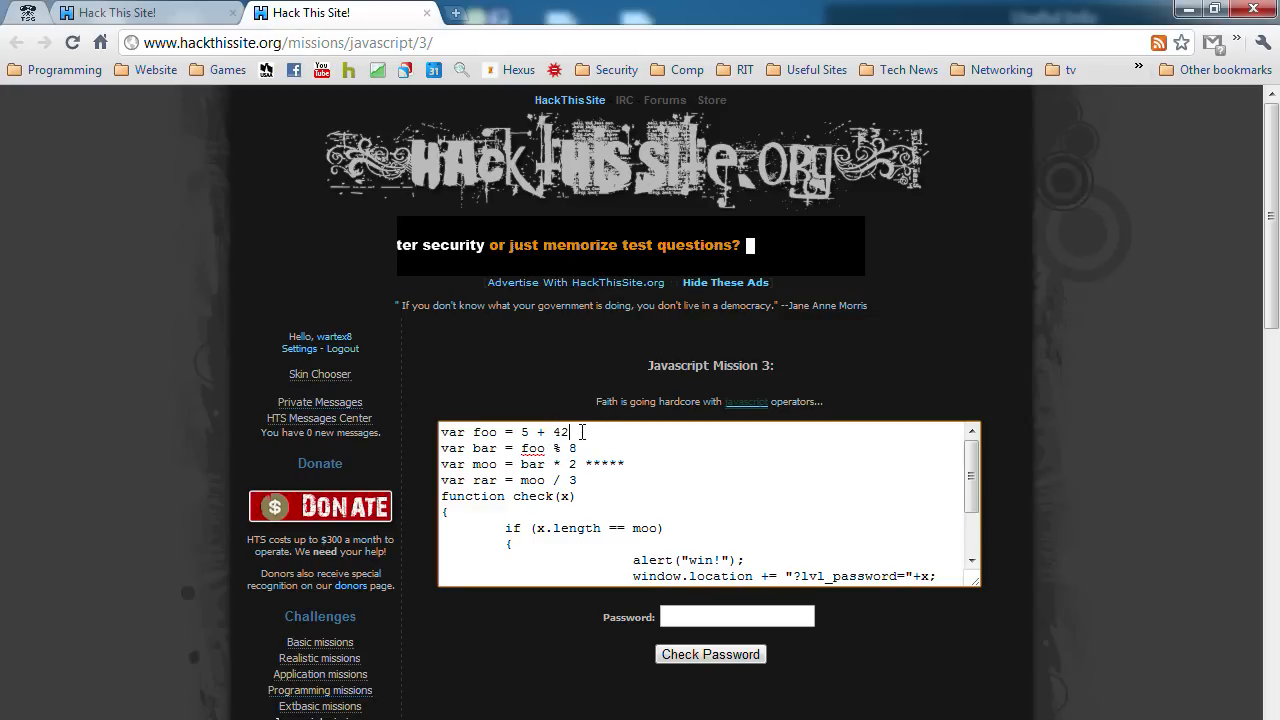
pyautogui.moveTo(520, 432); pyautogui.dragTo(570, 432)
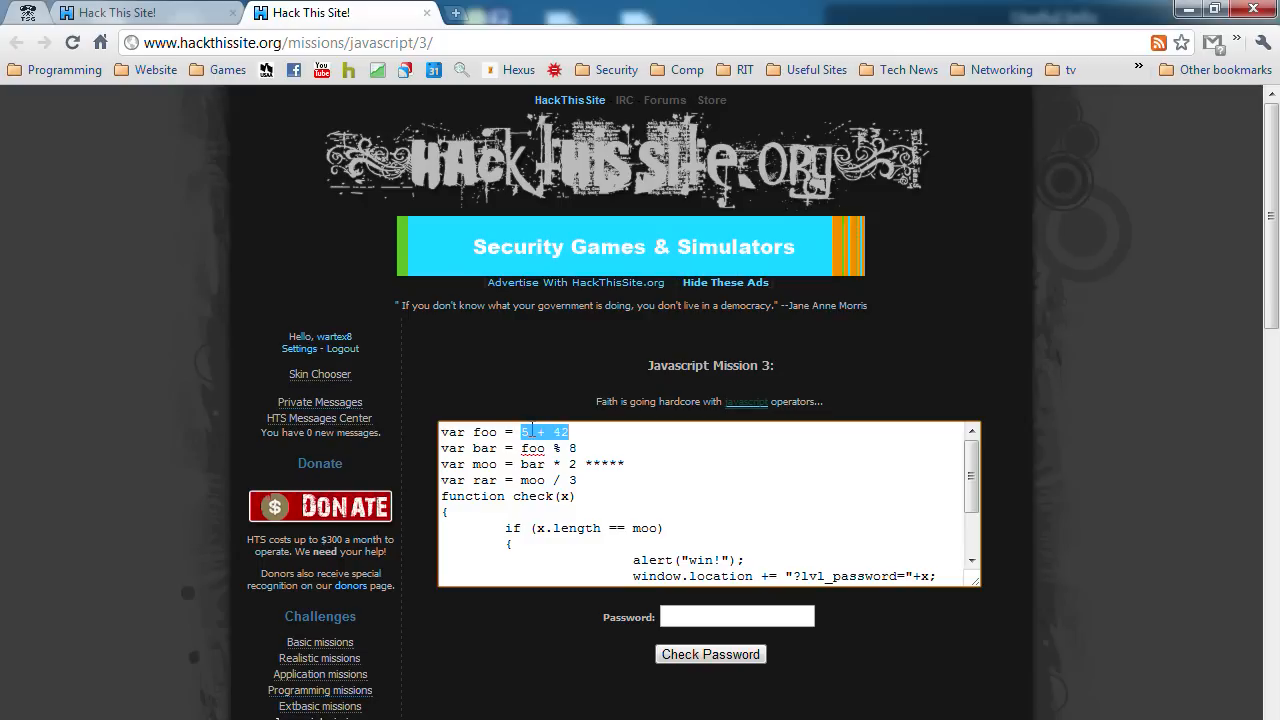
pyautogui.write('47')
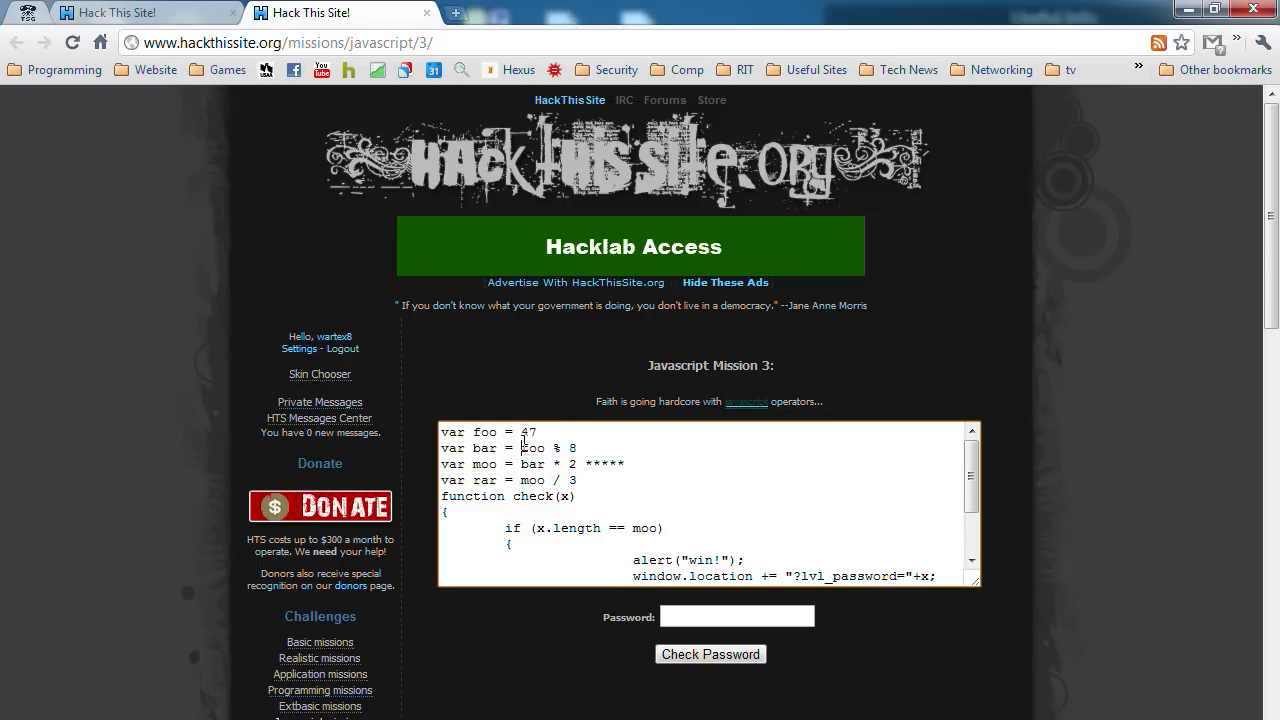
pyautogui.doubleClick(534, 447)
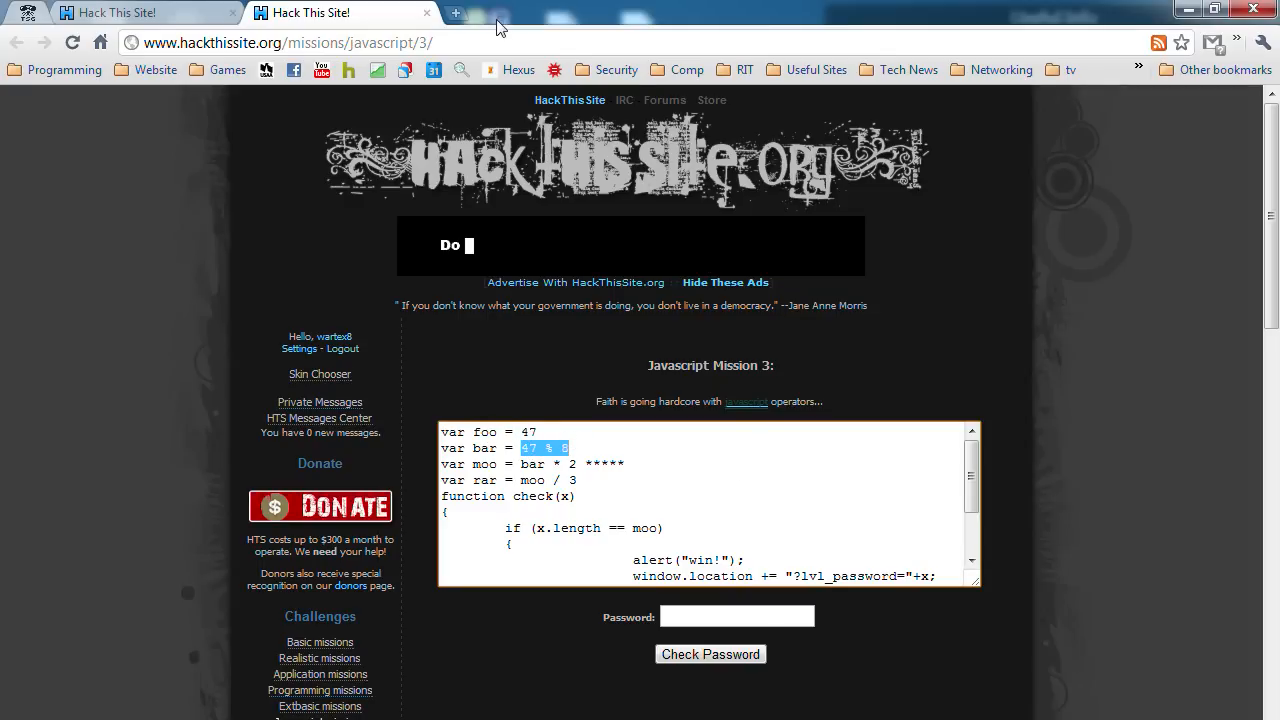
pyautogui.click(458, 13)
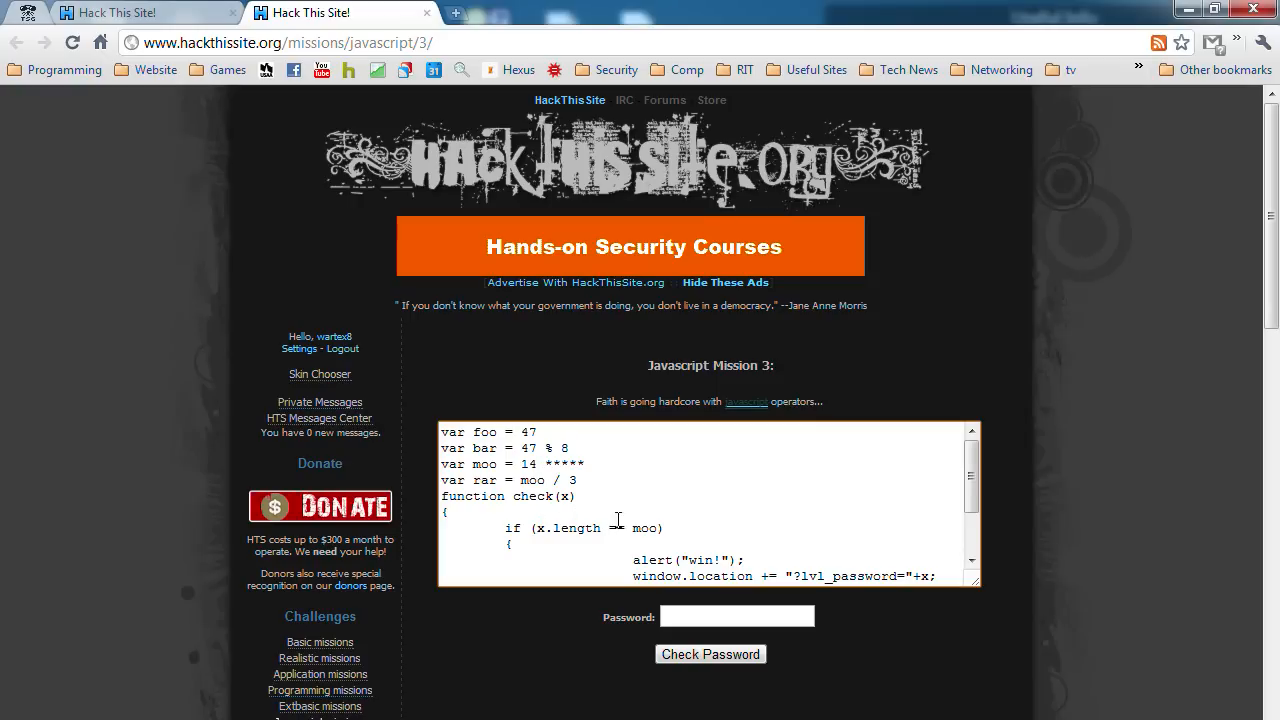
# Replace moo with 14, submit a 14-character password, and dismiss the already-completed notice
pyautogui.doubleClick(638, 528)
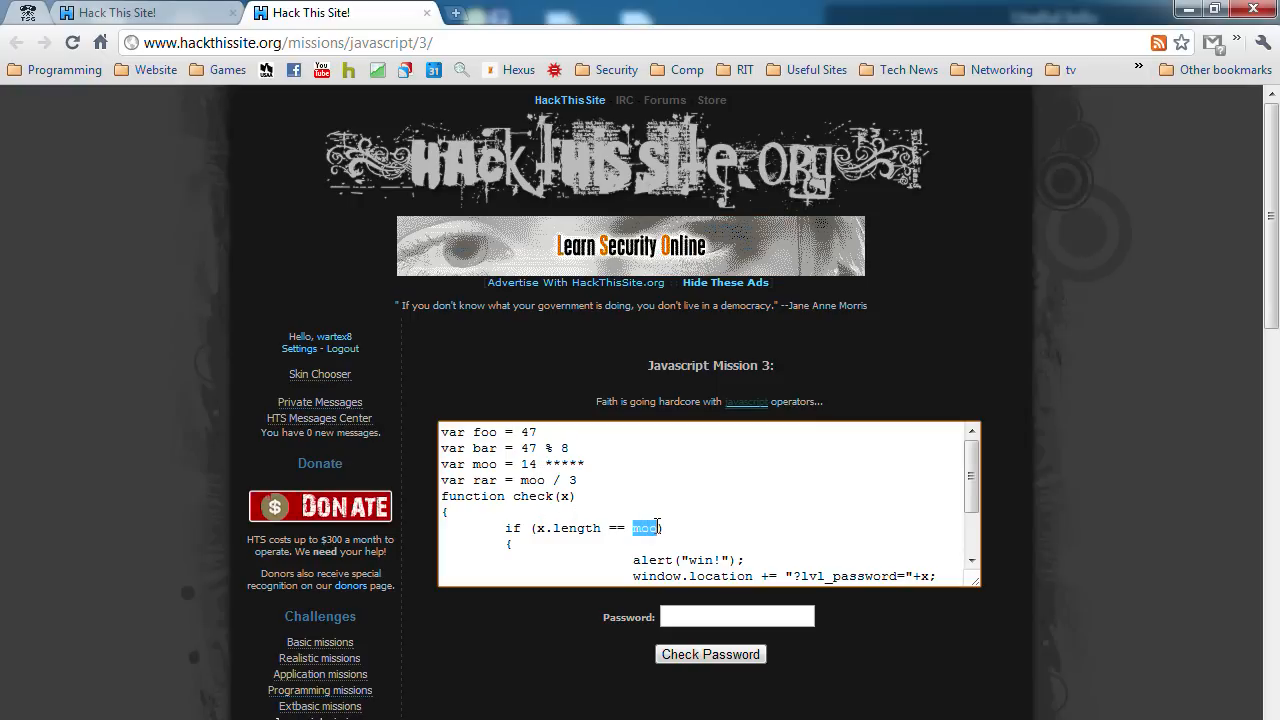
pyautogui.scroll(-3)
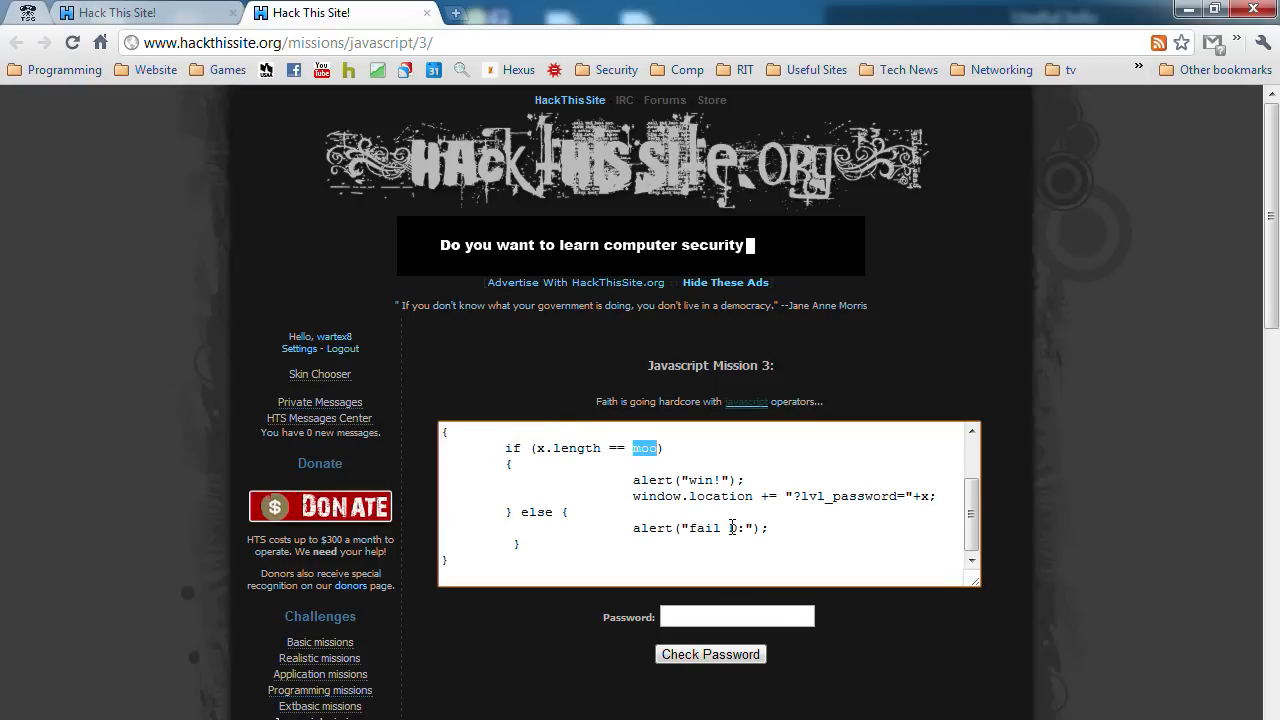
pyautogui.write('14')
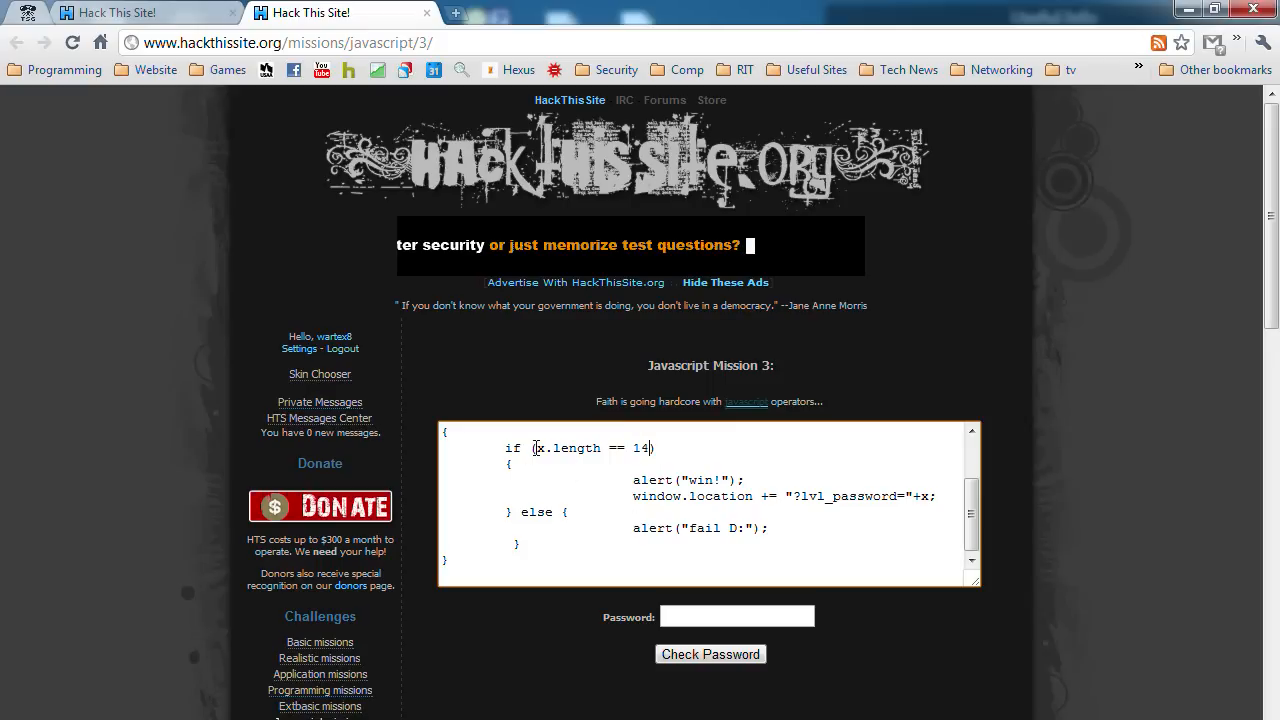
pyautogui.moveTo(450, 432); pyautogui.dragTo(610, 447)
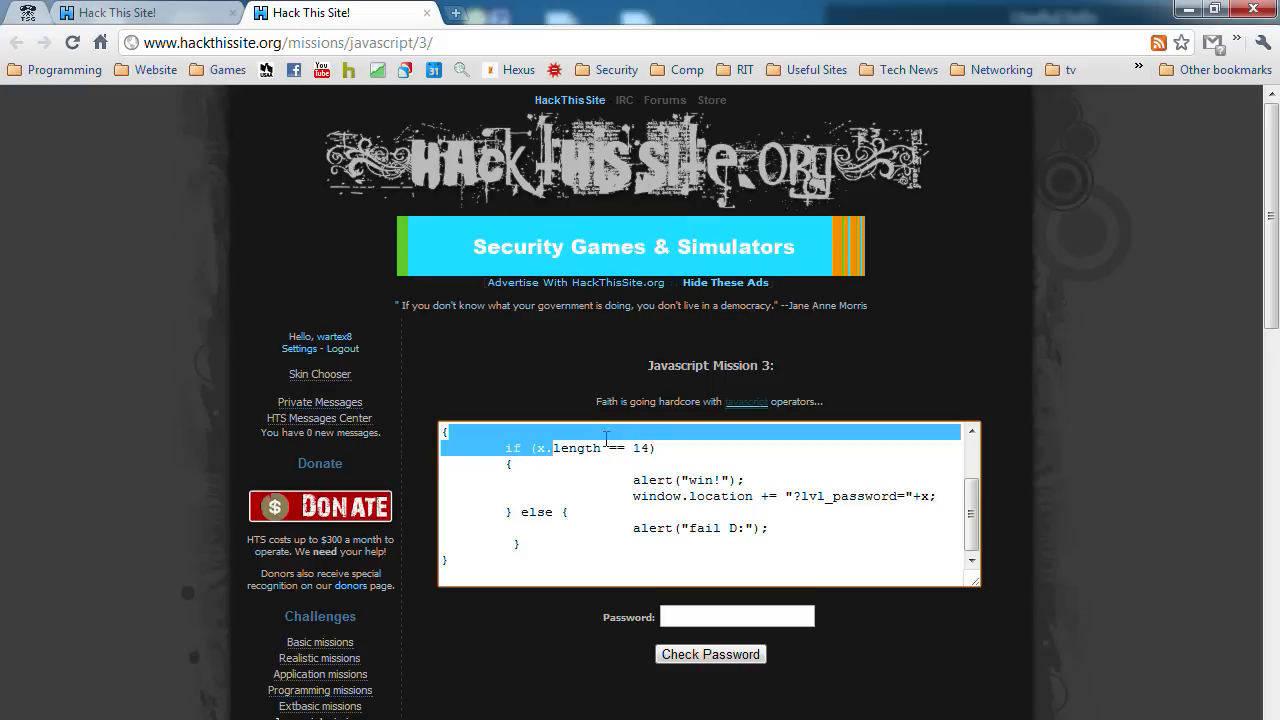
pyautogui.click(736, 616)
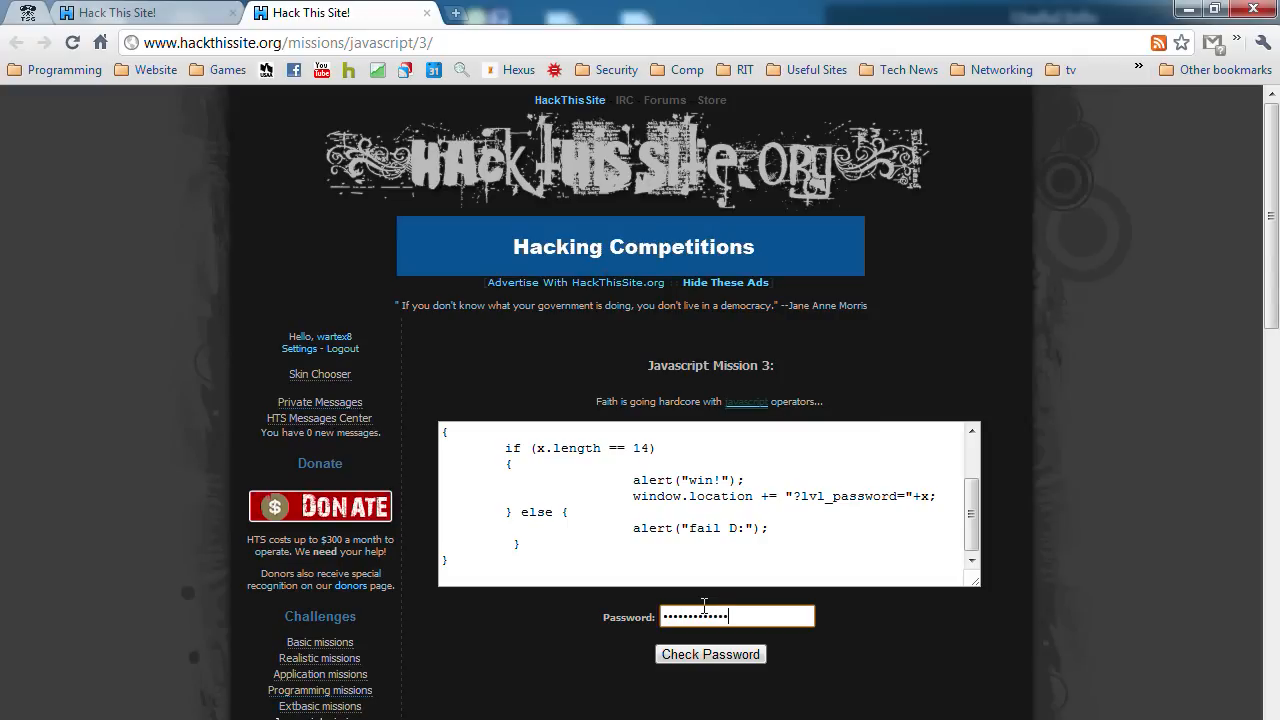
pyautogui.click(710, 654)
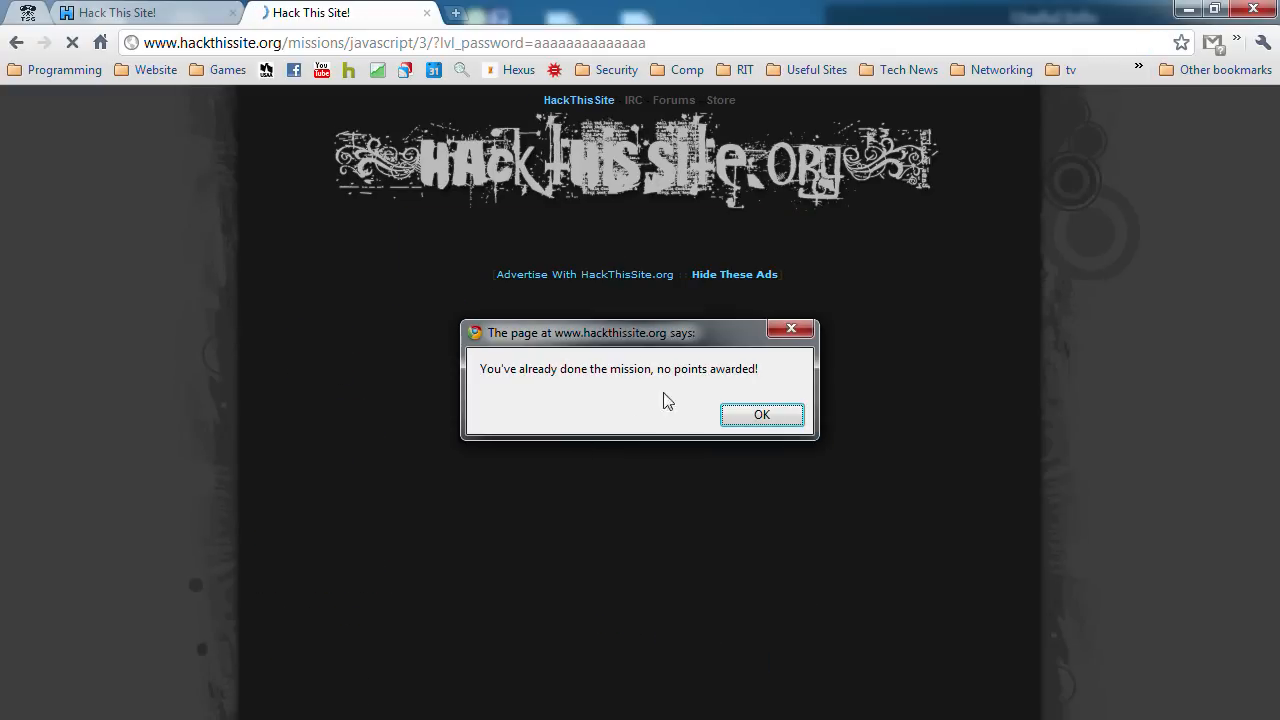
pyautogui.click(762, 414)
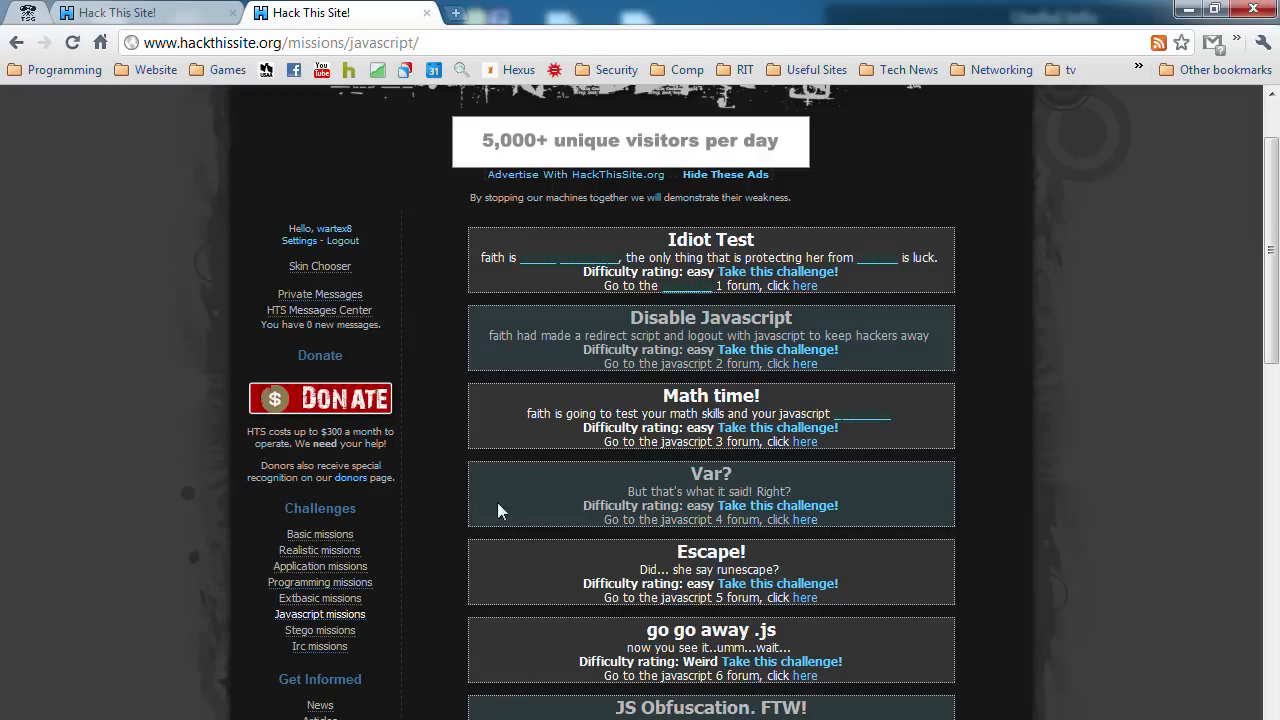
pyautogui.scroll(-3)
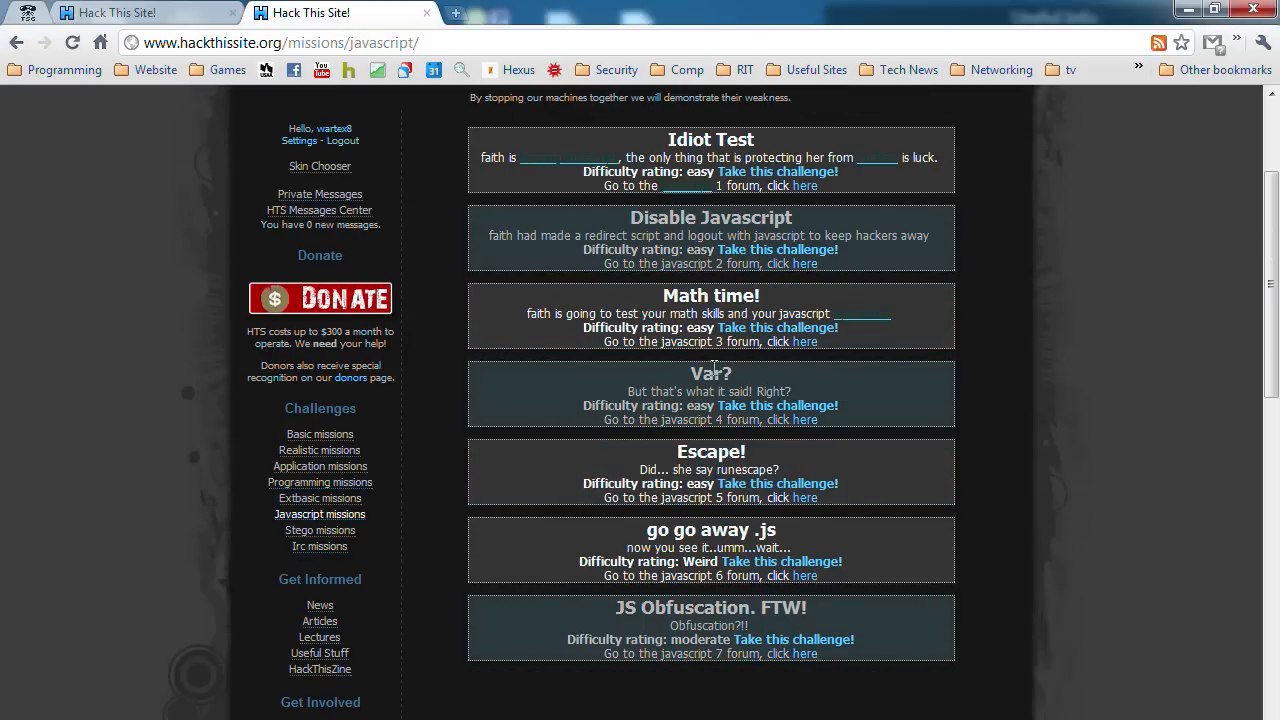
pyautogui.moveTo(777, 405)
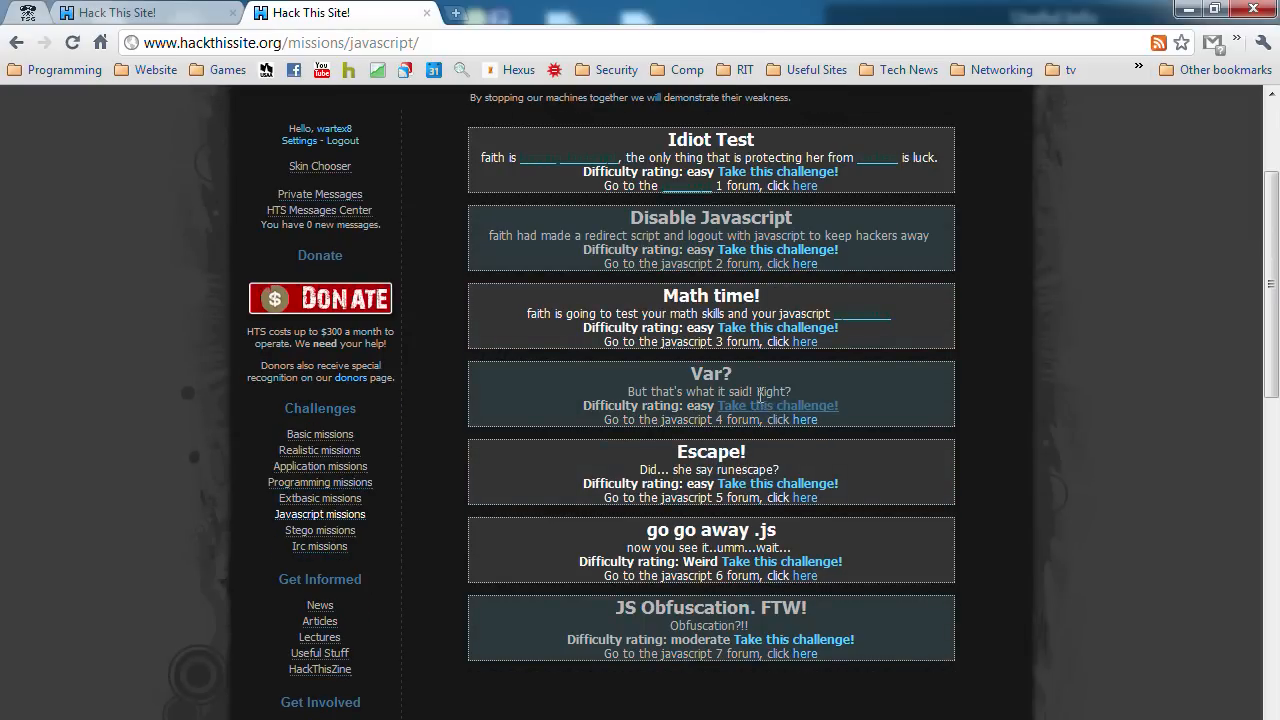
pyautogui.click(777, 405)
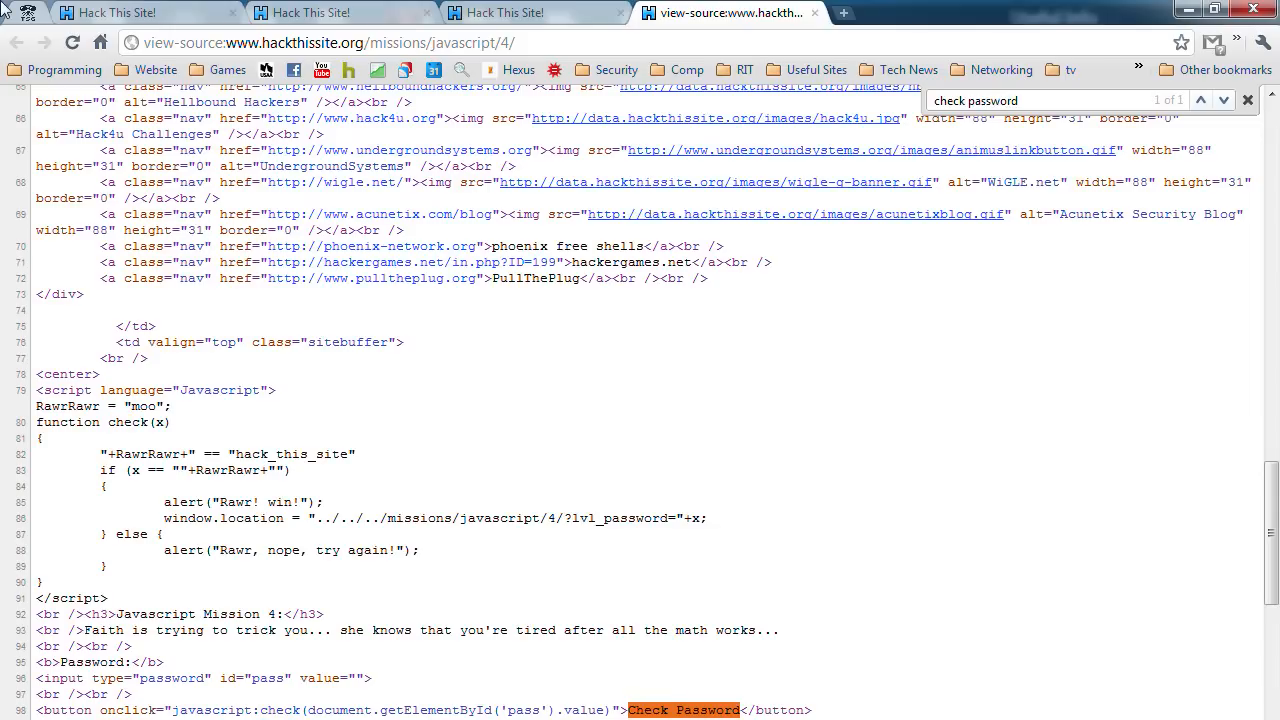
pyautogui.moveTo(172, 498)
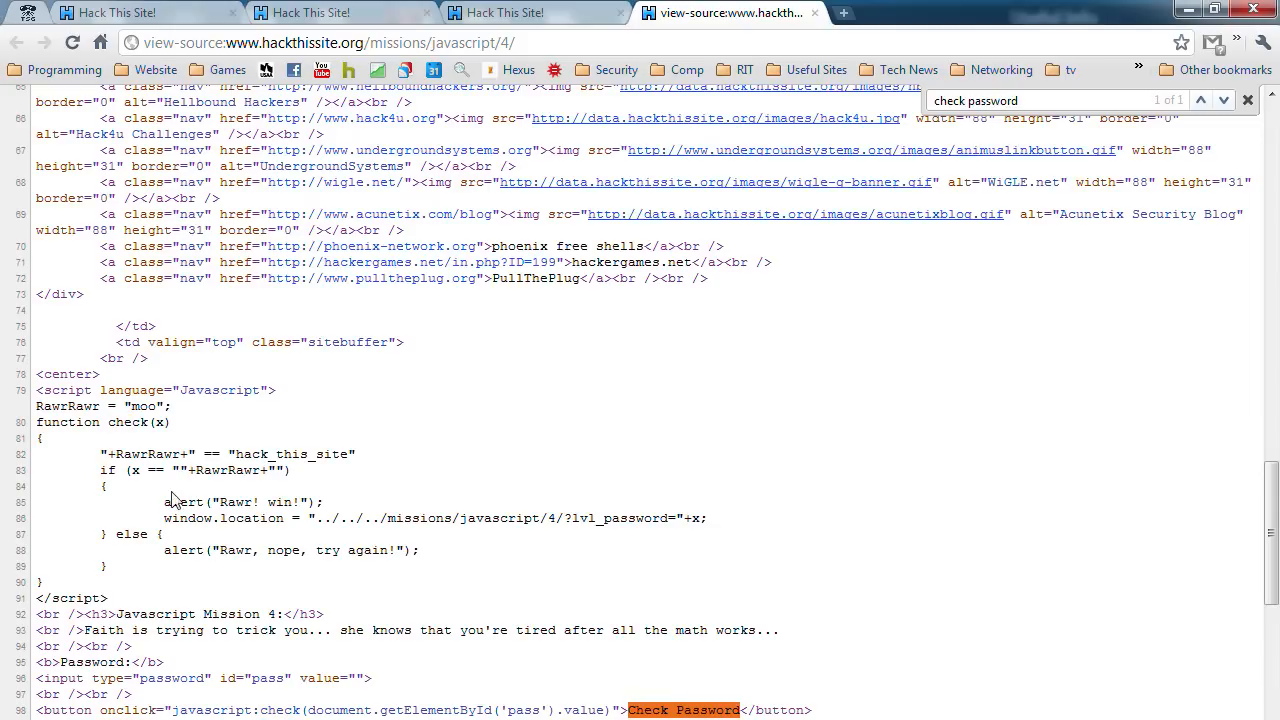
pyautogui.scroll(-3)
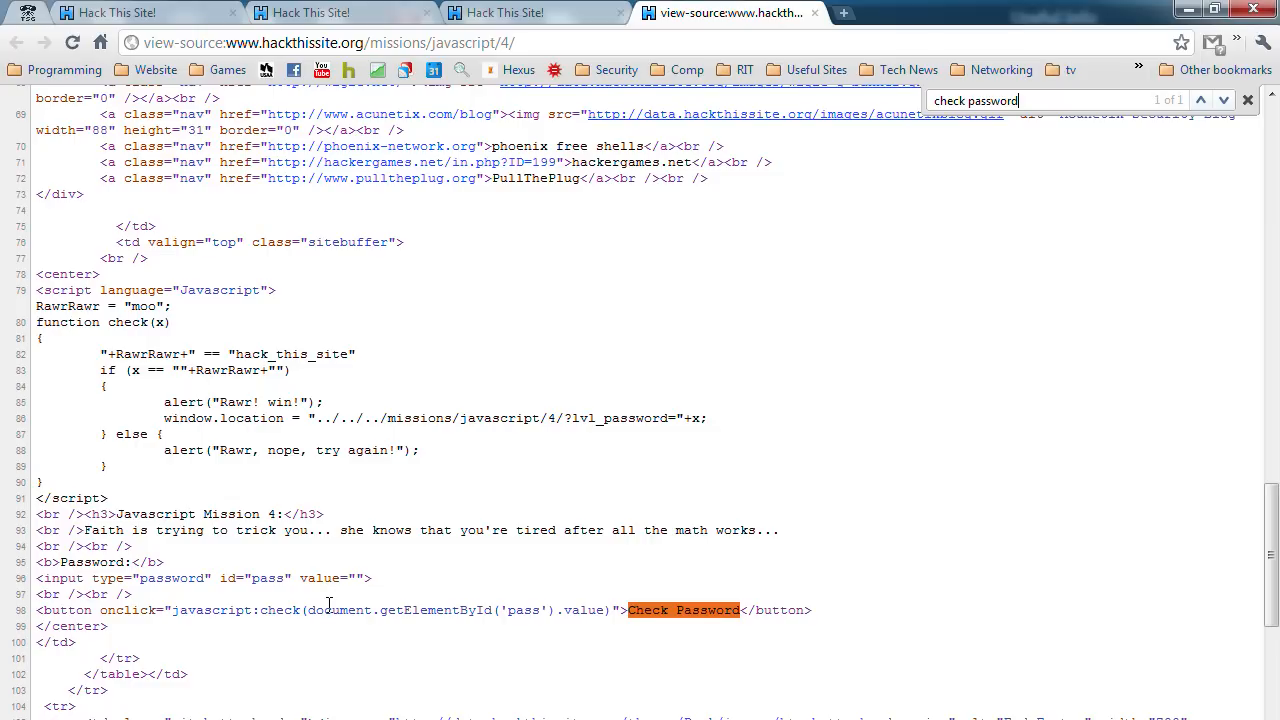
pyautogui.moveTo(325, 610); pyautogui.dragTo(610, 610)
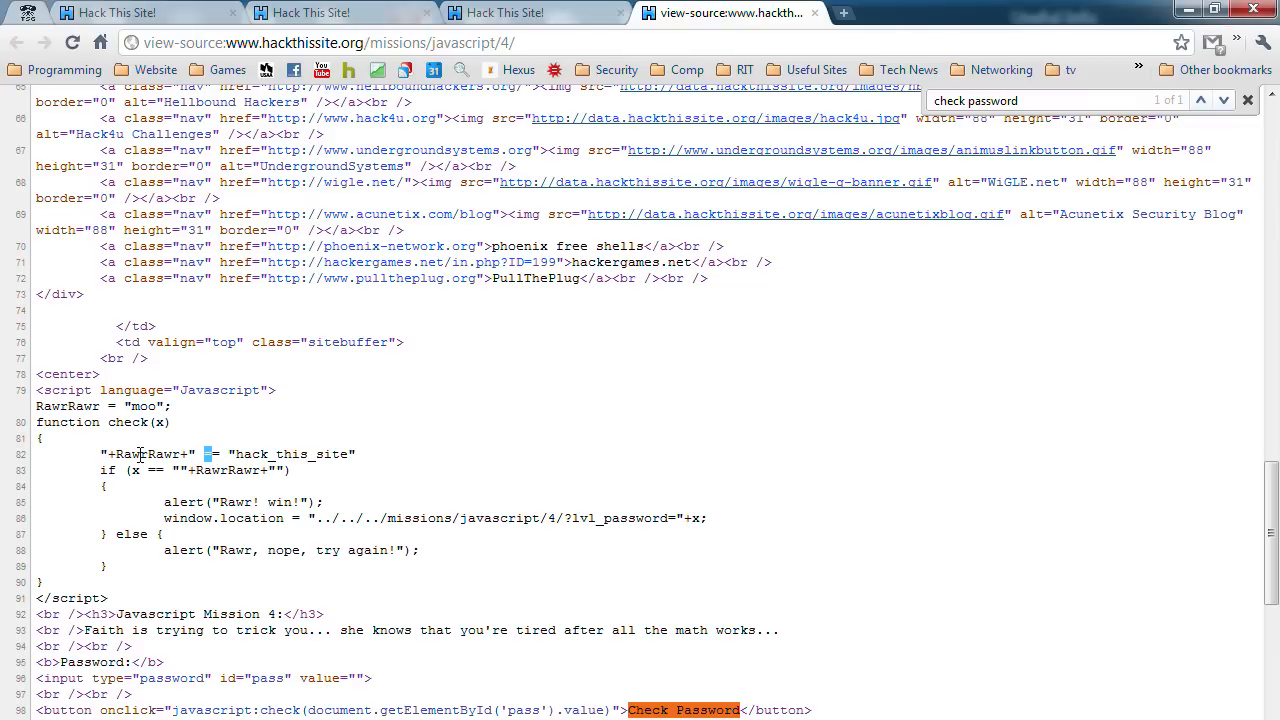
pyautogui.moveTo(143, 473)
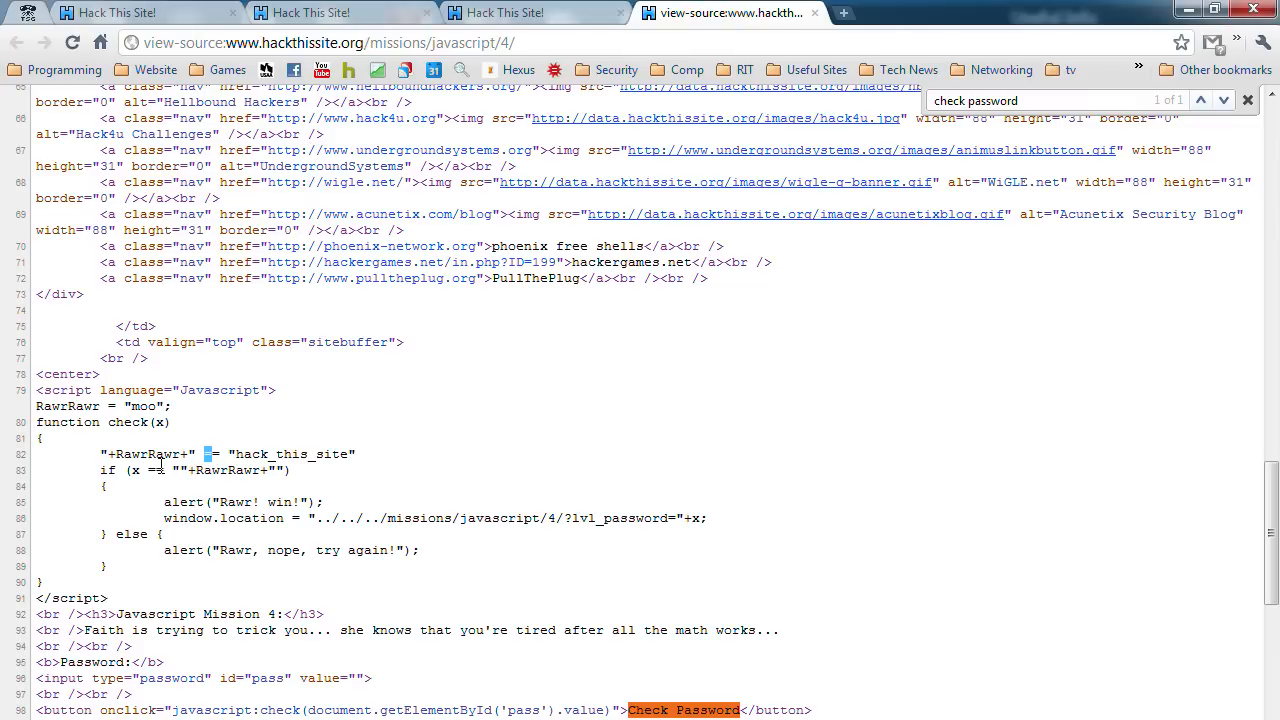
pyautogui.moveTo(147, 451)
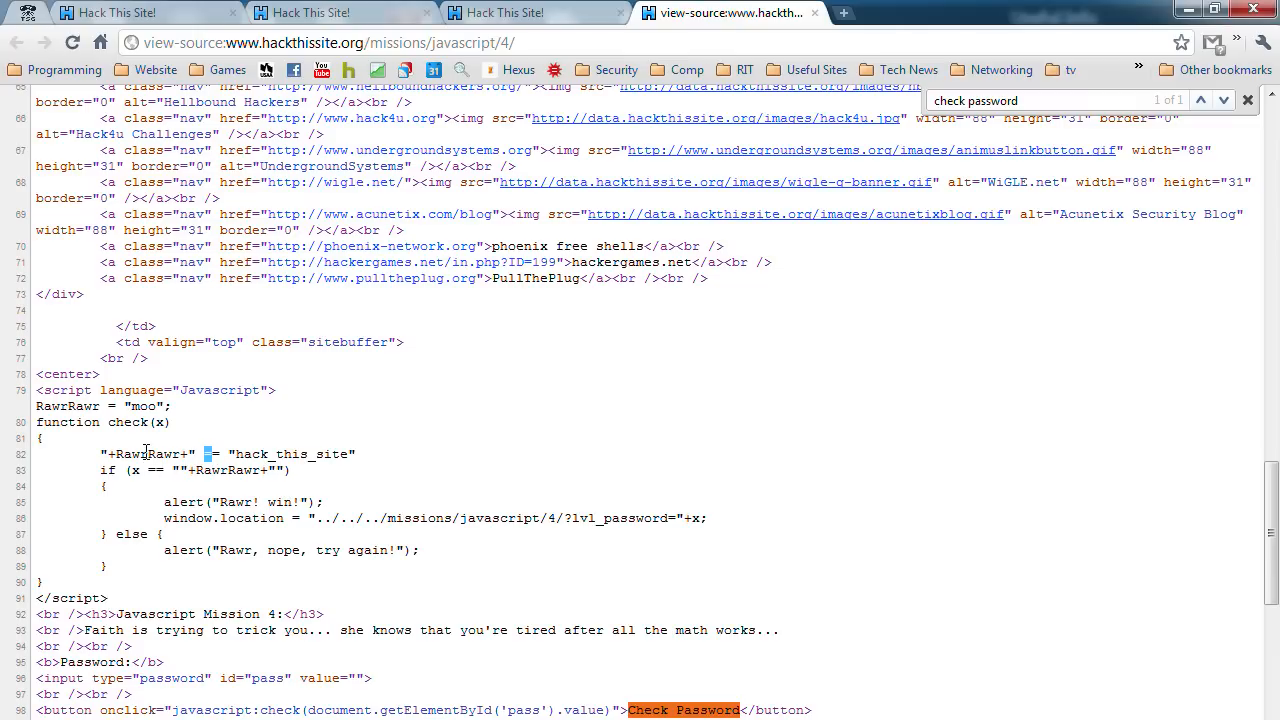
pyautogui.moveTo(280, 433)
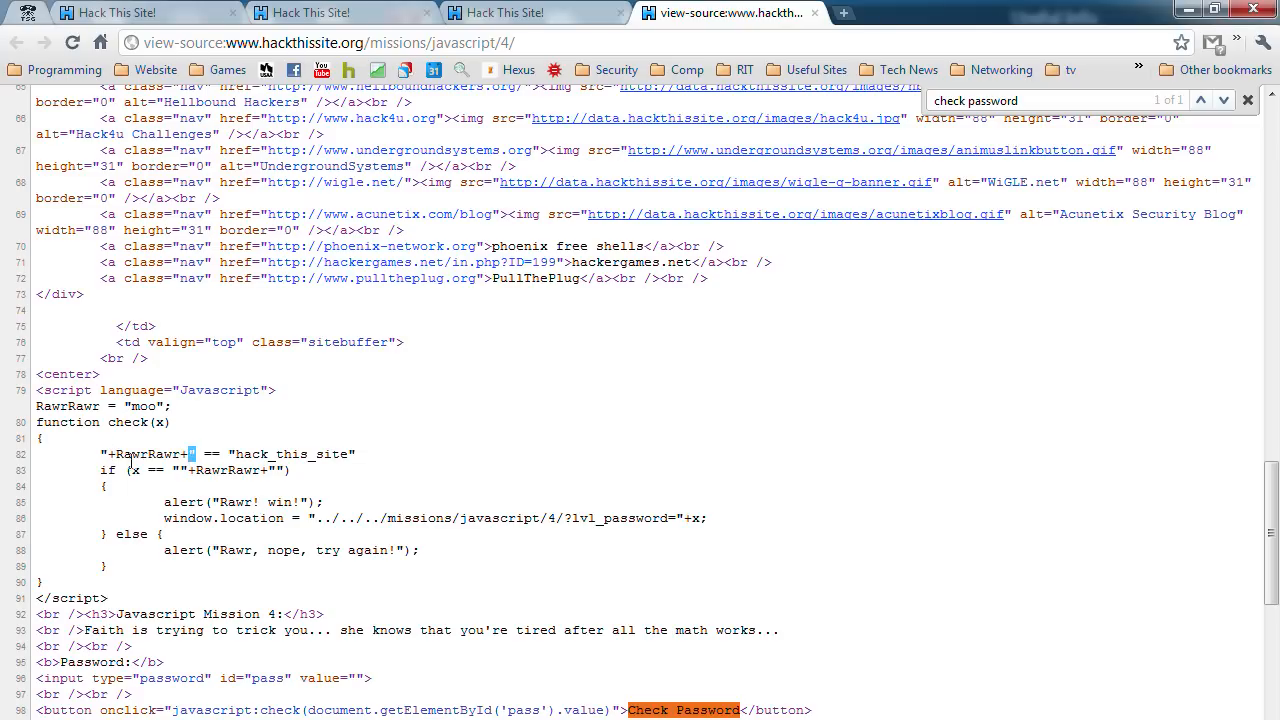
pyautogui.moveTo(109, 454); pyautogui.dragTo(190, 454)
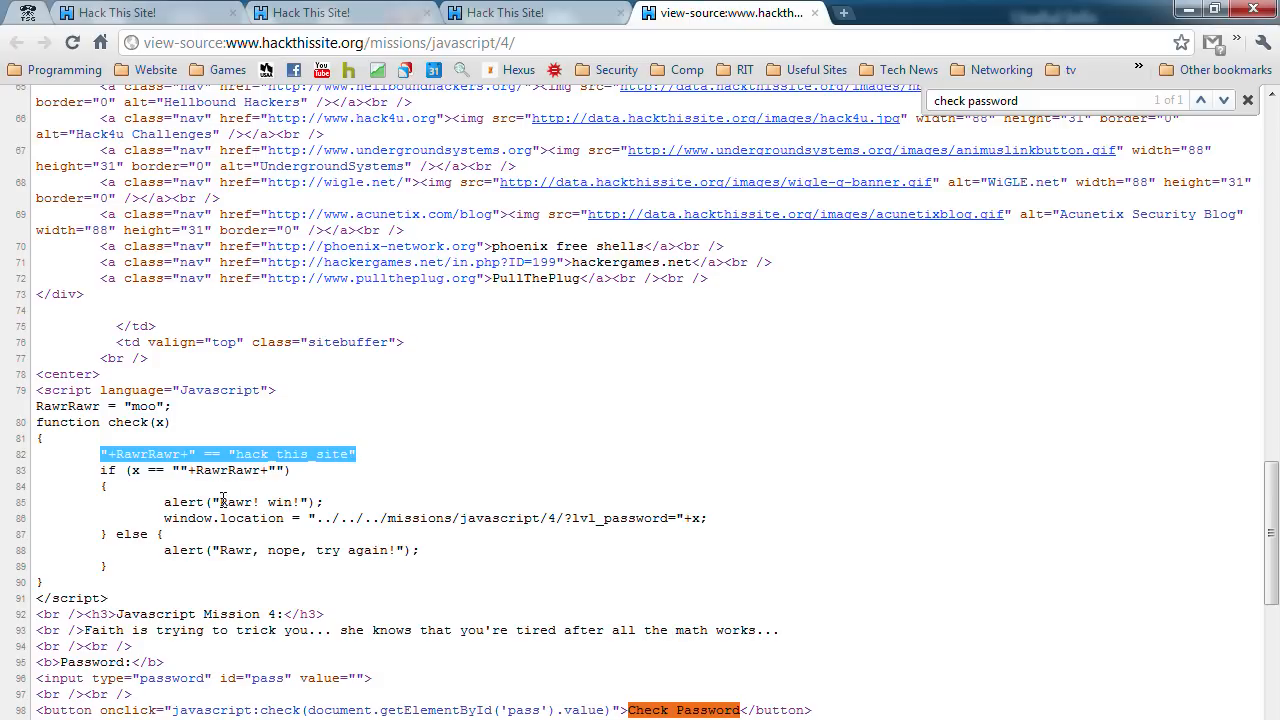
pyautogui.moveTo(137, 480)
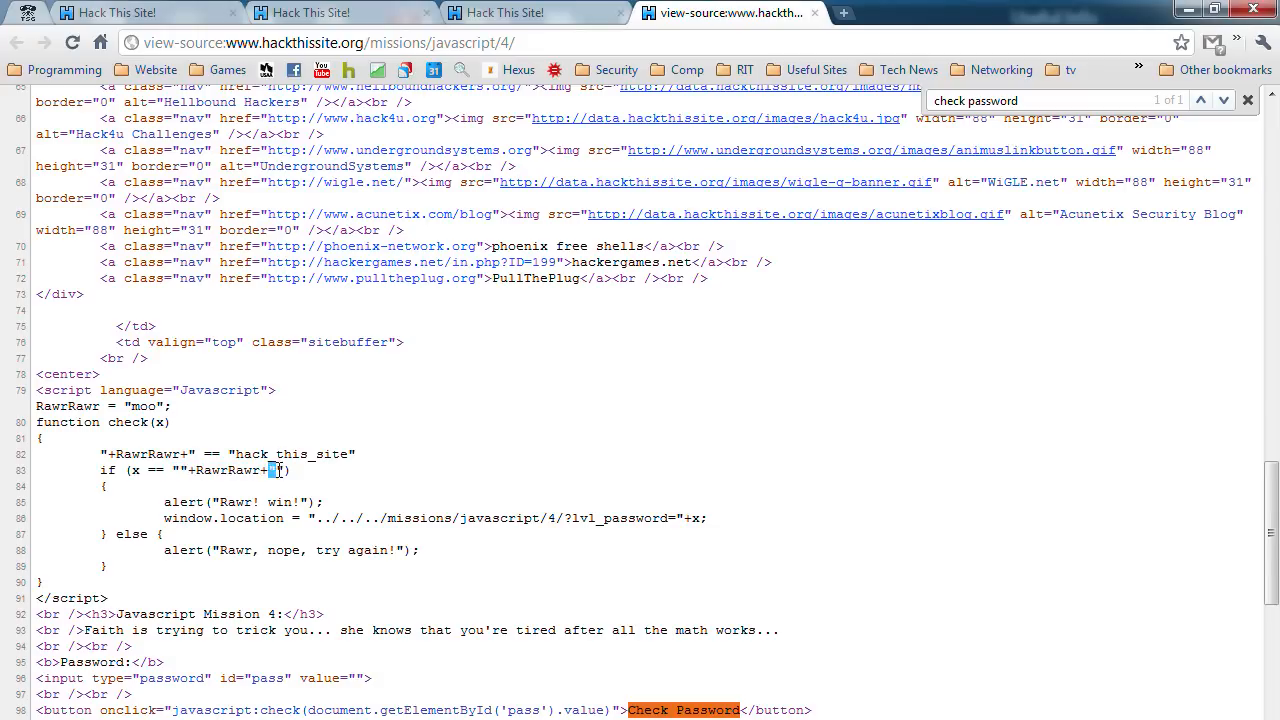
pyautogui.doubleClick(230, 470)
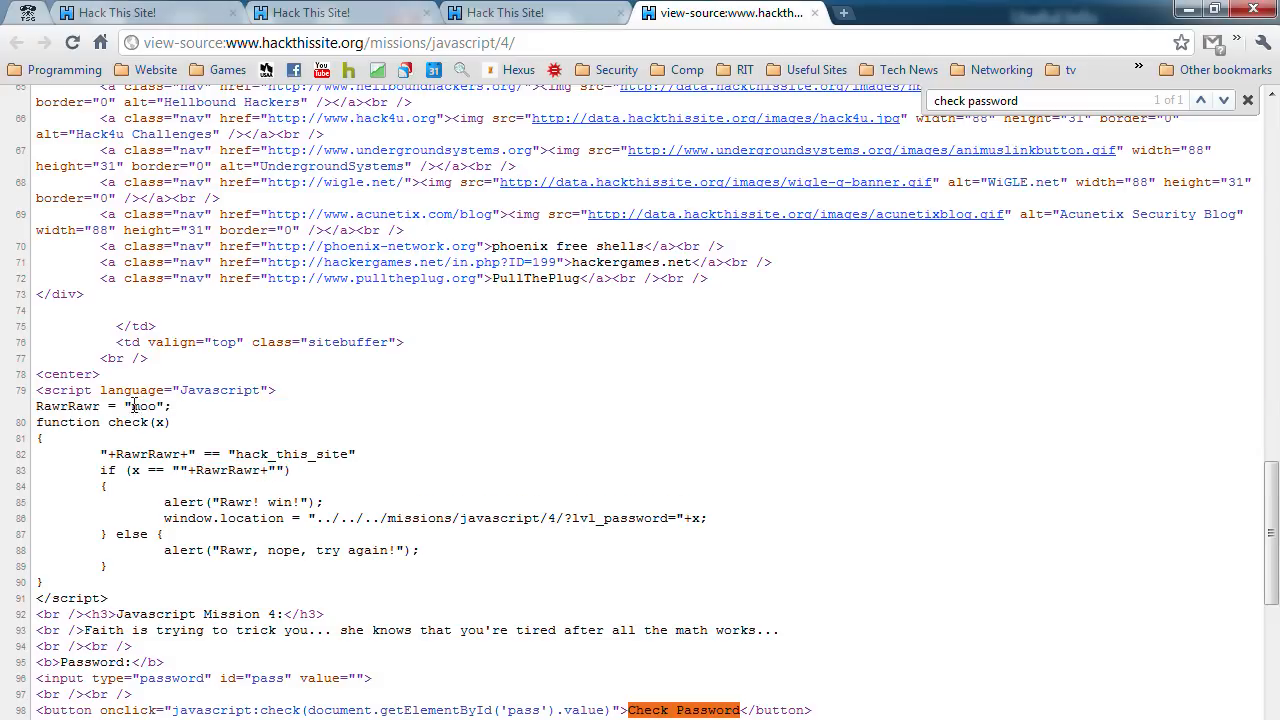
pyautogui.doubleClick(141, 405)
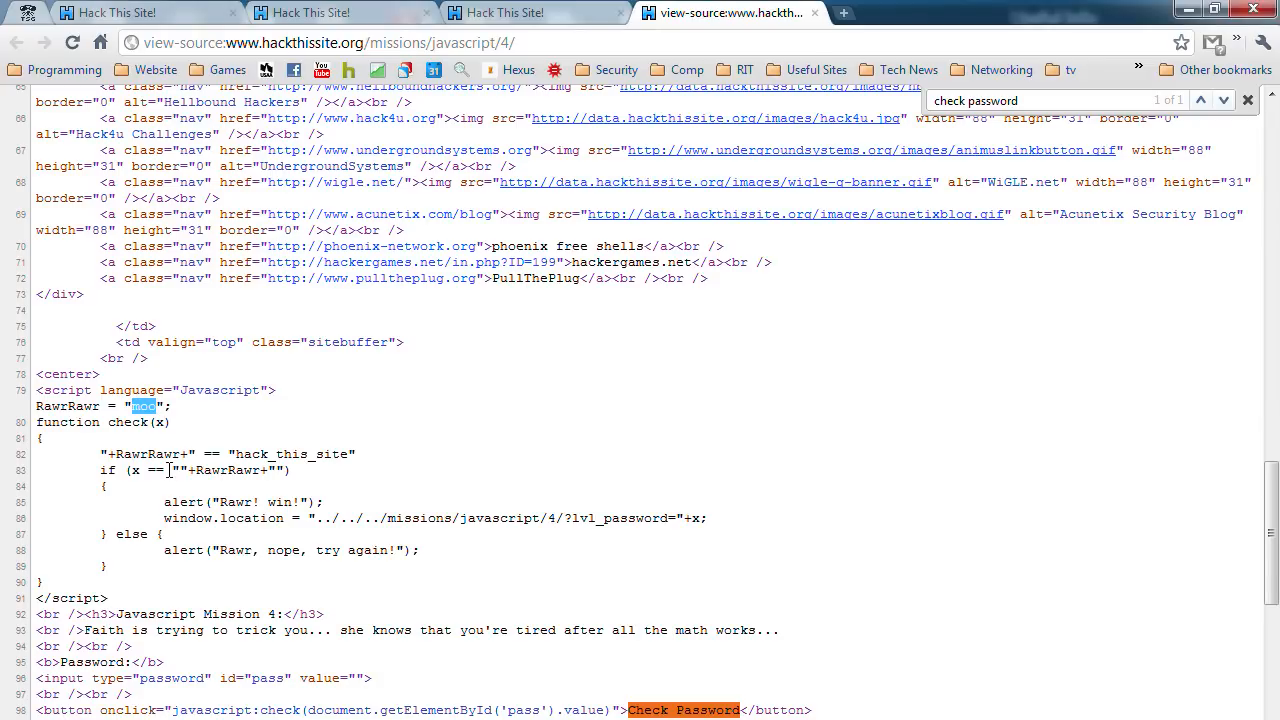
# Submit the Mission 4 password, dismiss both alerts, and reopen the Var? challenge
pyautogui.click(537, 13)
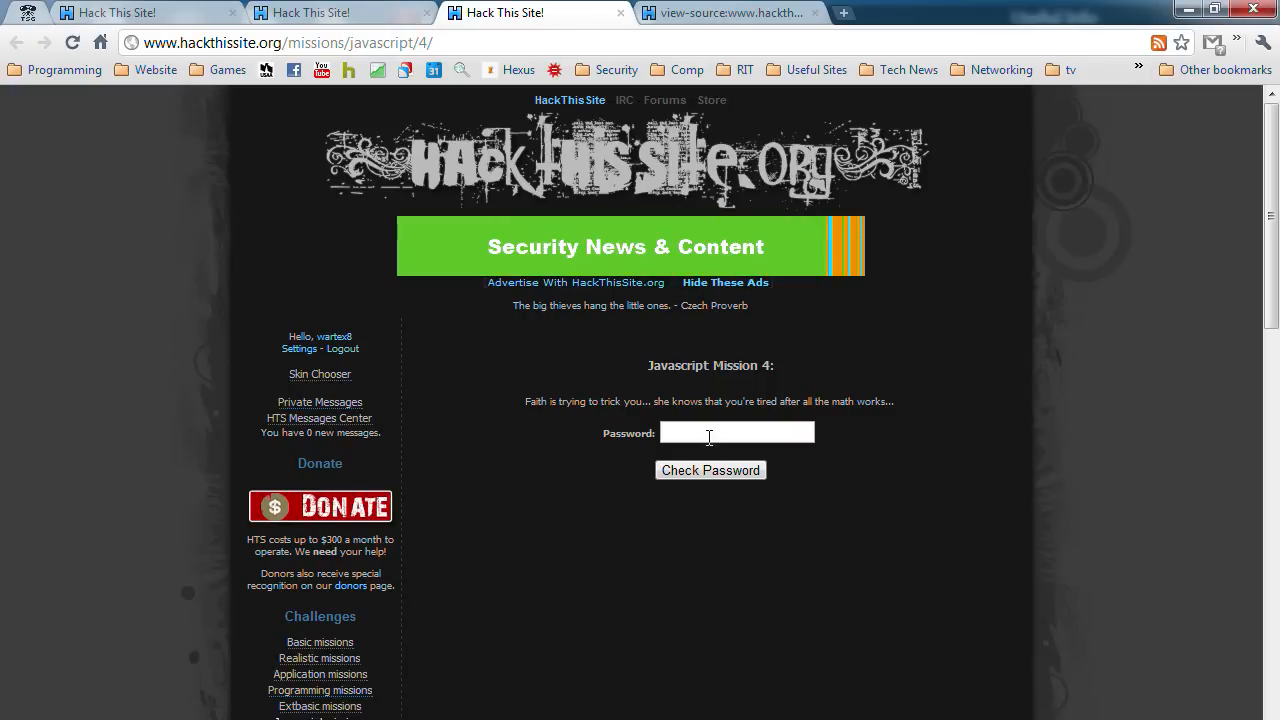
pyautogui.click(710, 470)
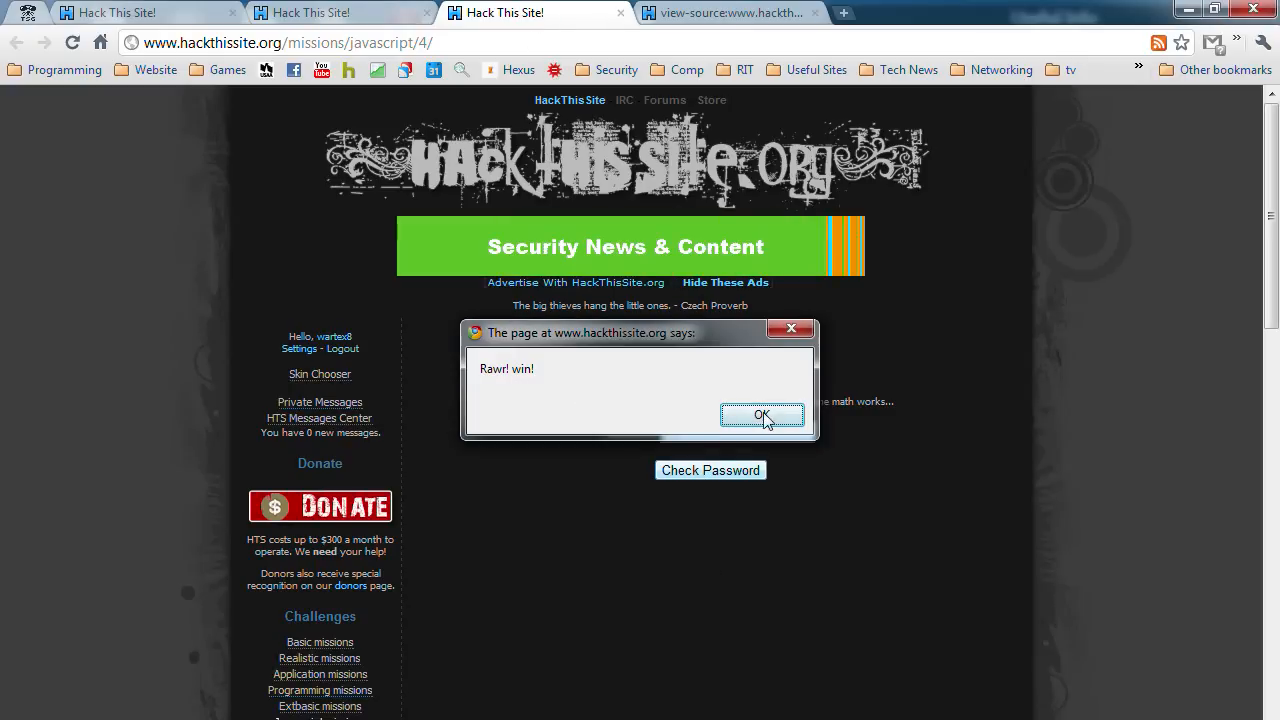
pyautogui.click(763, 415)
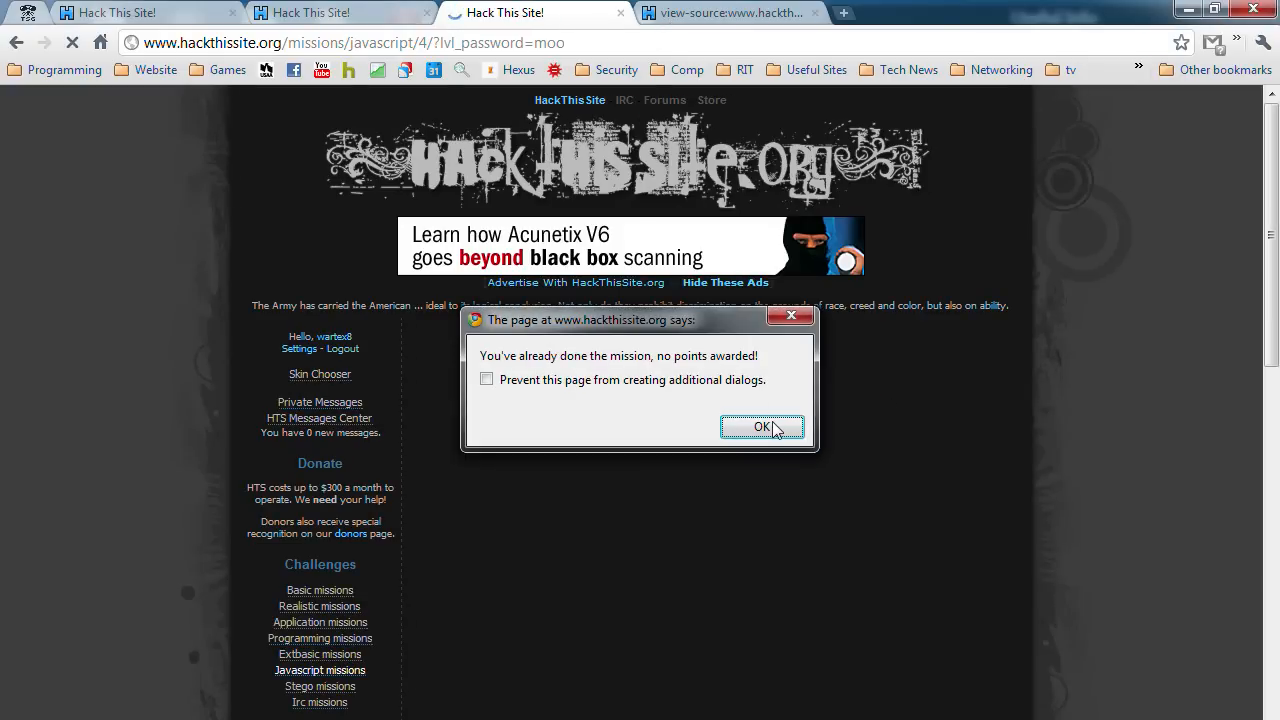
pyautogui.click(762, 427)
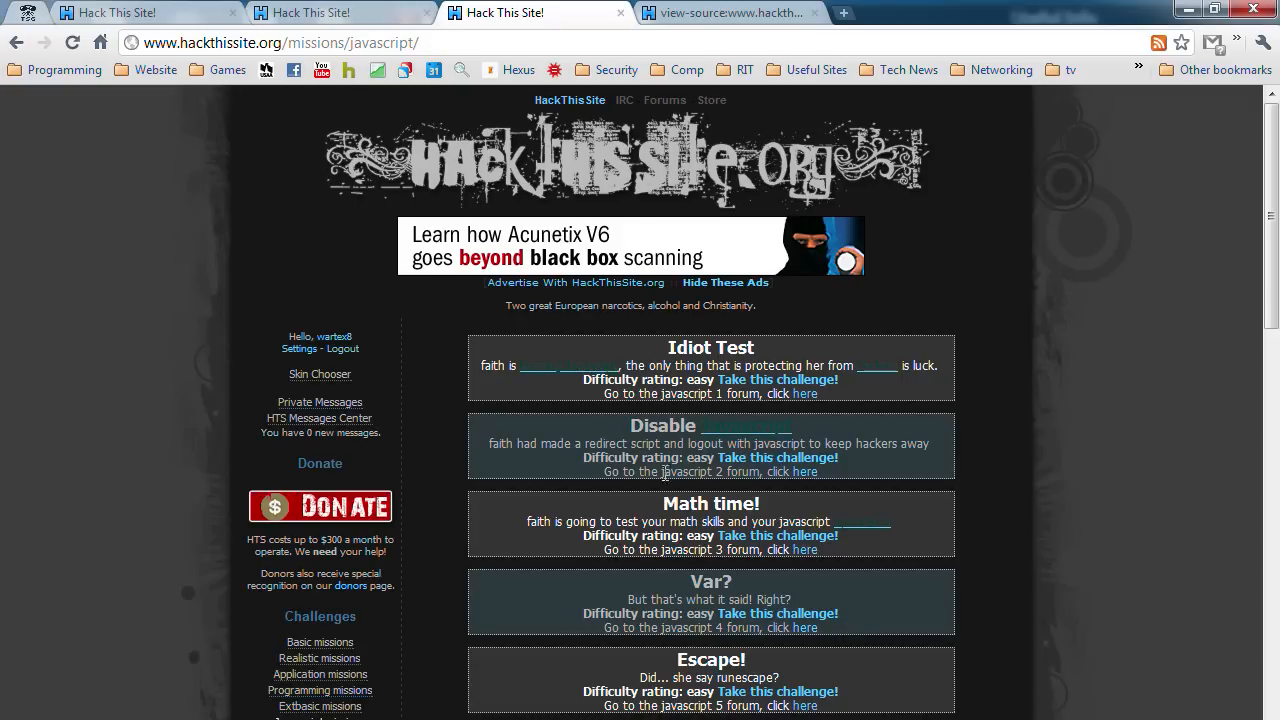
pyautogui.click(772, 613)
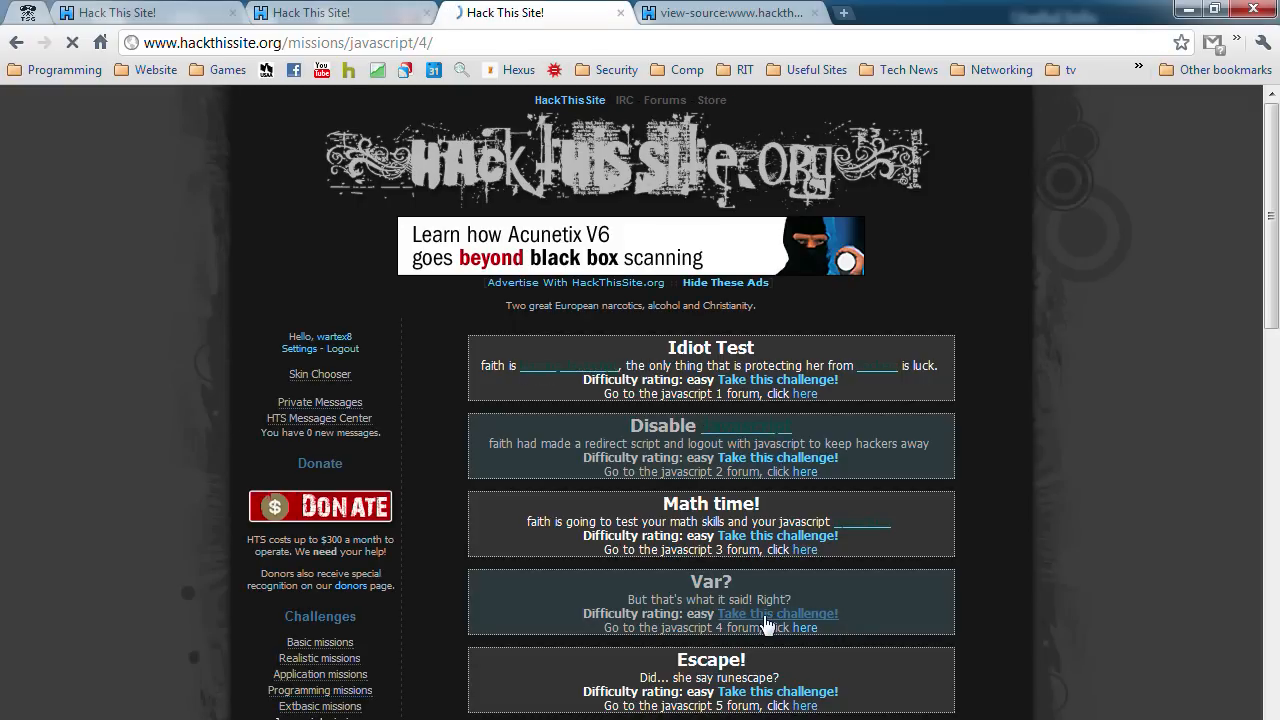
# Confirm RawrRawr evaluates to moo in the console, resubmit moo, and reopen Mission 4
pyautogui.click(750, 12)
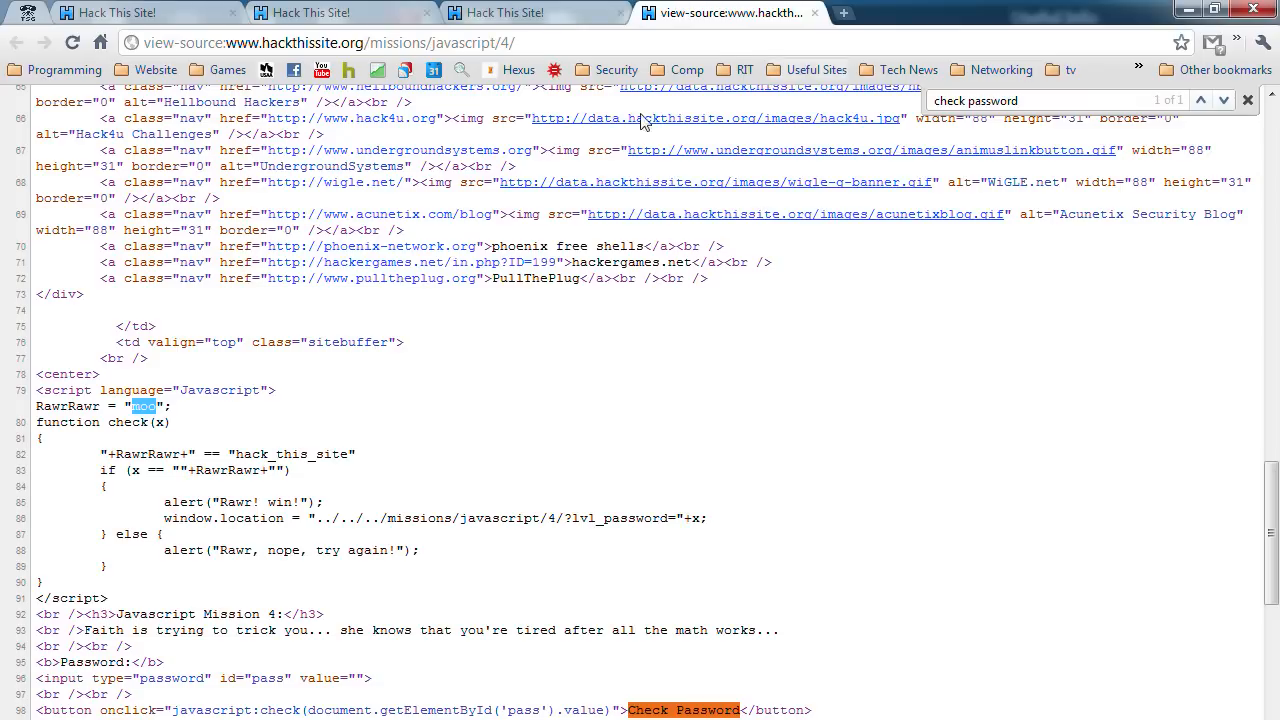
pyautogui.click(1263, 42)
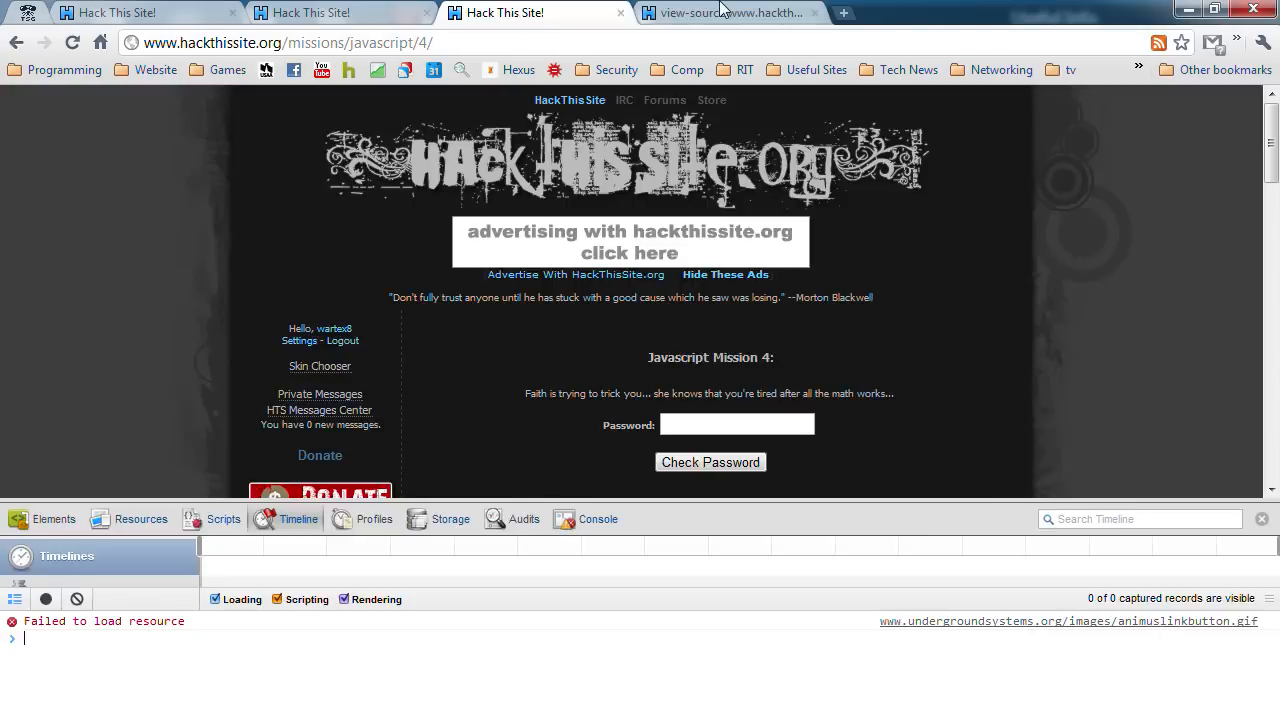
pyautogui.click(730, 13)
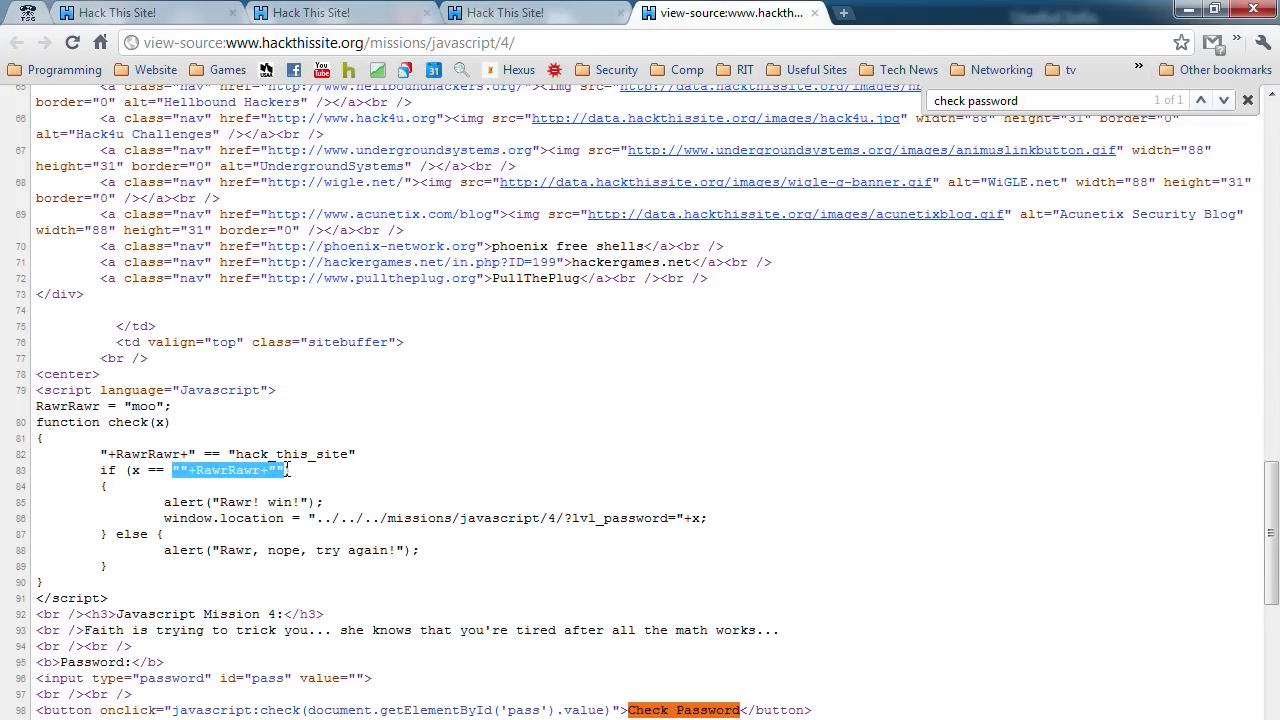
pyautogui.click(547, 13)
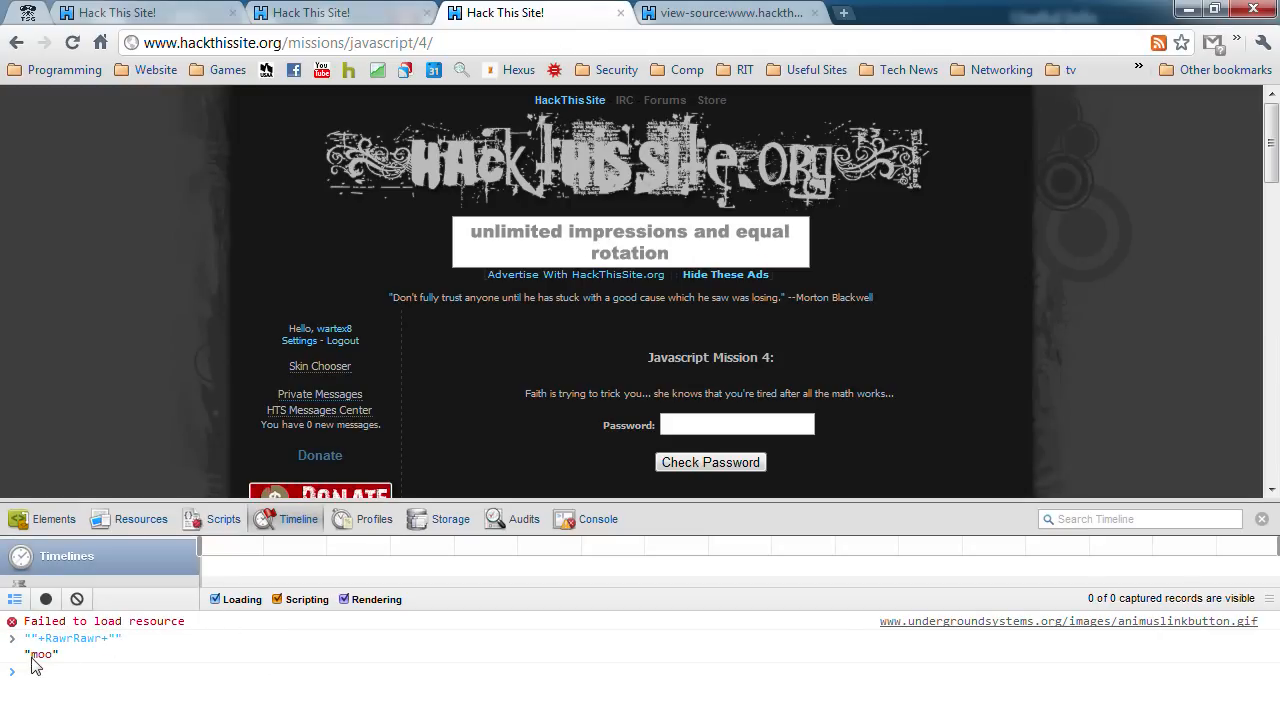
pyautogui.doubleClick(43, 672)
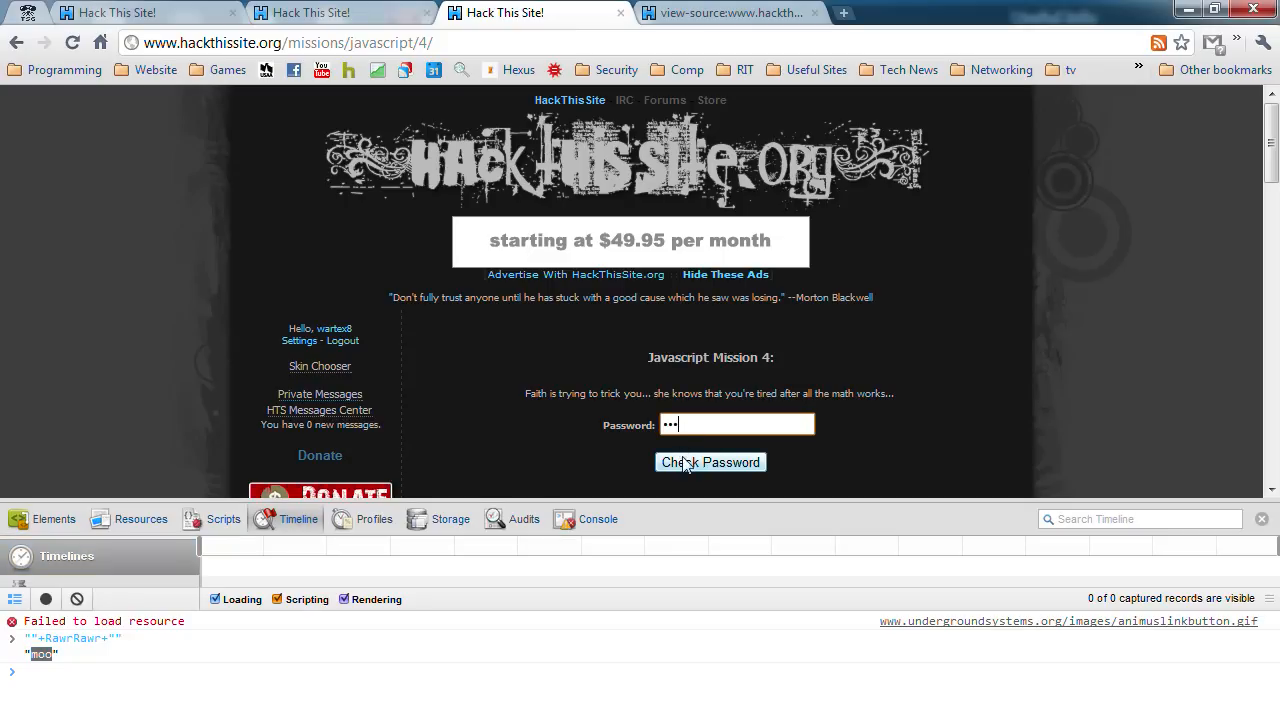
pyautogui.click(710, 462)
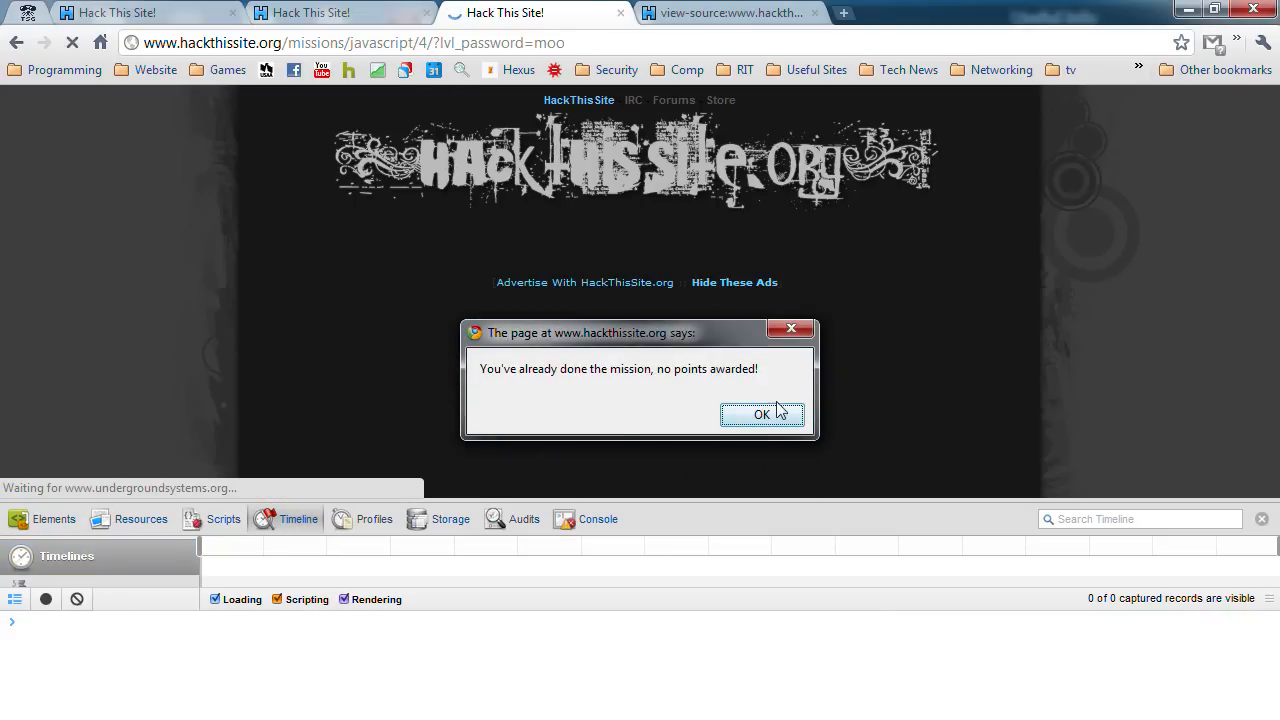
pyautogui.click(764, 414)
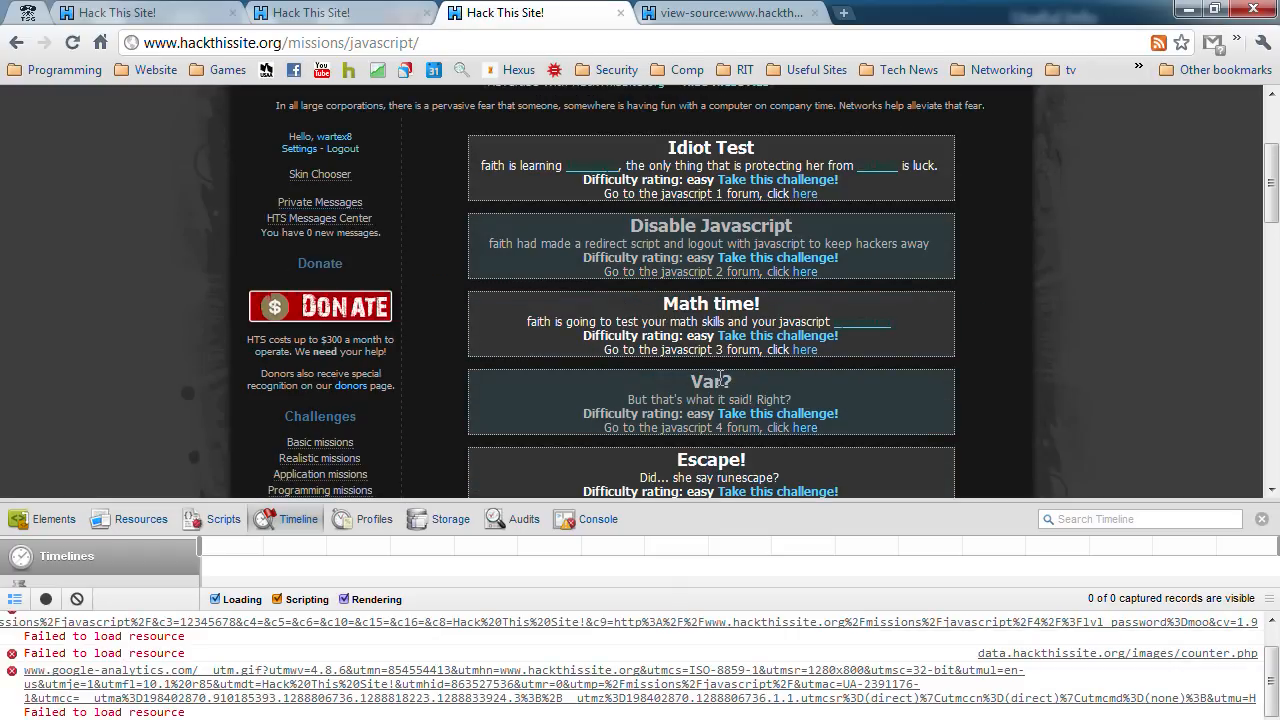
pyautogui.click(804, 427)
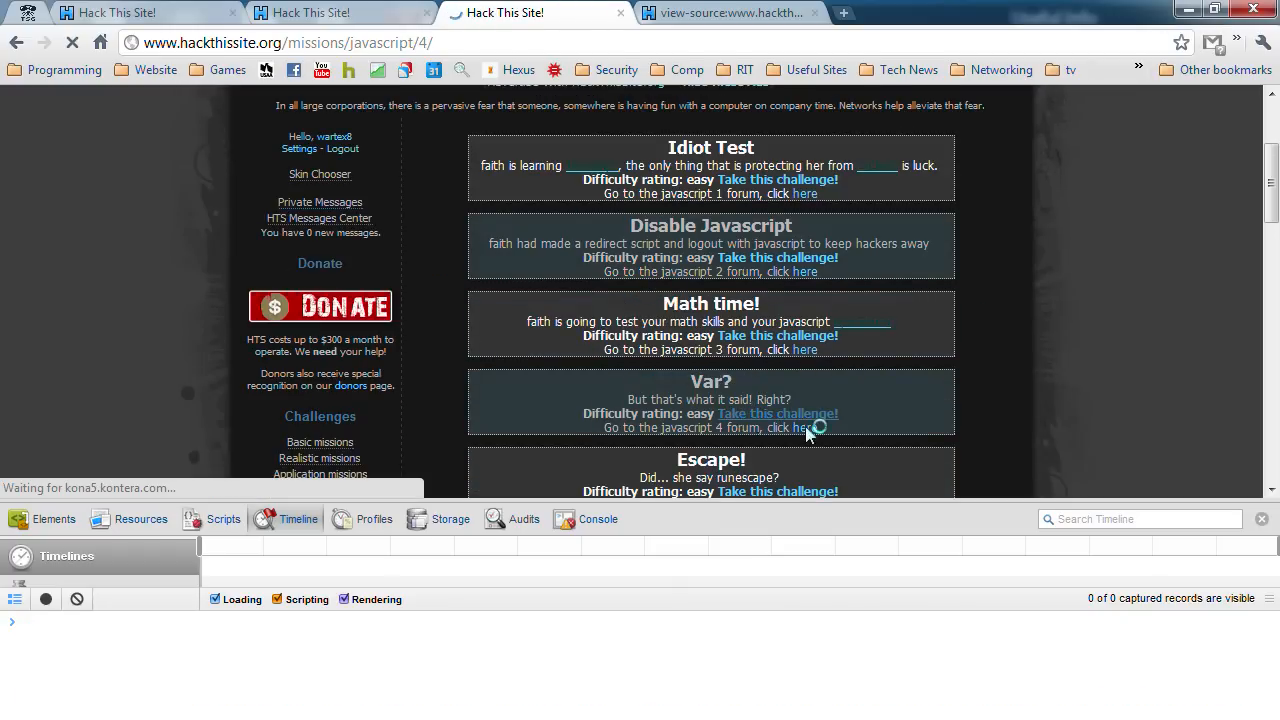
pyautogui.click(777, 413)
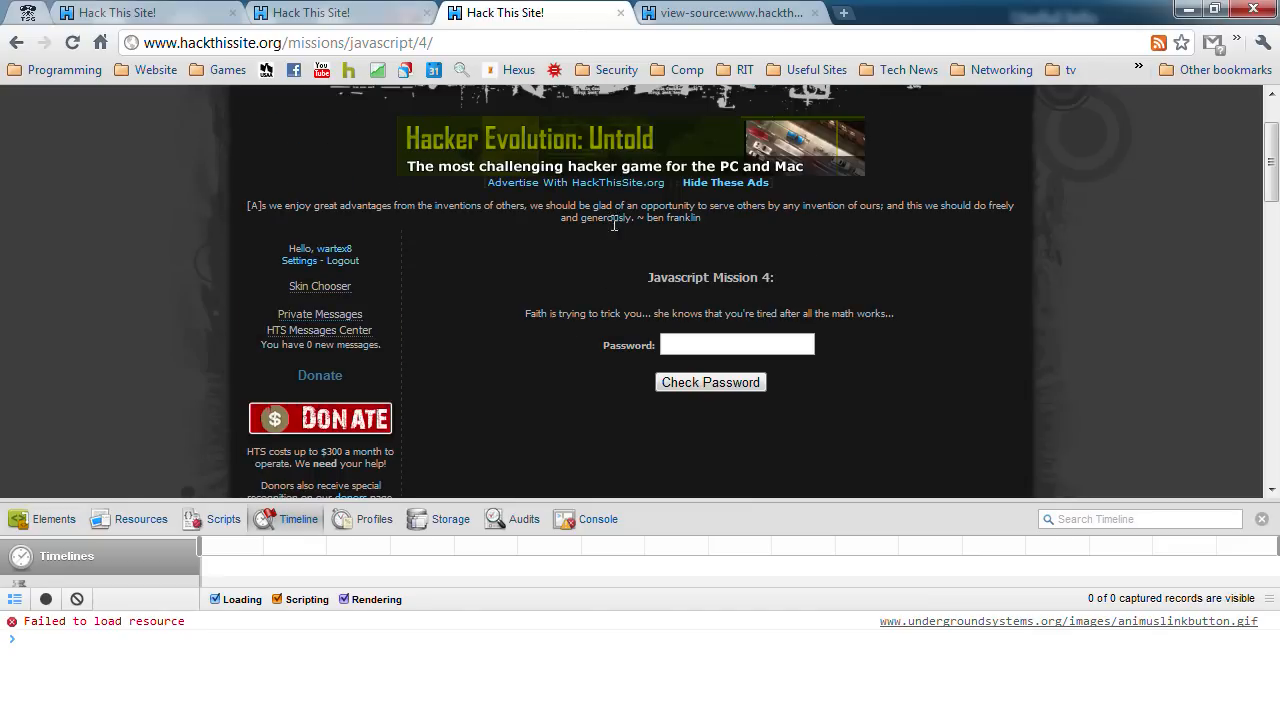
pyautogui.moveTo(719, 14)
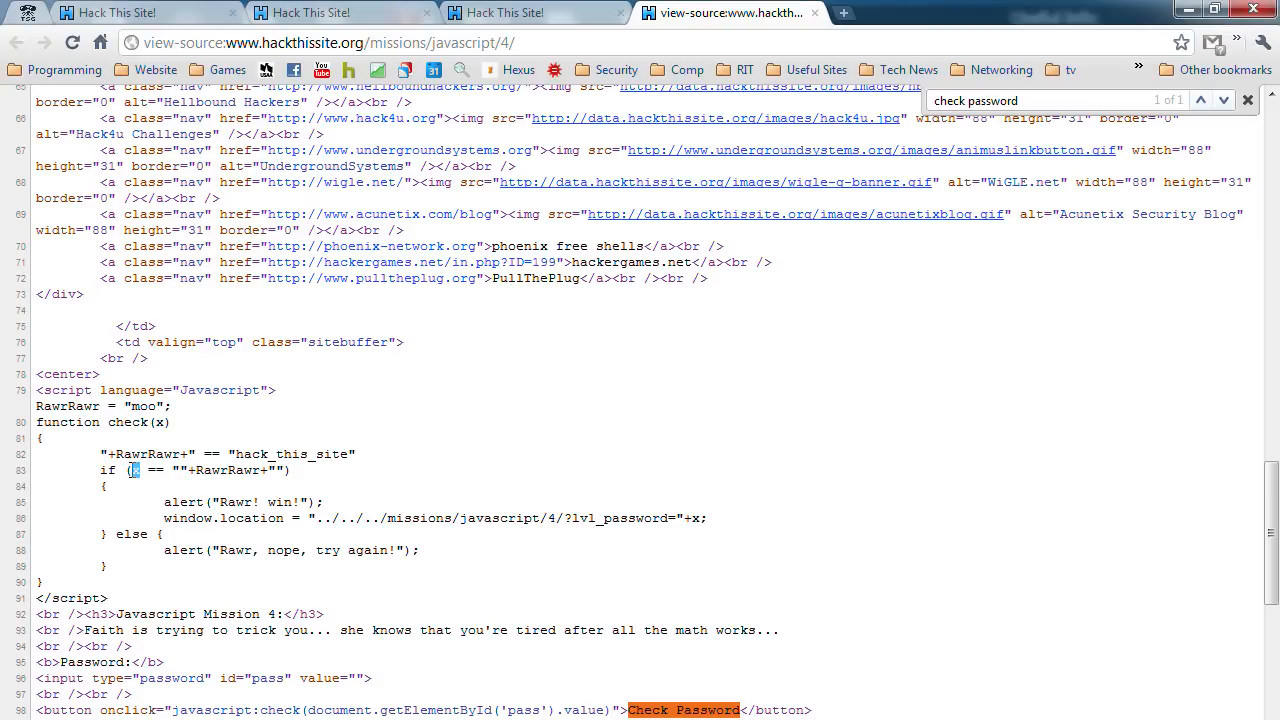
pyautogui.moveTo(165, 497)
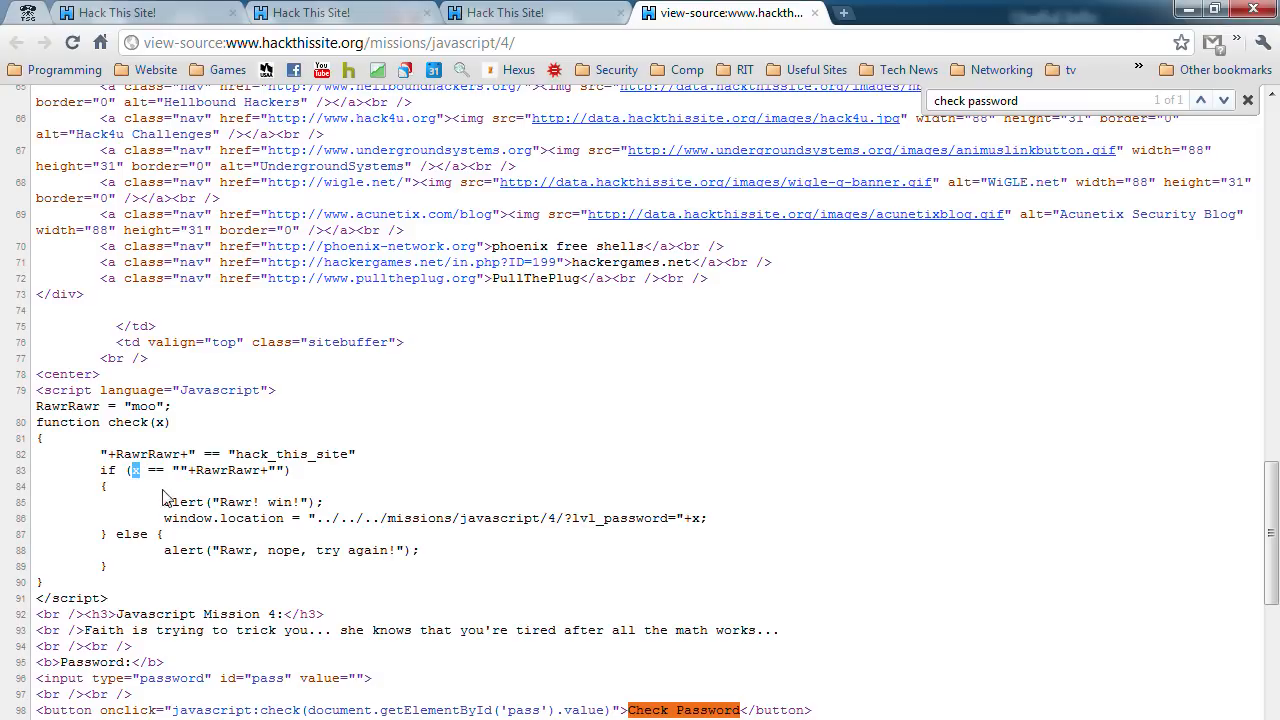
# Run RawrRawr = 1 in the console and submit 1 as the password, getting rejected
pyautogui.moveTo(172, 470); pyautogui.dragTo(293, 470)
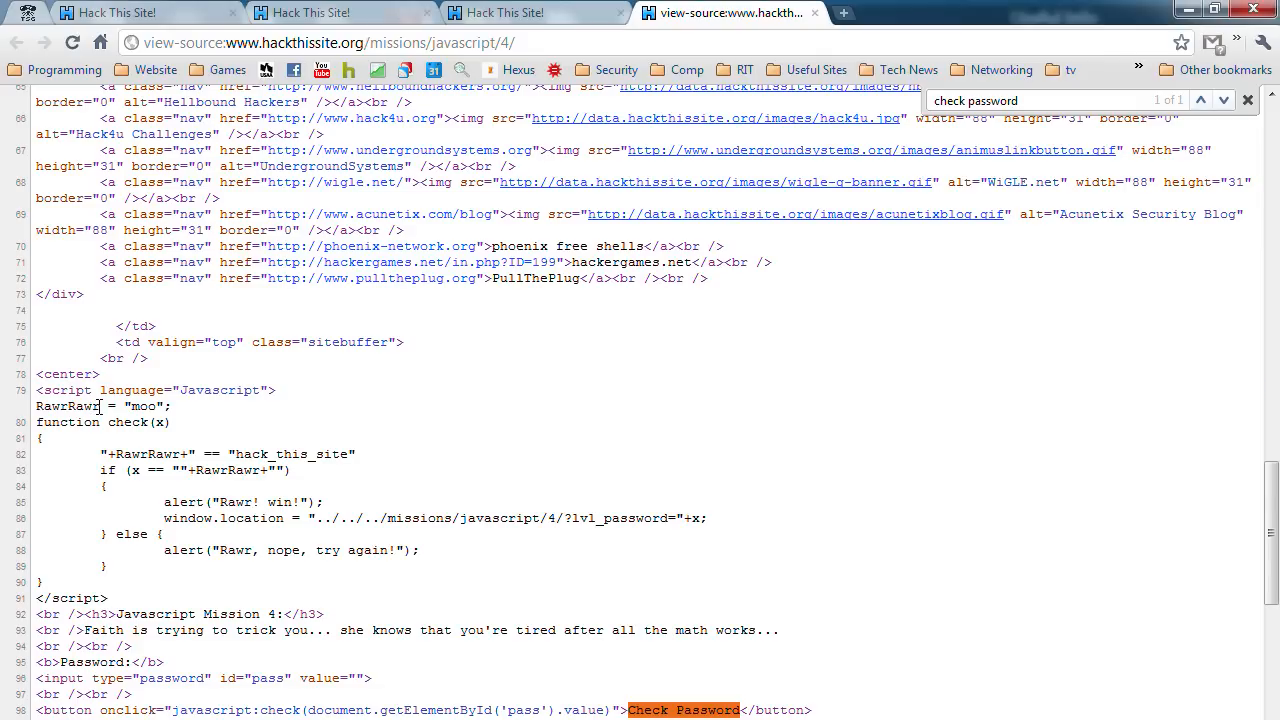
pyautogui.doubleClick(68, 411)
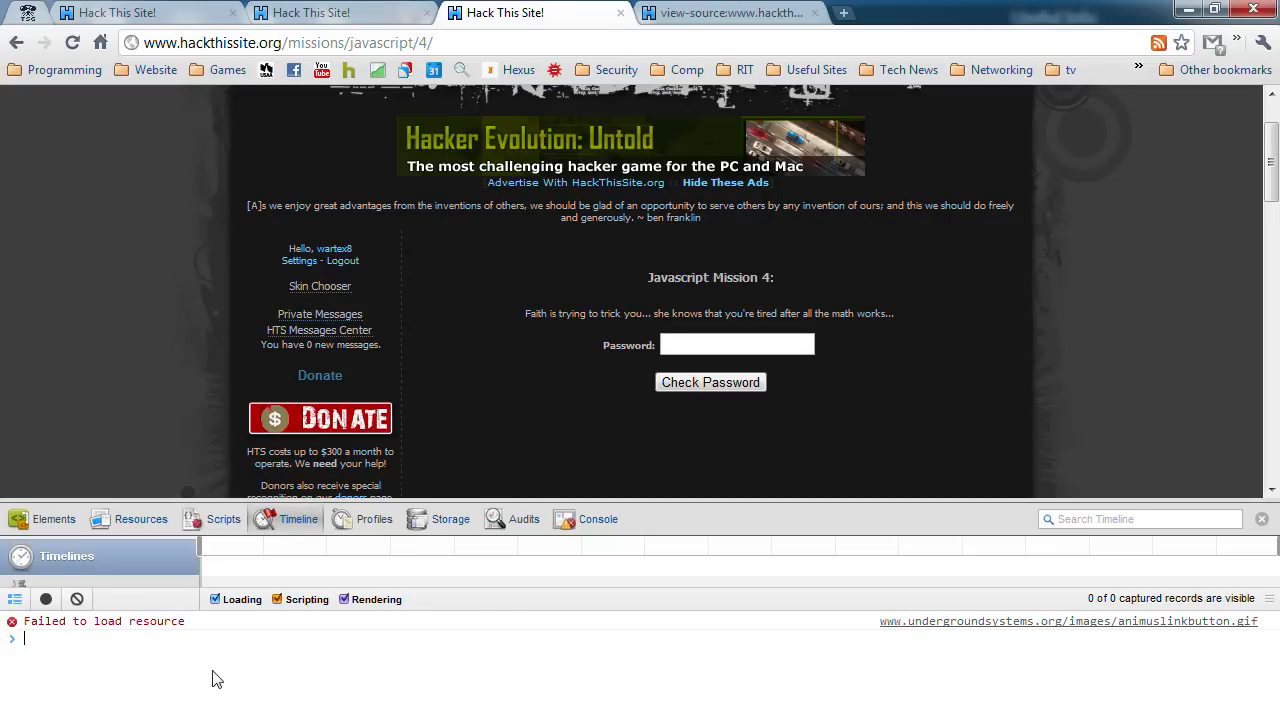
pyautogui.write('RawrRawr =')
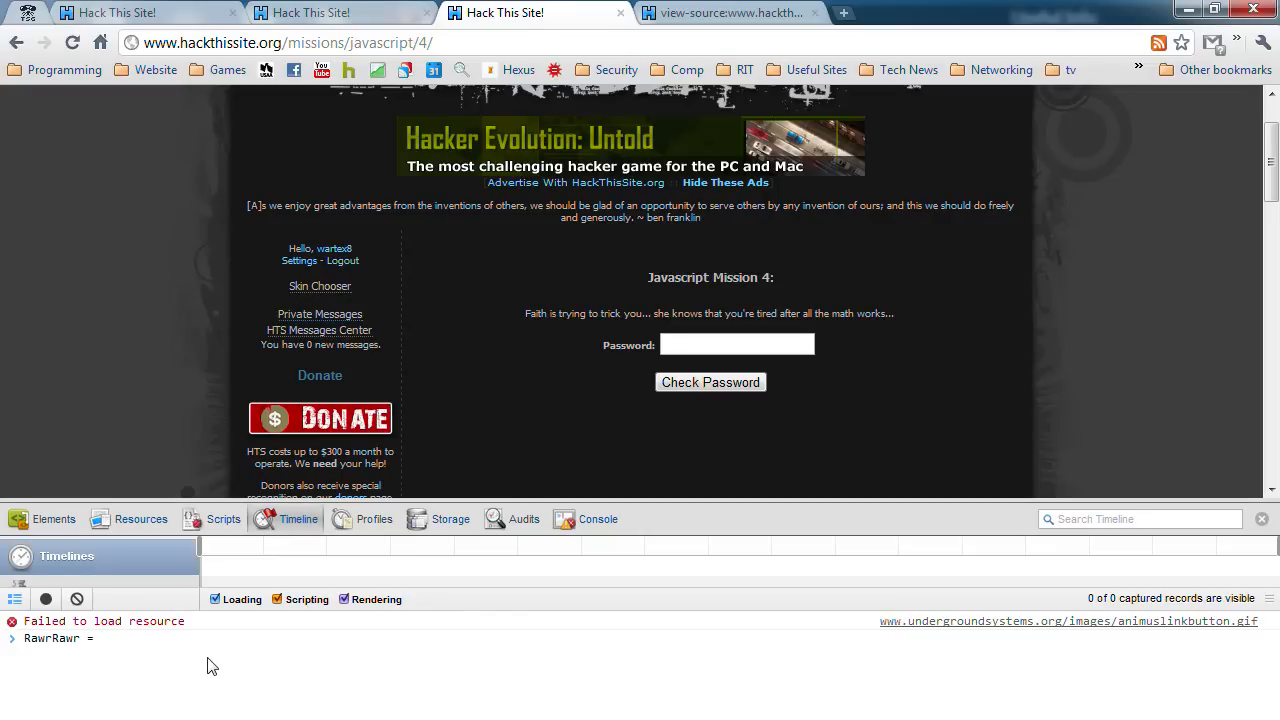
pyautogui.write('1')
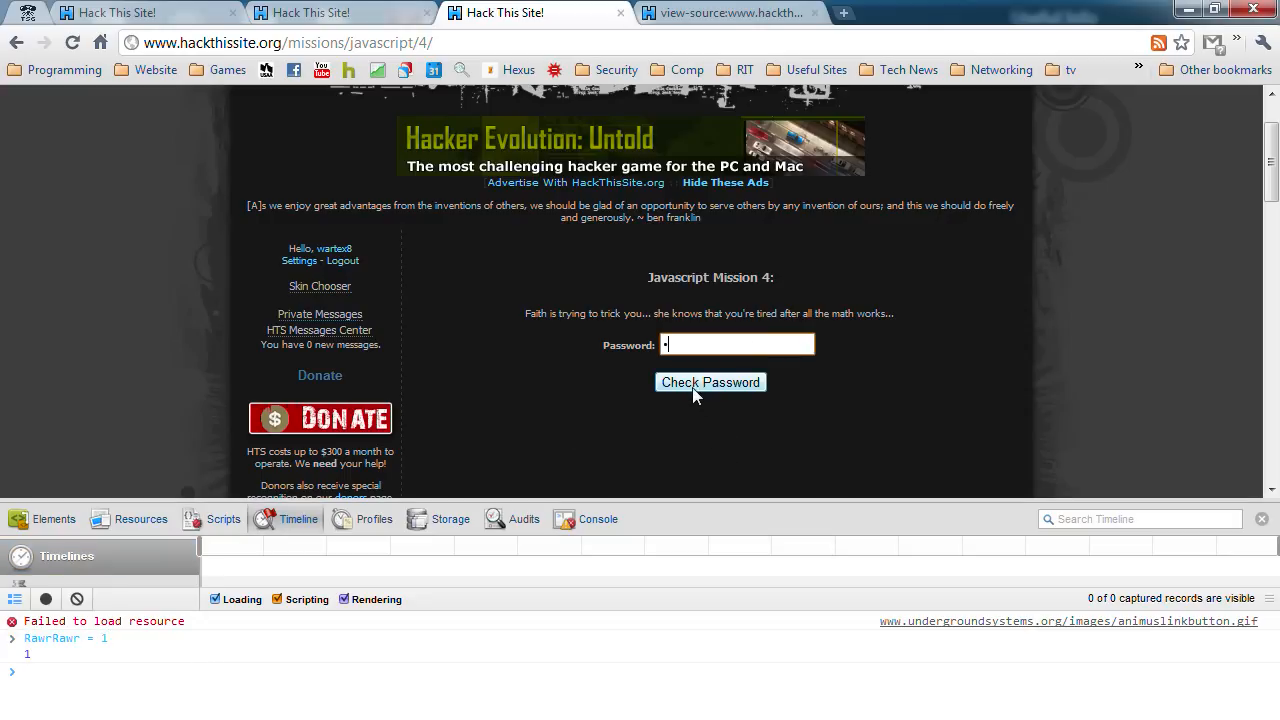
pyautogui.click(710, 382)
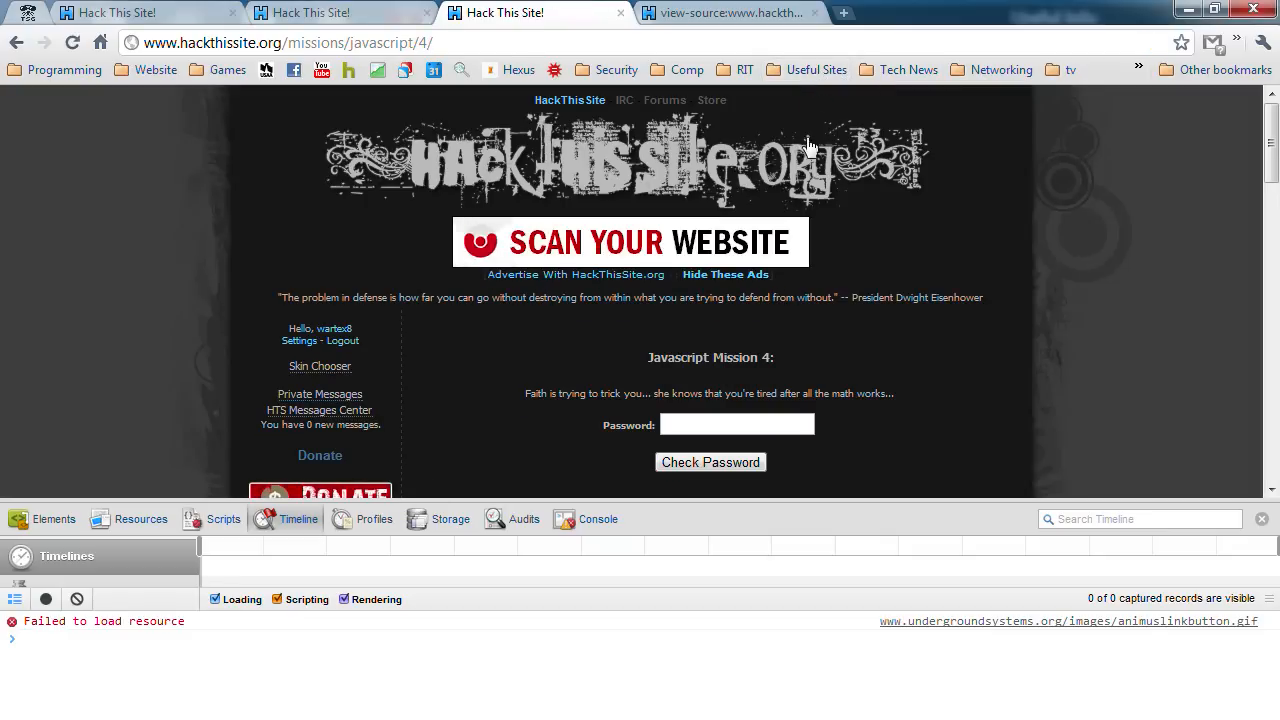
pyautogui.click(710, 462)
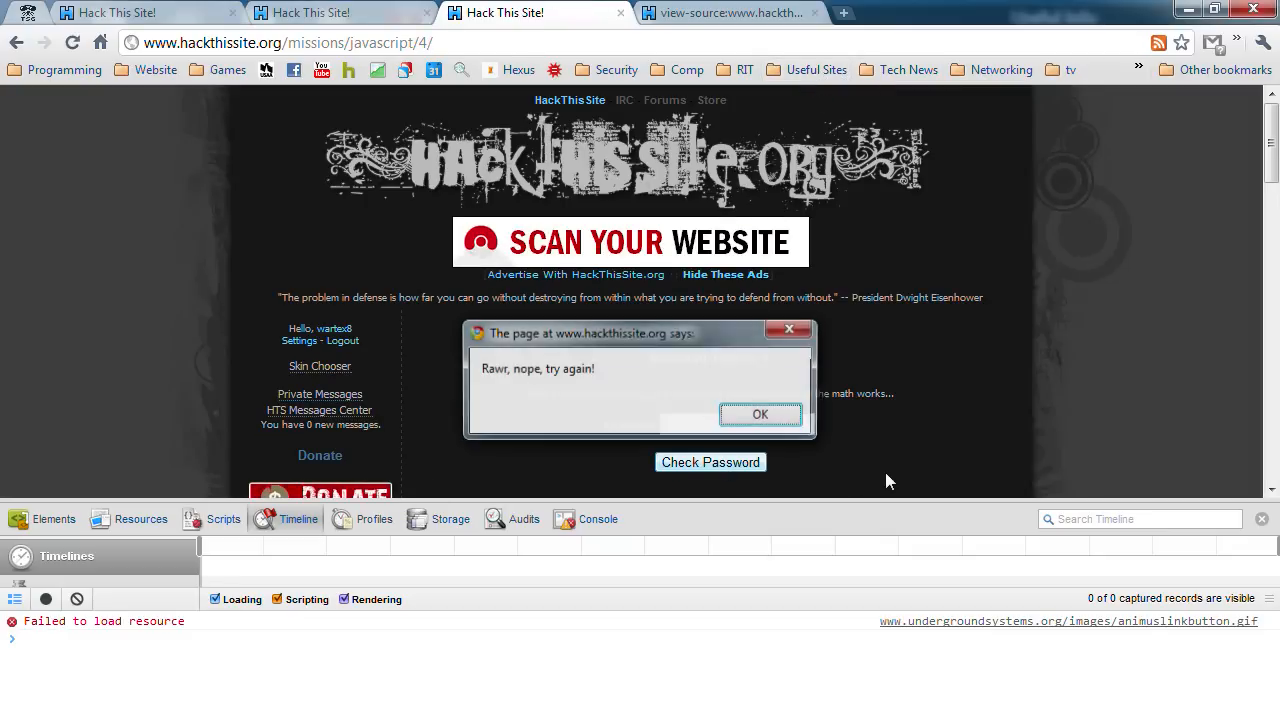
pyautogui.click(750, 13)
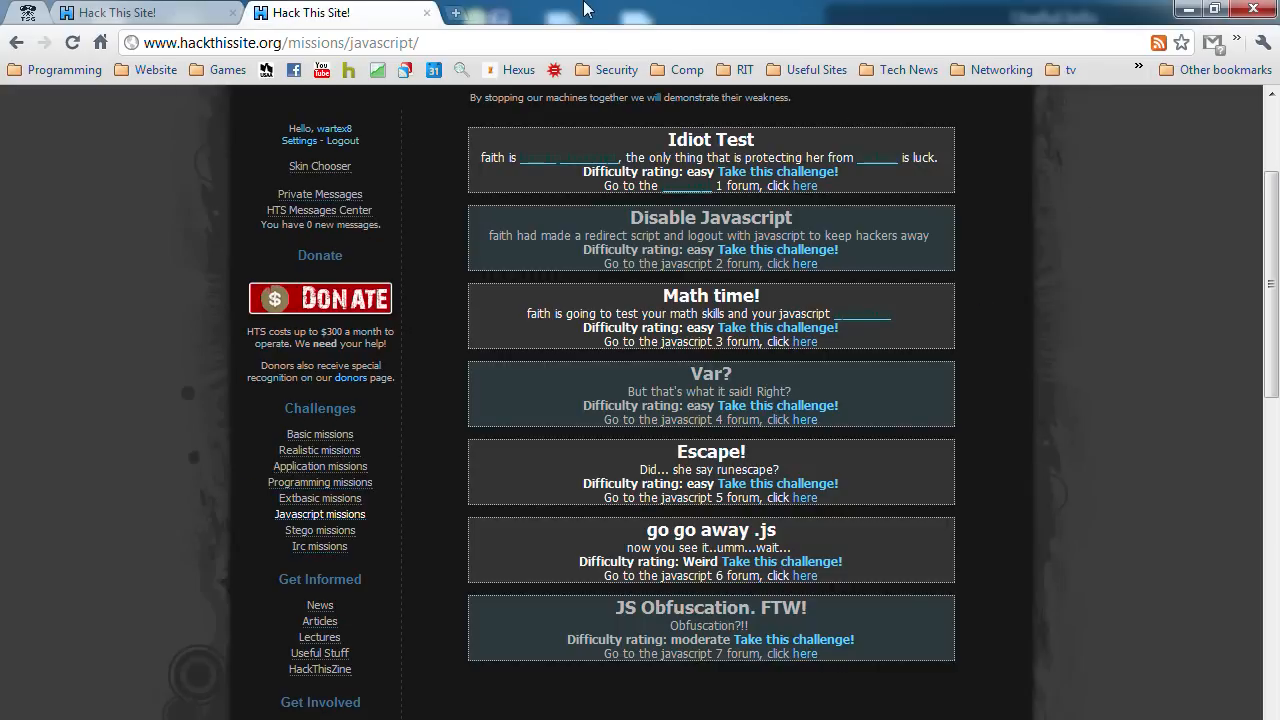
pyautogui.moveTo(777, 491)
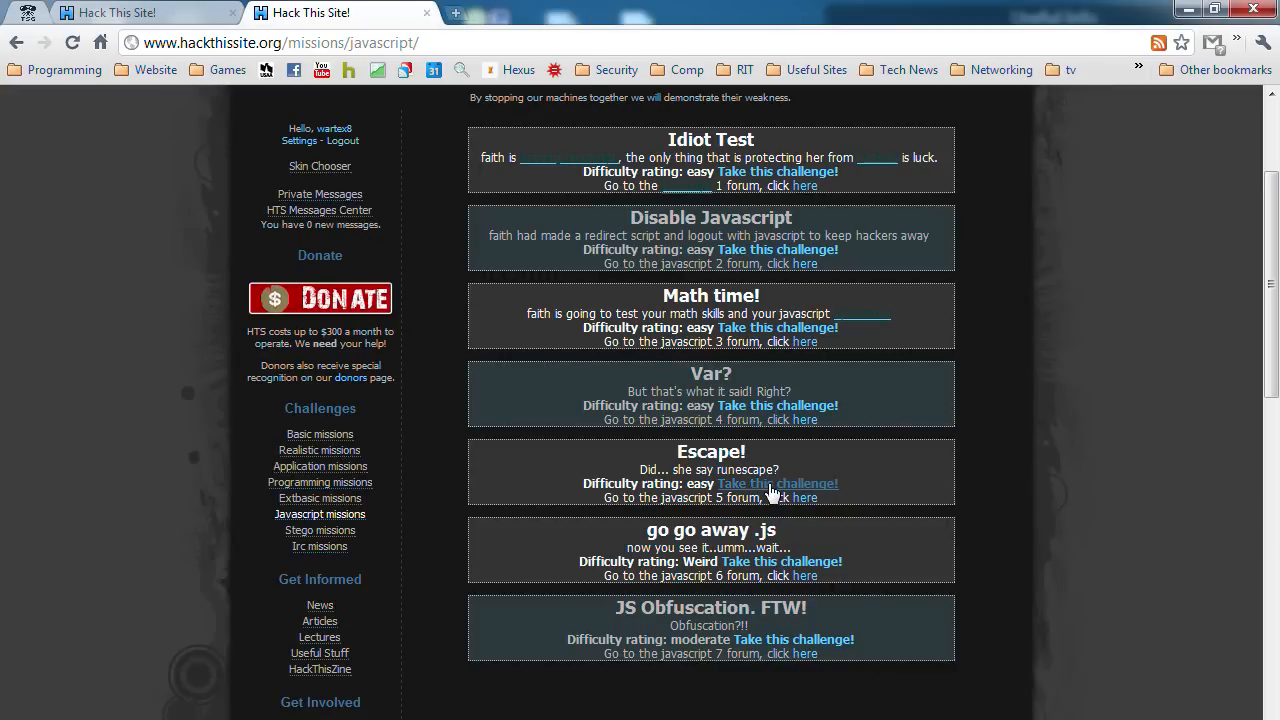
# Open the Escape! challenge and inspect the unescape() password comparison in its source
pyautogui.click(777, 483)
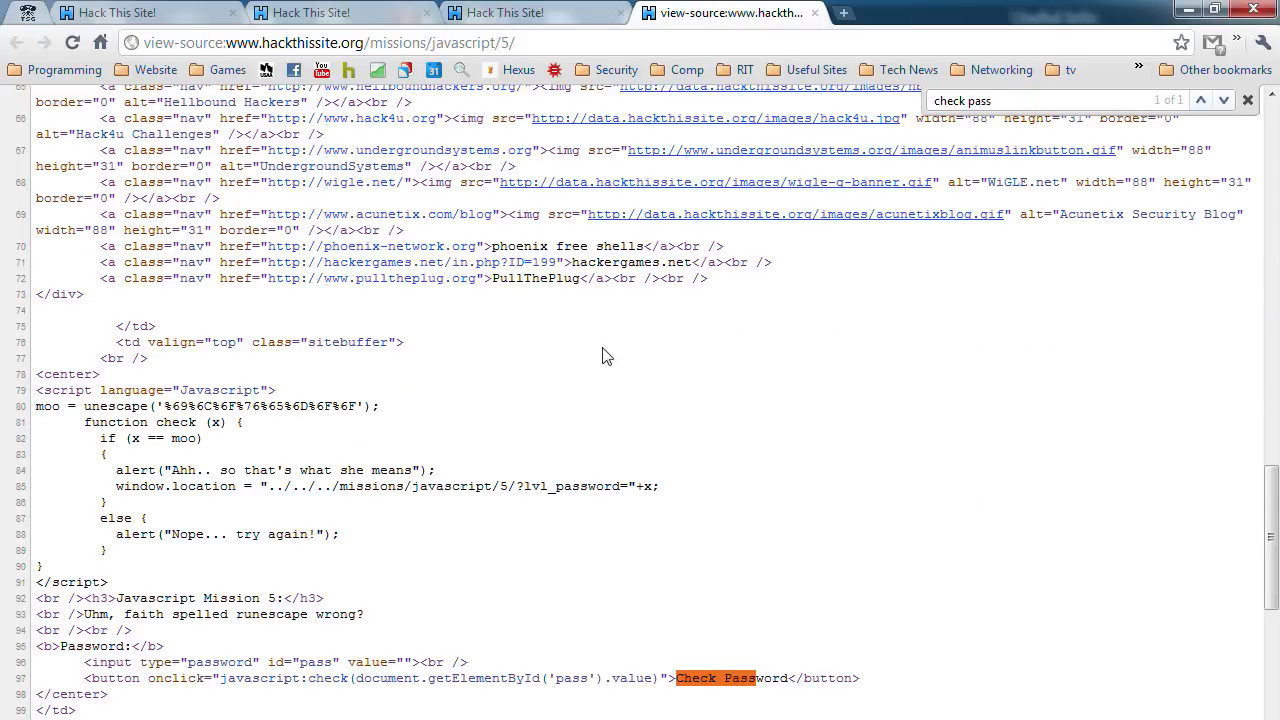
pyautogui.moveTo(235, 695)
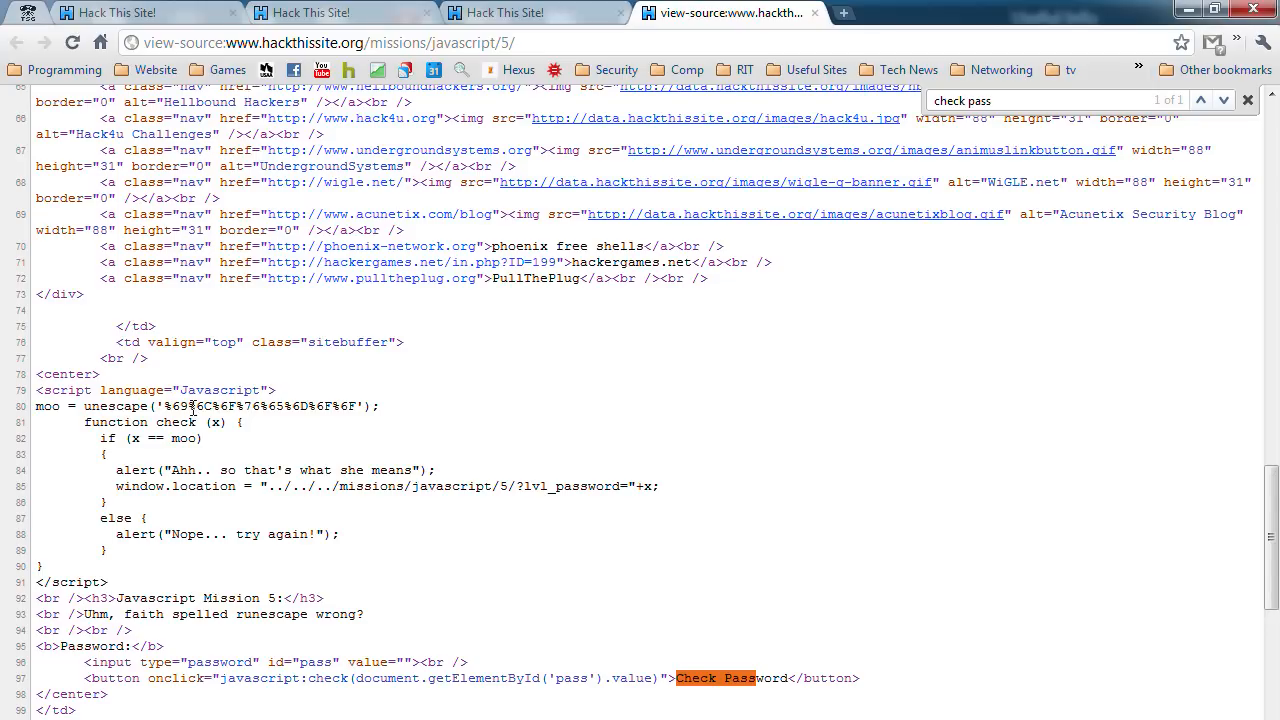
pyautogui.moveTo(156, 406); pyautogui.dragTo(348, 406)
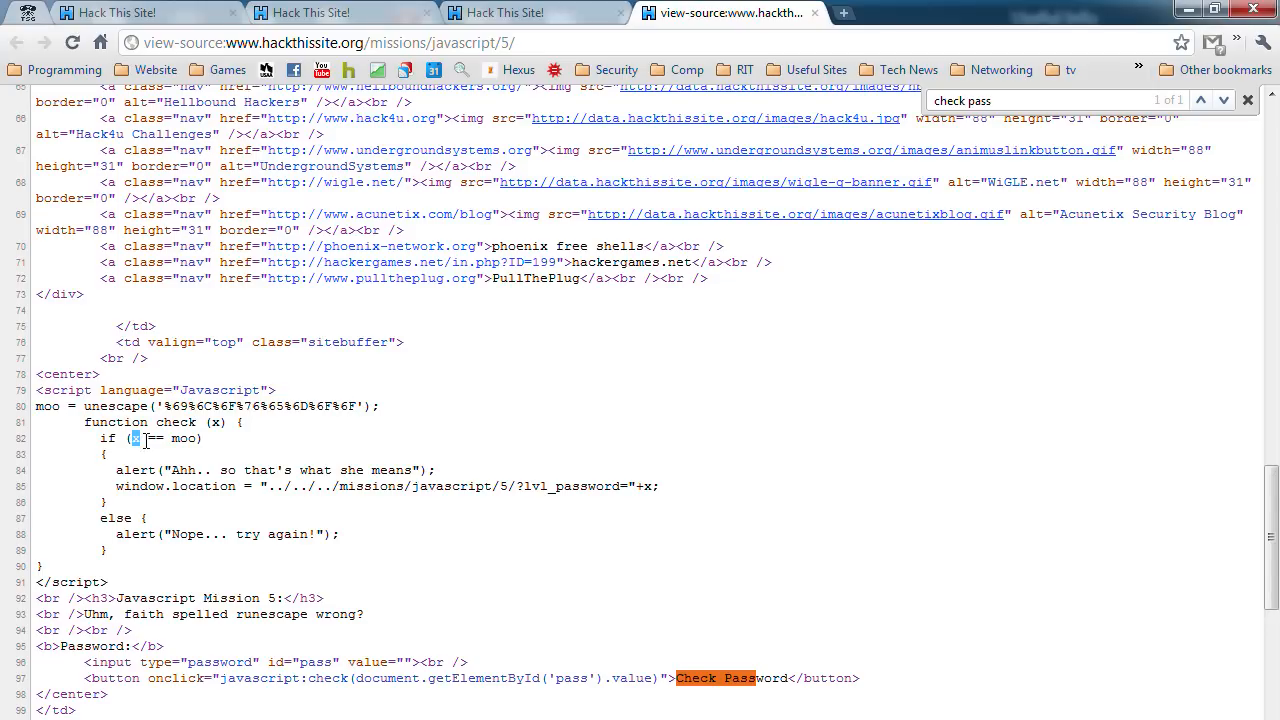
pyautogui.doubleClick(185, 438)
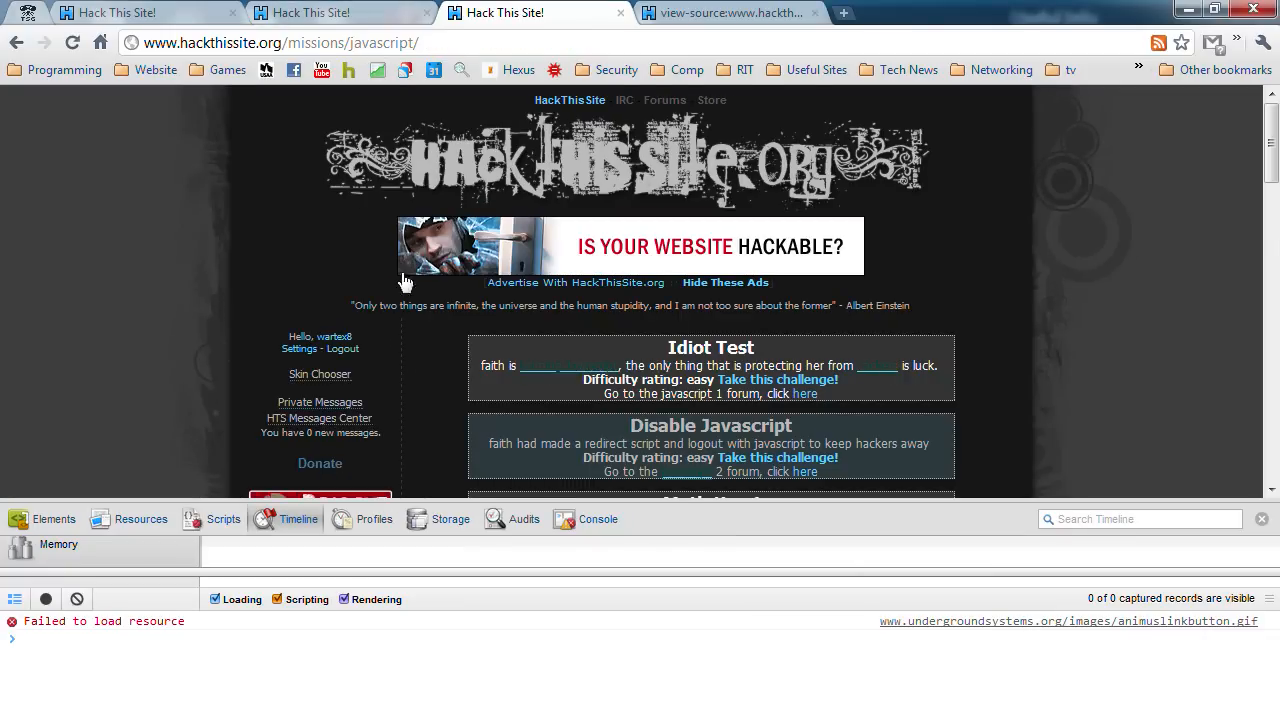
# Open mission 6, search its source for 'checkpass(' and highlight the checkpassw function
pyautogui.scroll(-3)
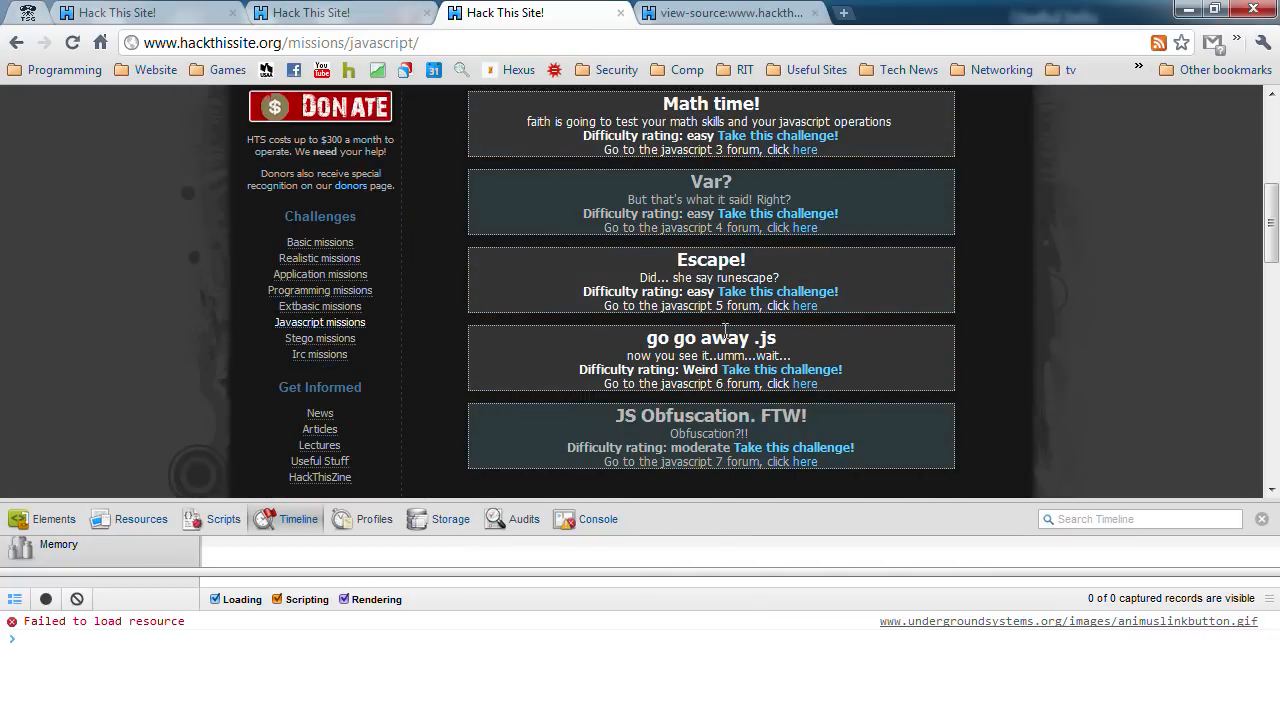
pyautogui.moveTo(768, 376)
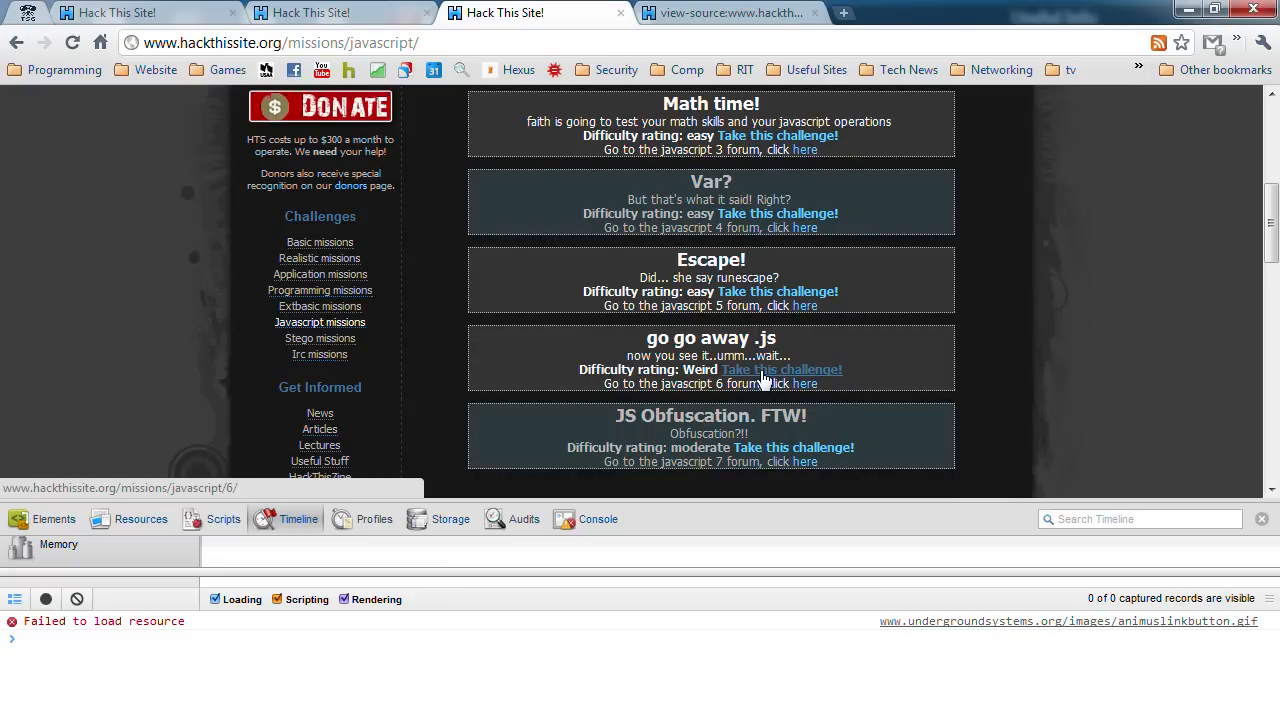
pyautogui.click(781, 369)
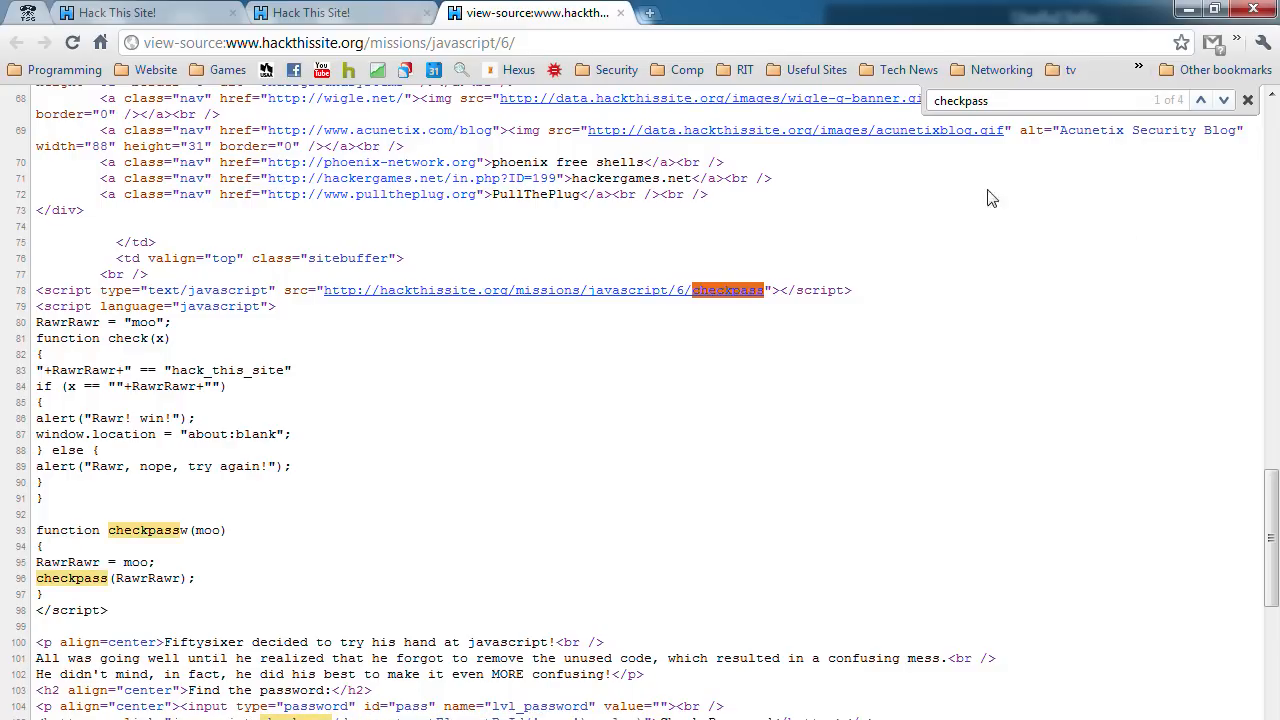
pyautogui.write('(')
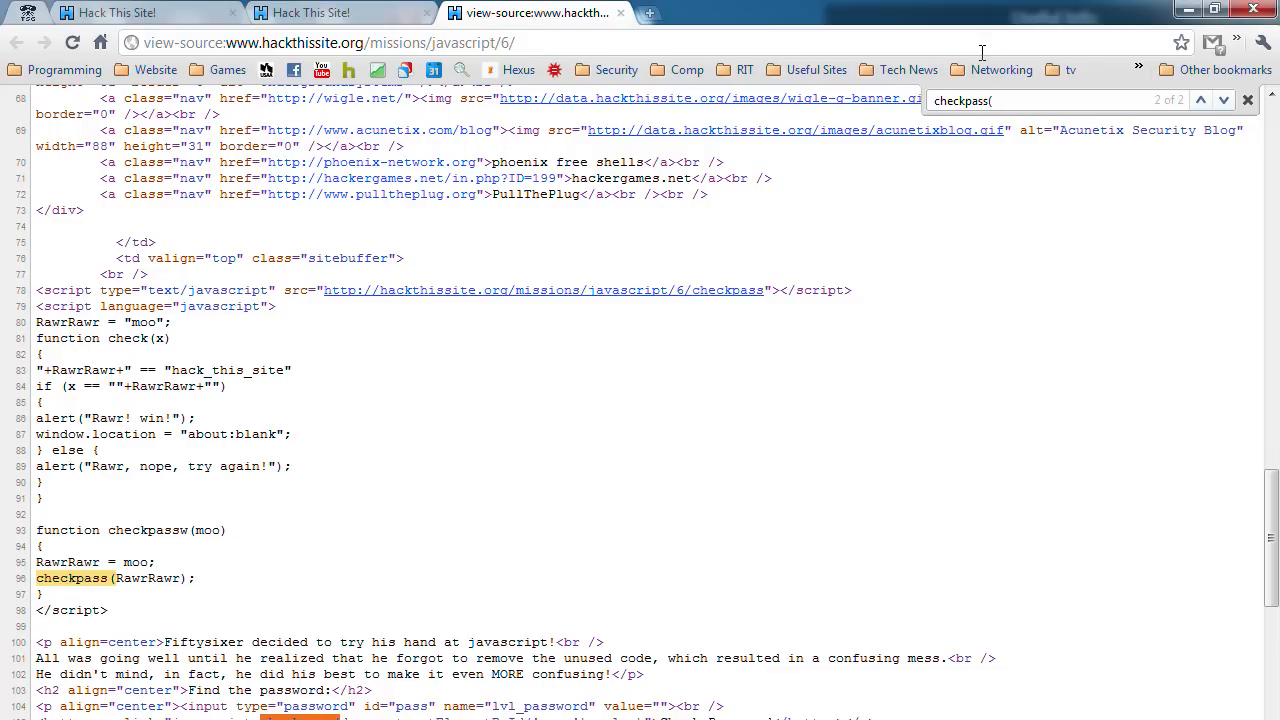
pyautogui.click(1201, 99)
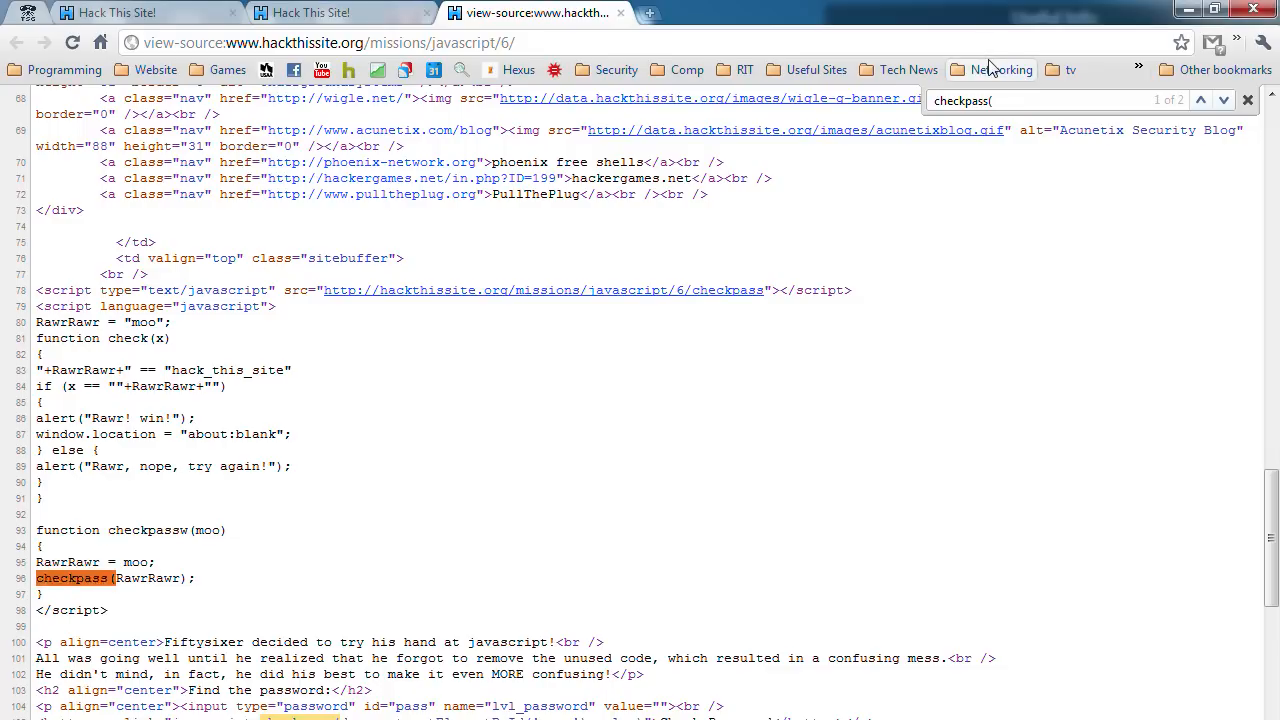
pyautogui.click(1221, 99)
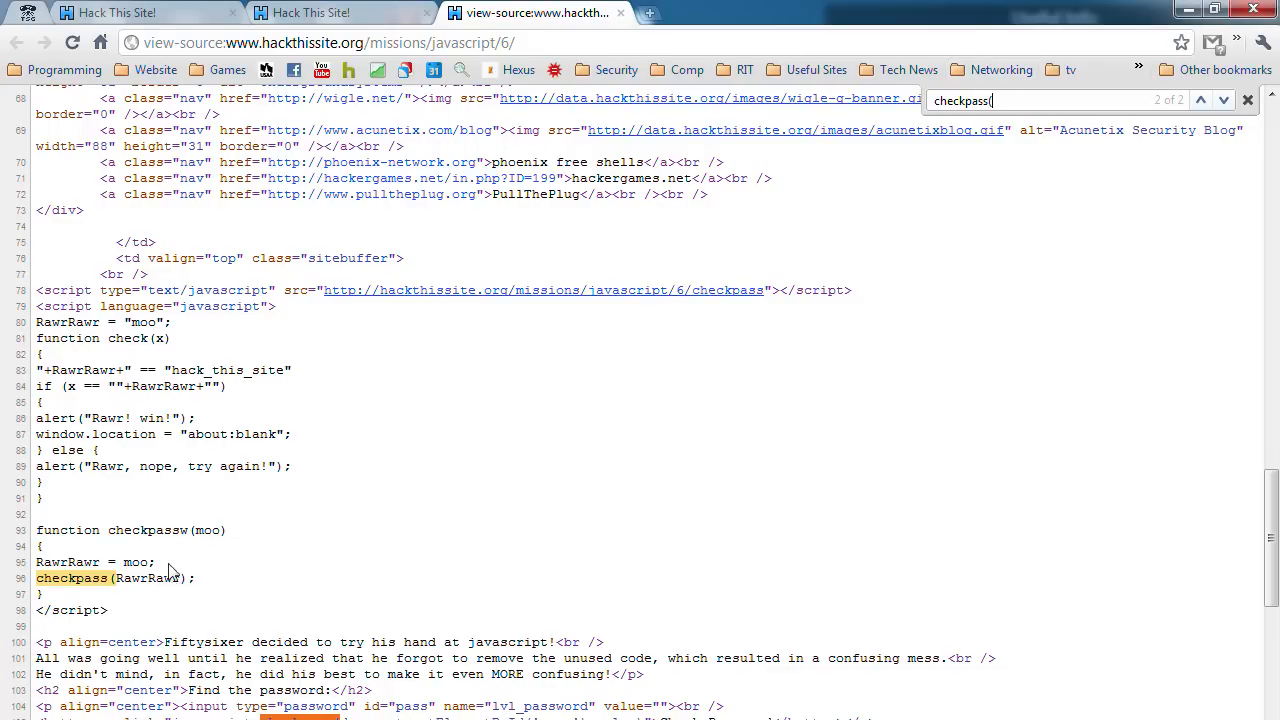
pyautogui.doubleClick(62, 530)
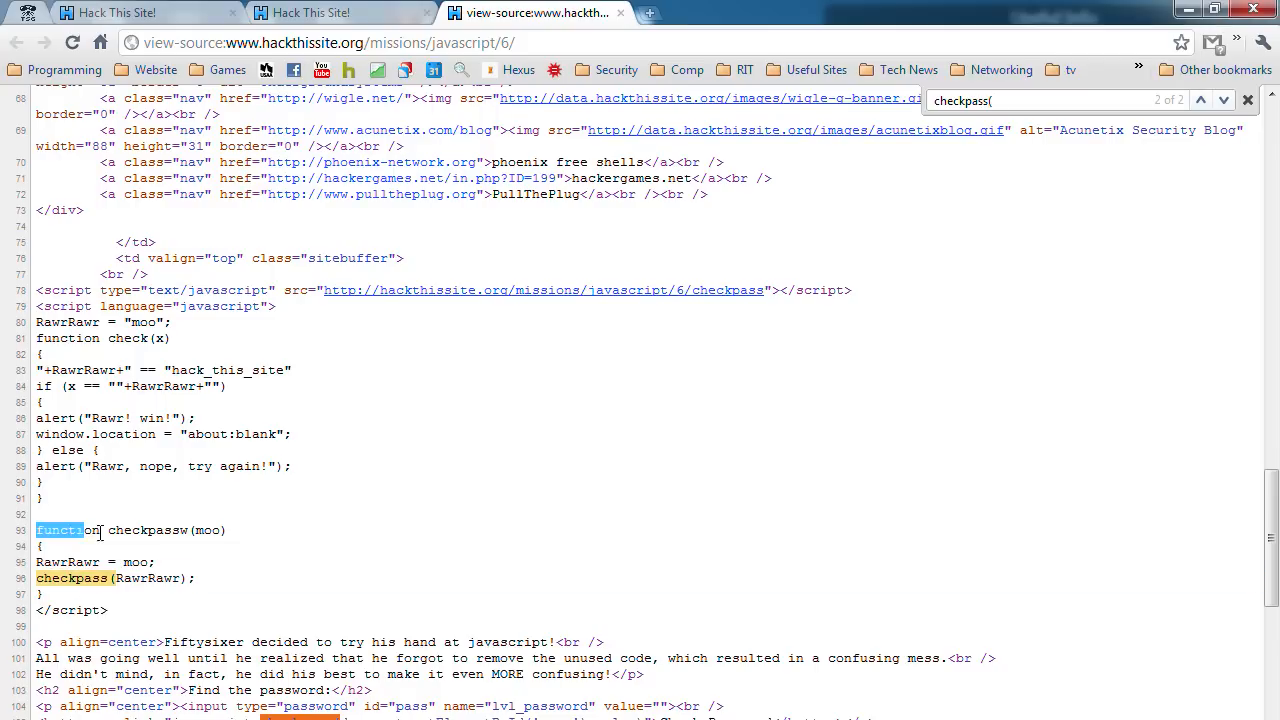
pyautogui.moveTo(37, 530); pyautogui.dragTo(185, 530)
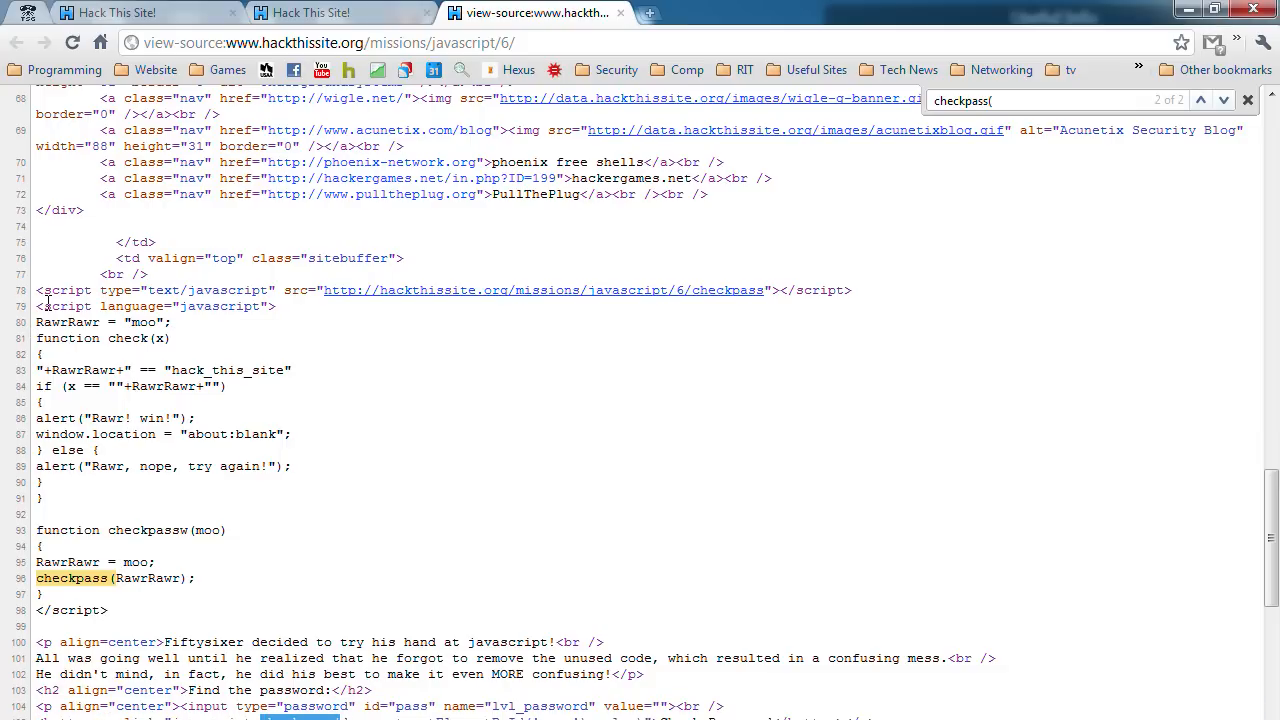
pyautogui.moveTo(54, 290)
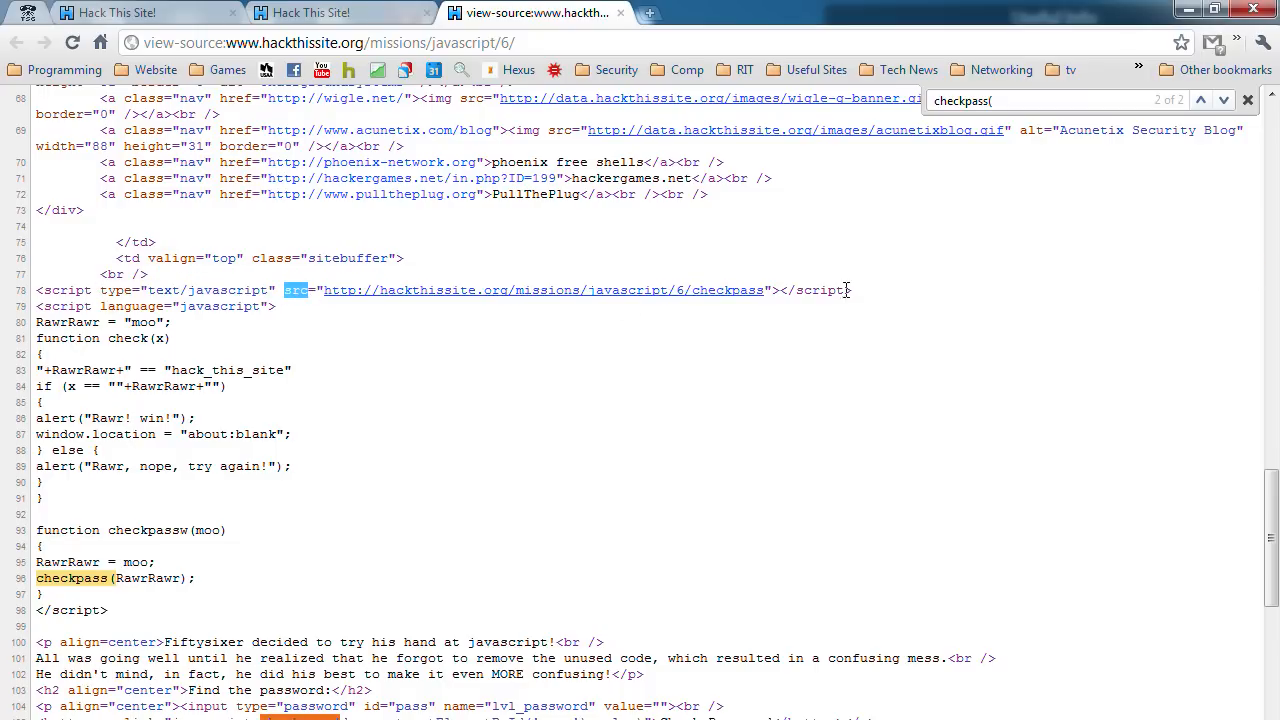
# Open the checkpass script and read rawr 'moo' and moo 'pwns' to form 'moo pwns'
pyautogui.click(545, 289)
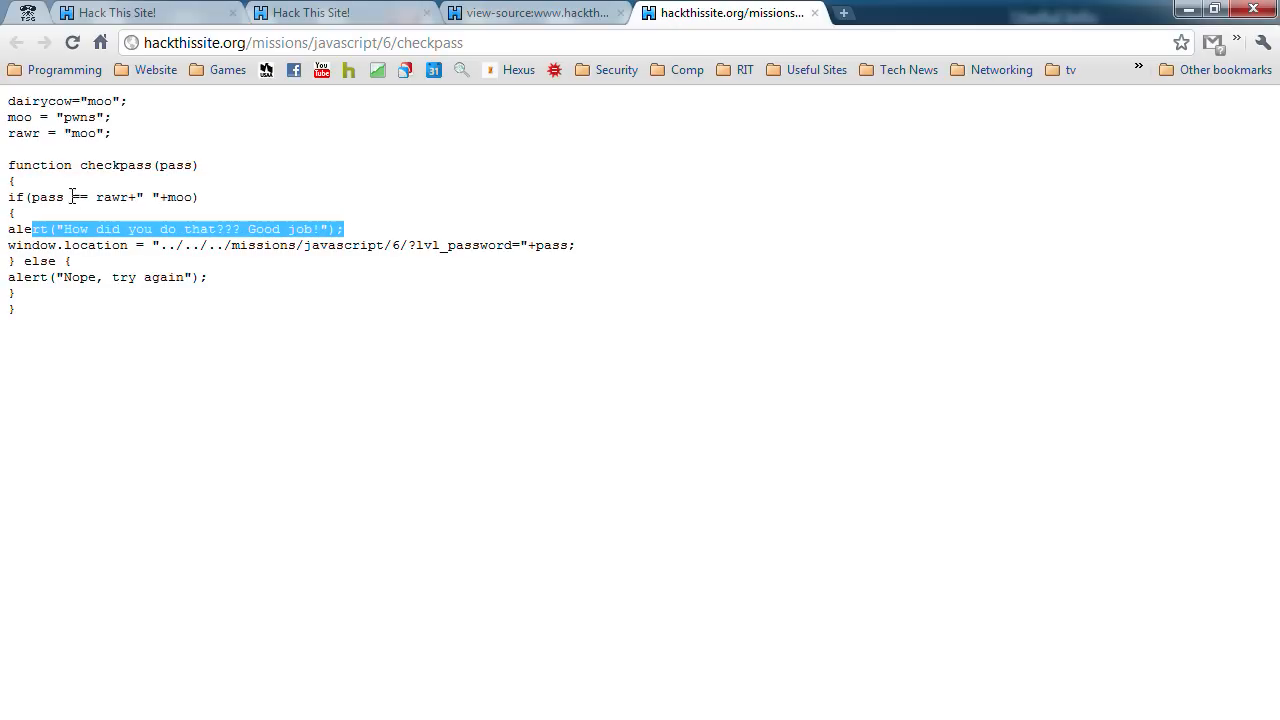
pyautogui.click(1263, 40)
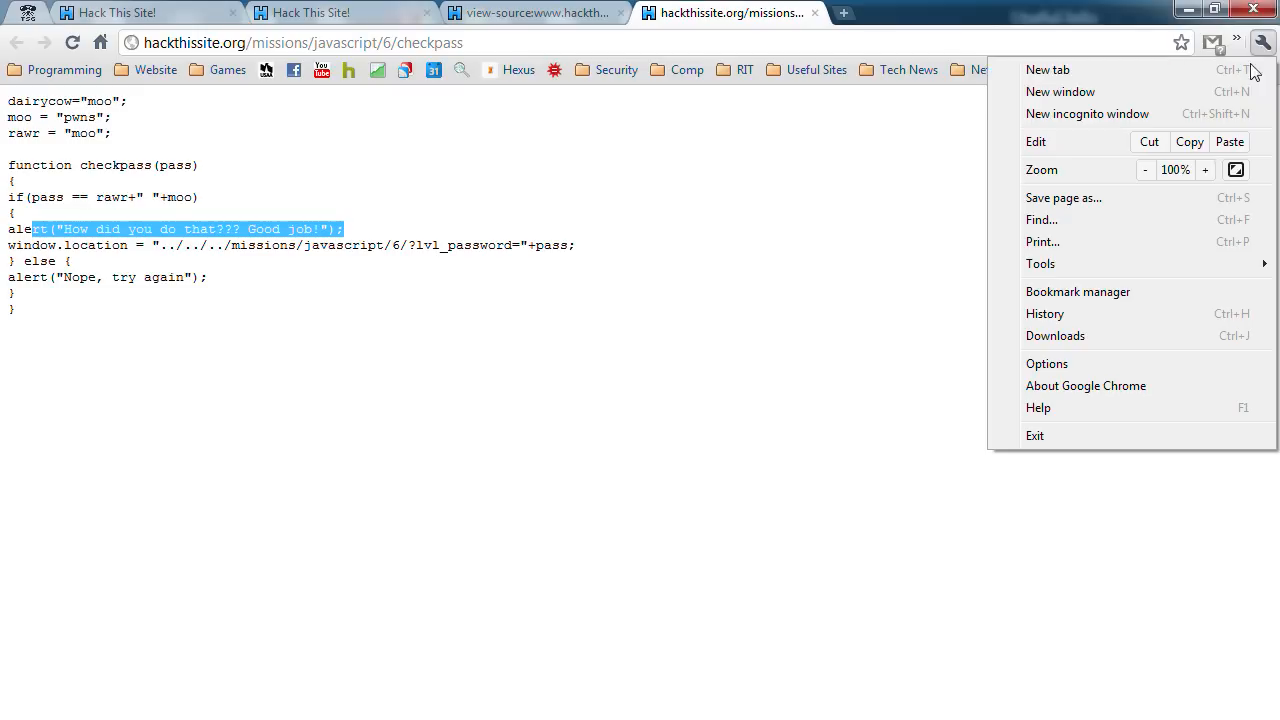
pyautogui.click(365, 360)
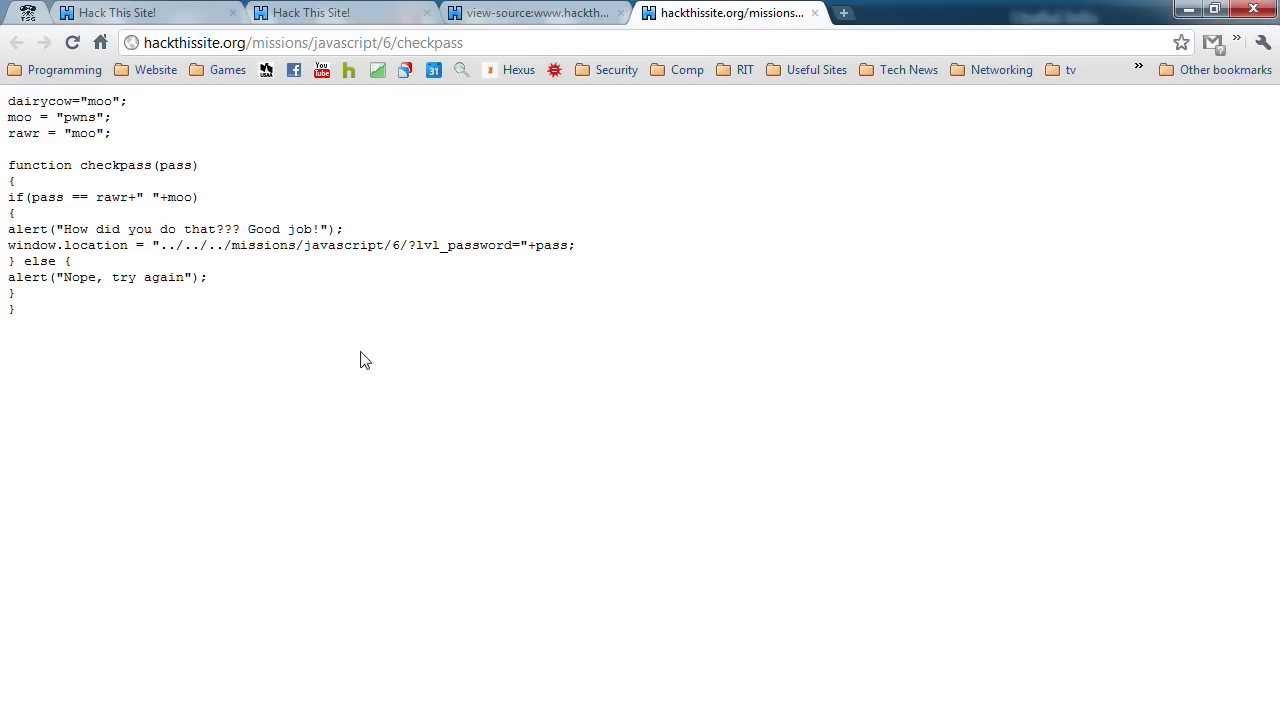
pyautogui.doubleClick(105, 197)
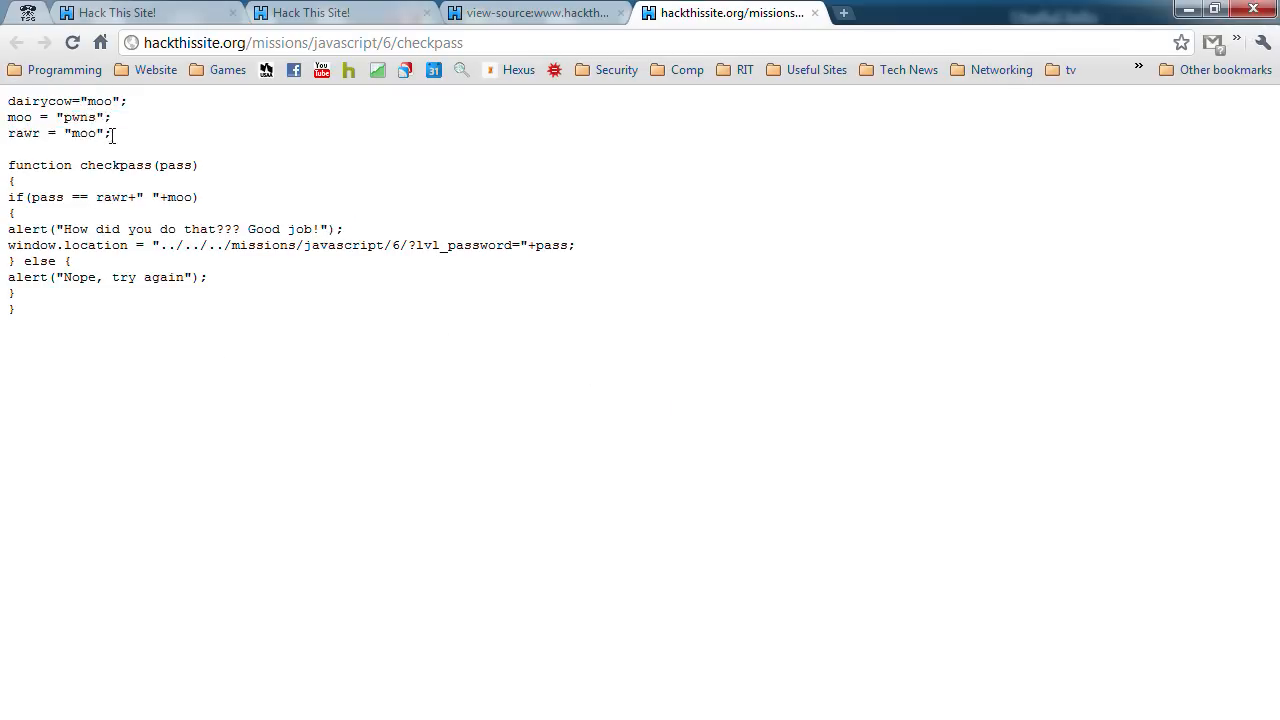
pyautogui.doubleClick(85, 134)
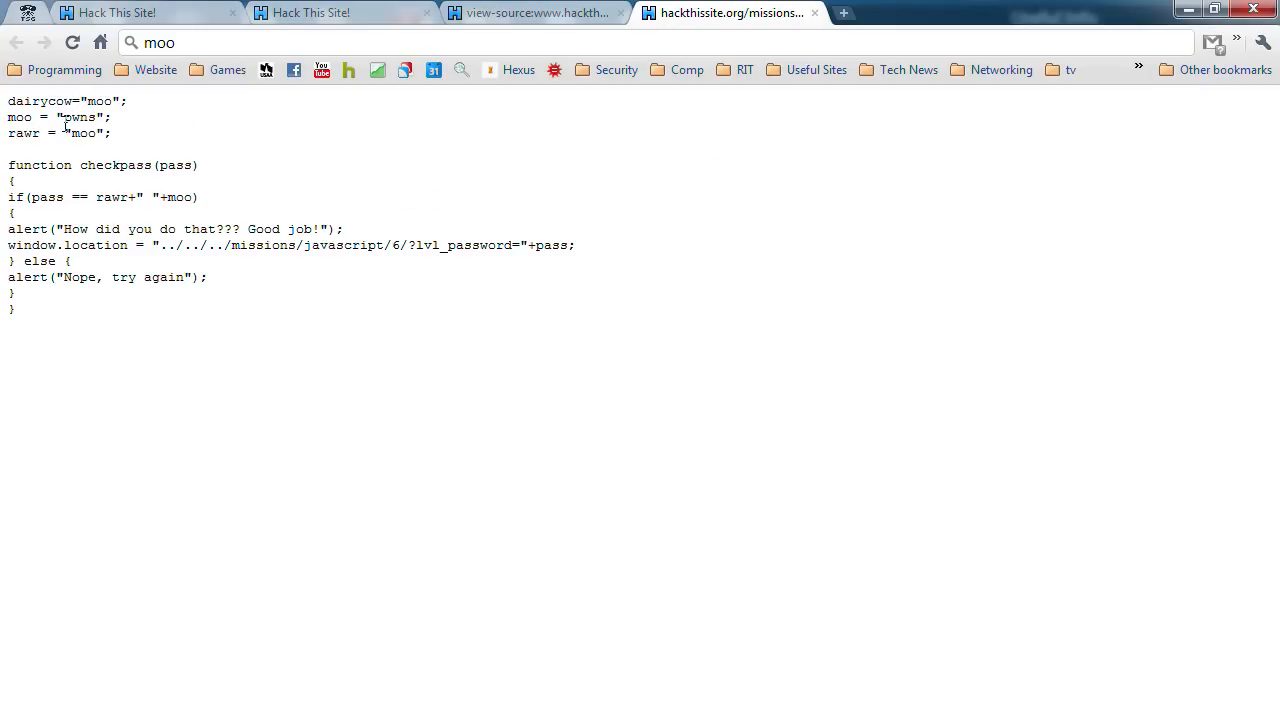
pyautogui.doubleClick(82, 117)
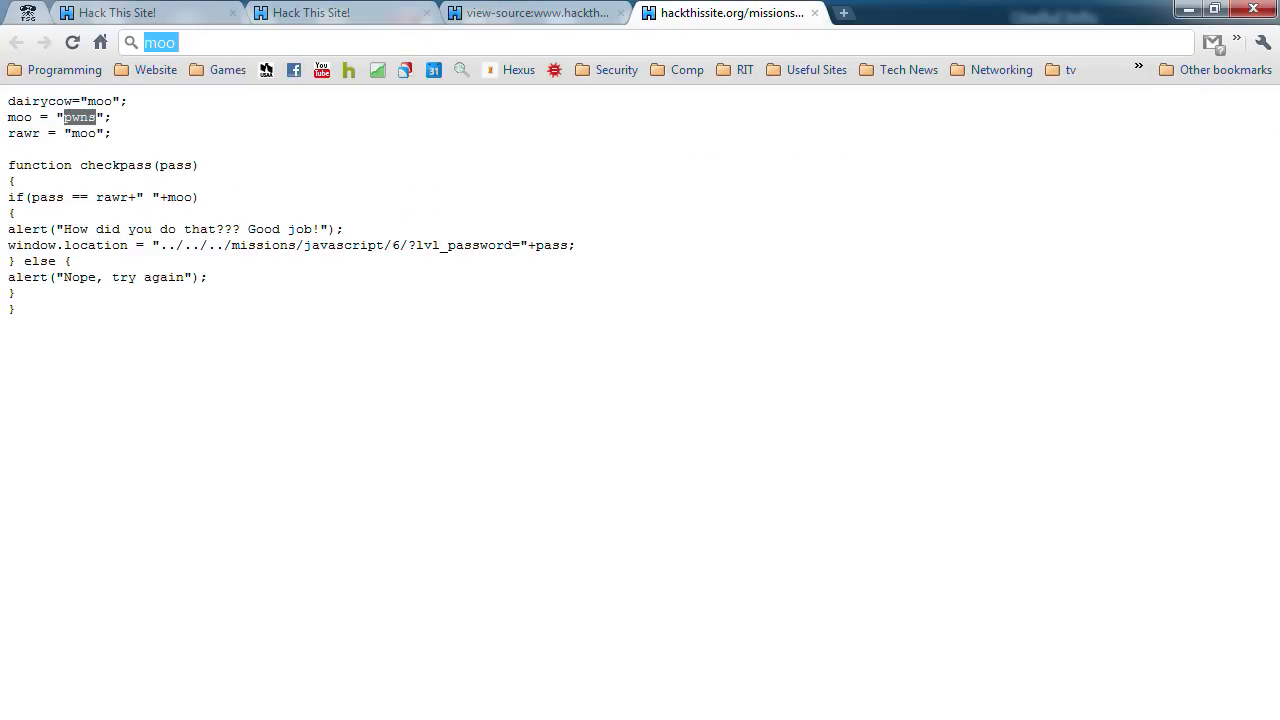
pyautogui.click(165, 42)
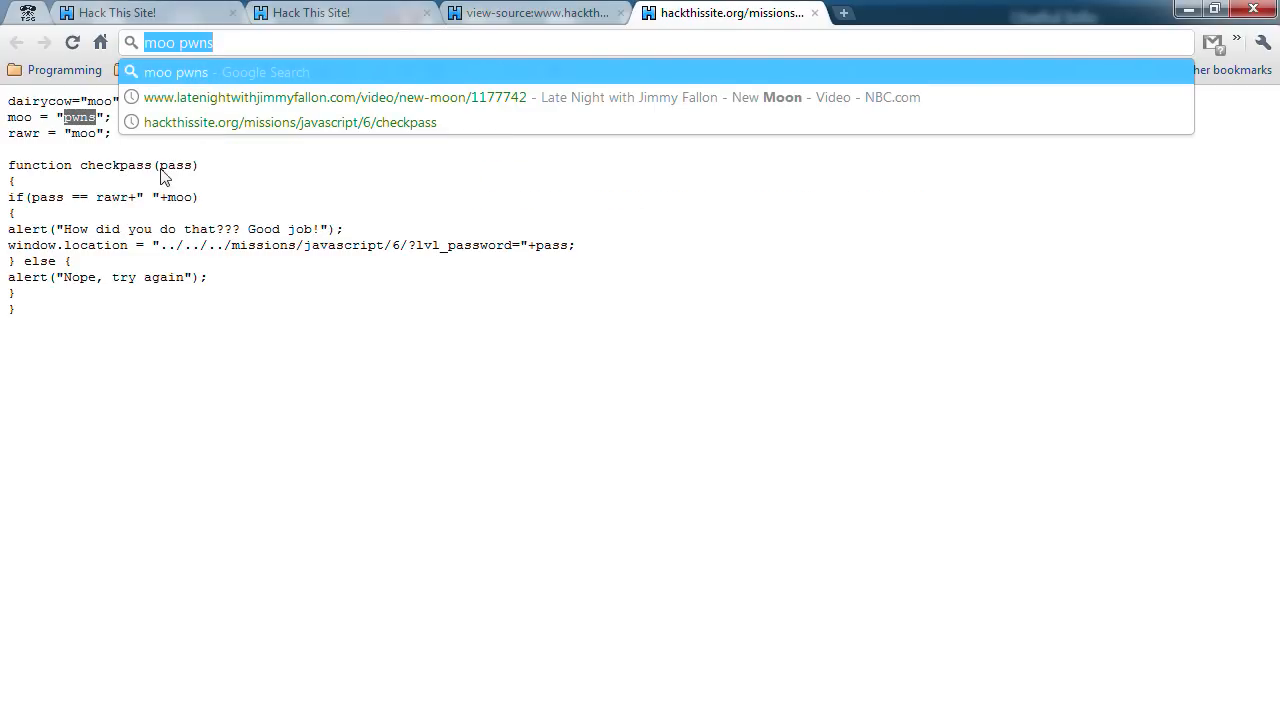
# Submit 'moo pwns' for mission 6 and dismiss the Good job and already-completed alerts
pyautogui.click(527, 14)
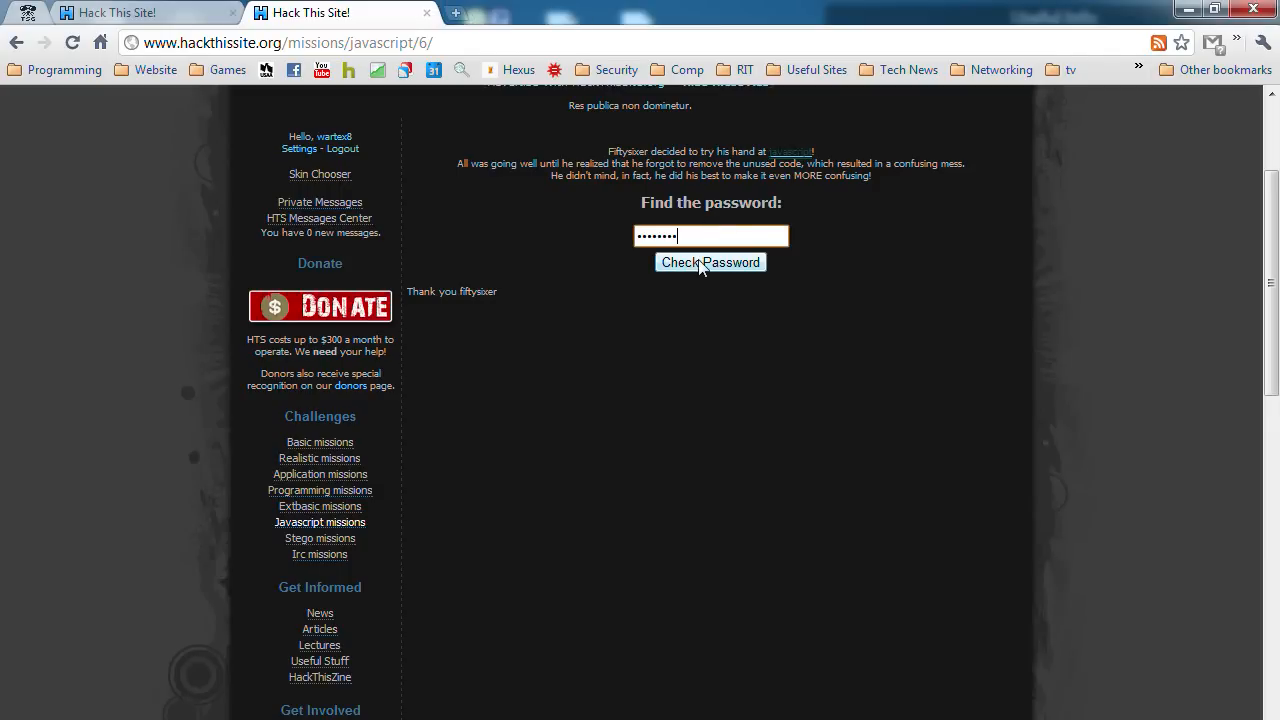
pyautogui.click(710, 262)
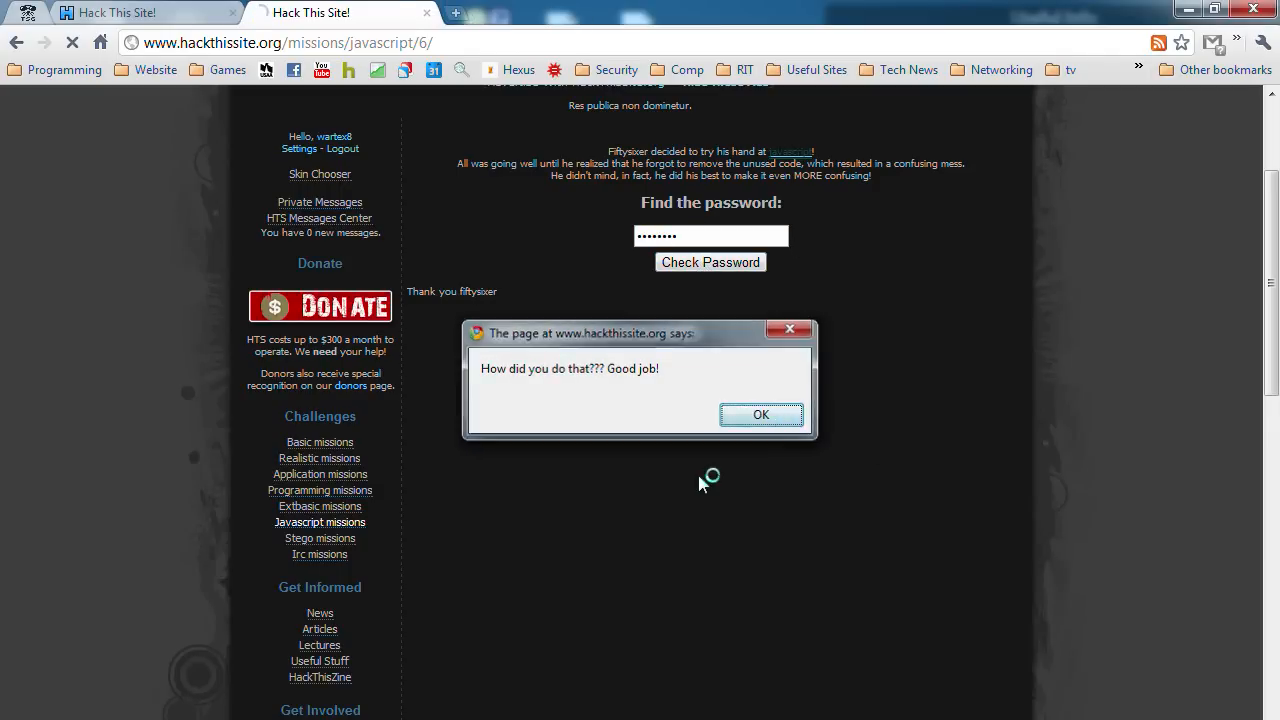
pyautogui.click(761, 414)
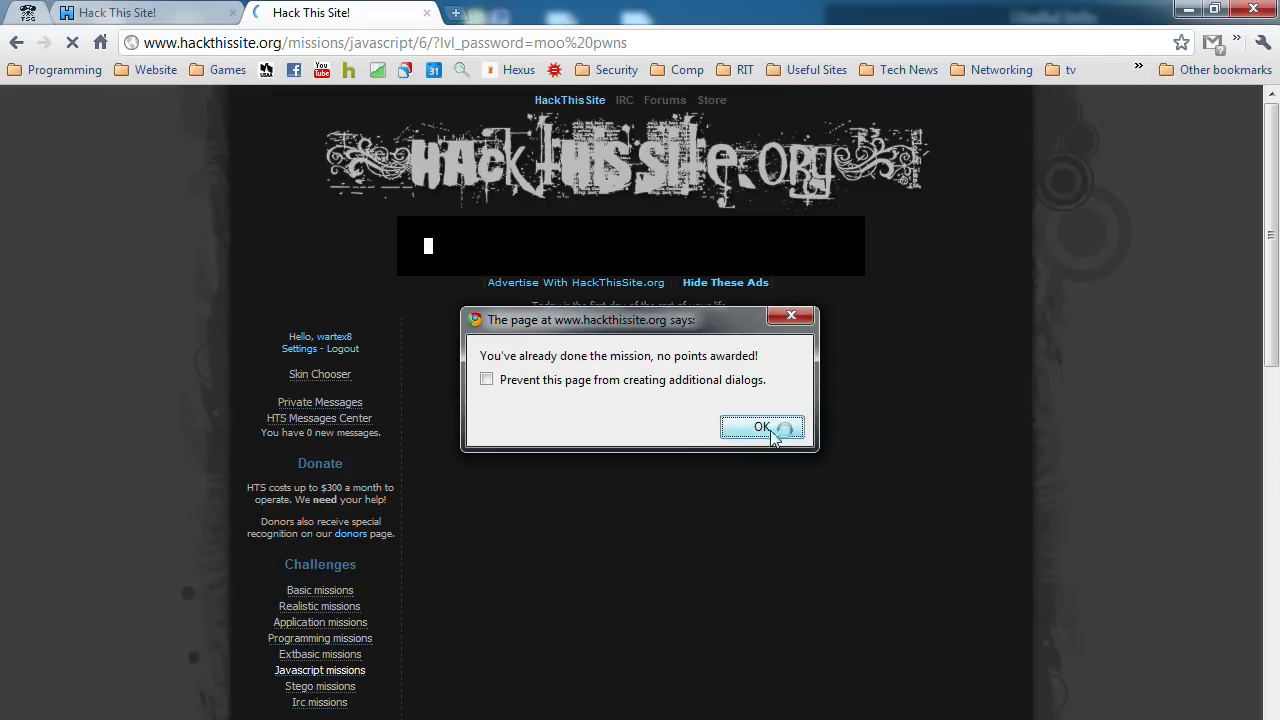
pyautogui.click(762, 426)
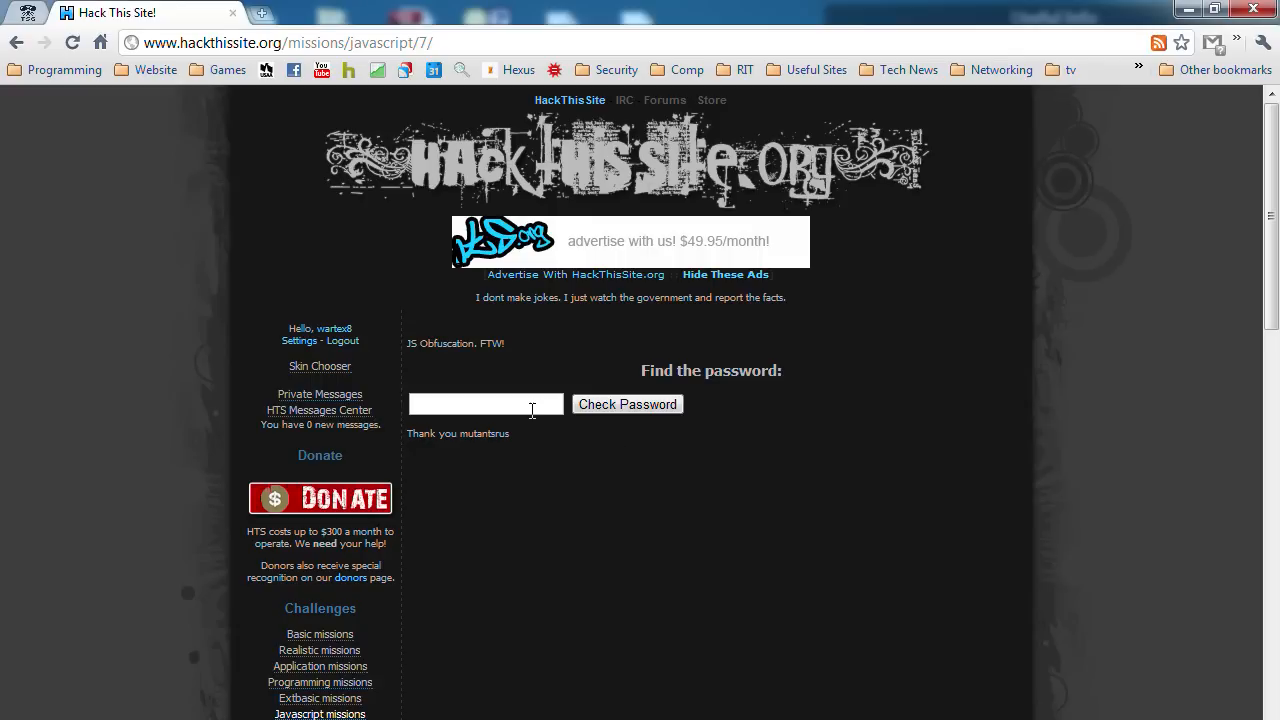
pyautogui.moveTo(516, 524)
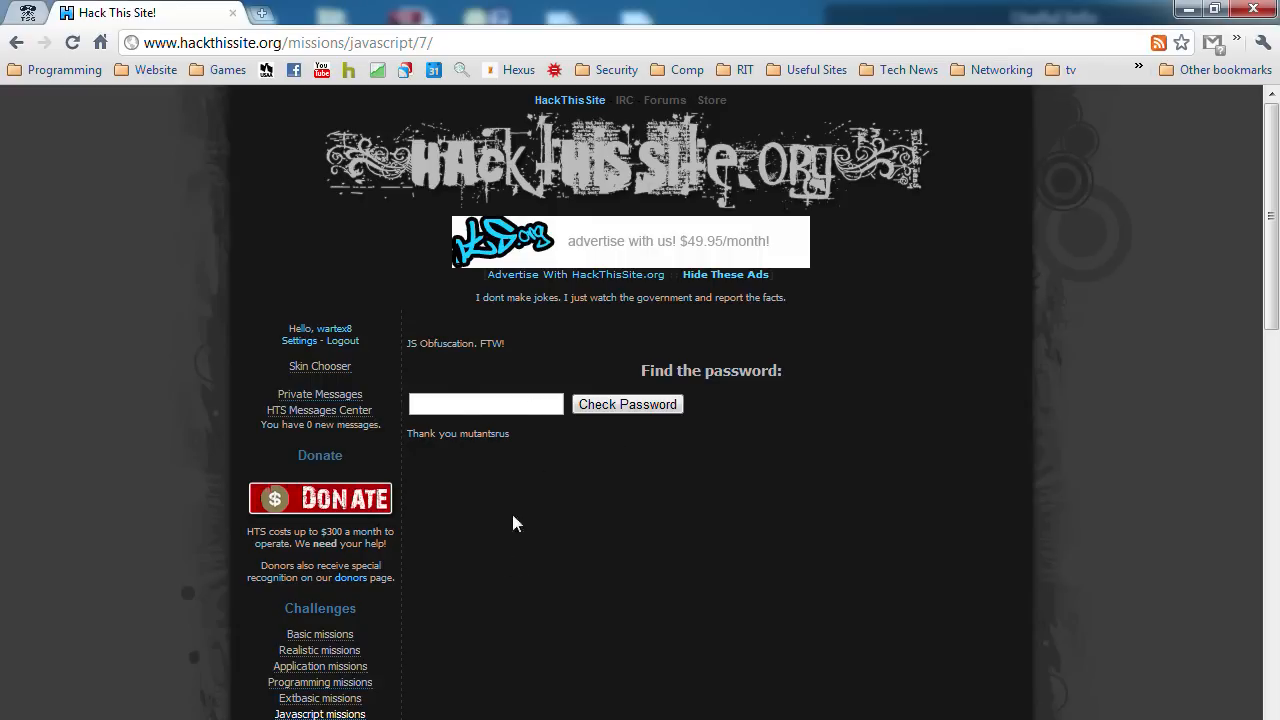
pyautogui.moveTo(471, 471)
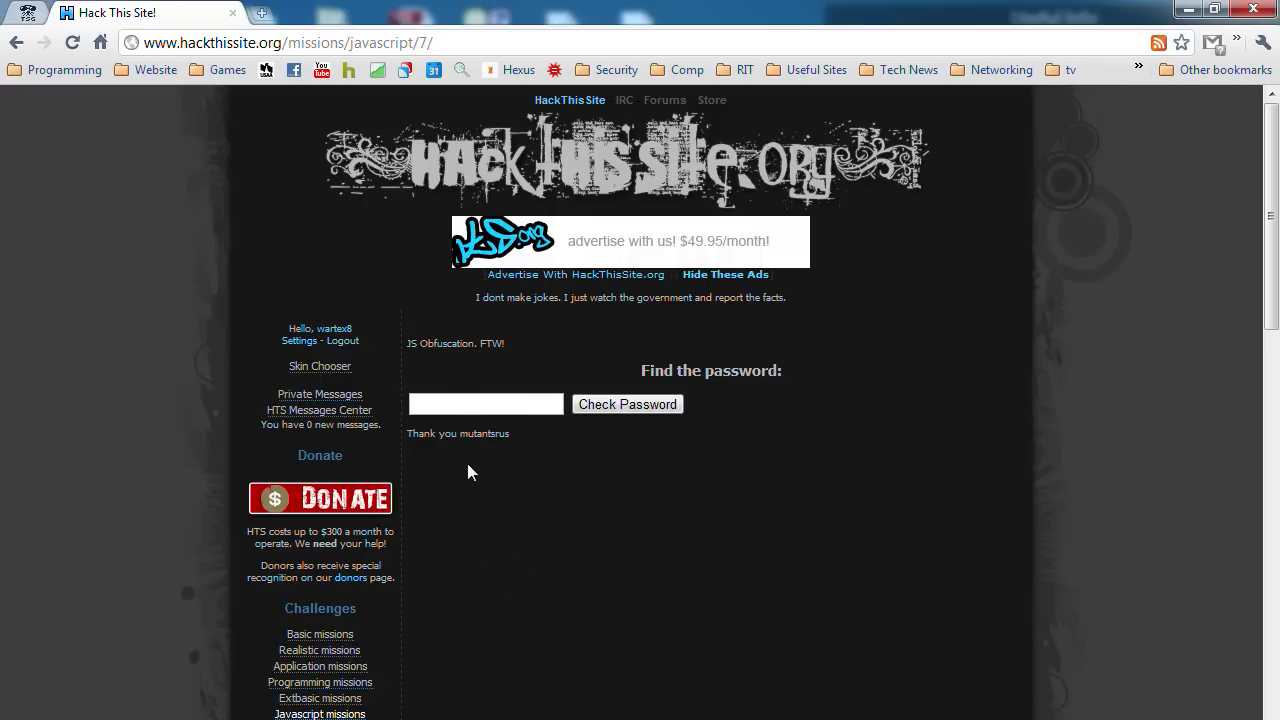
pyautogui.moveTo(435, 377)
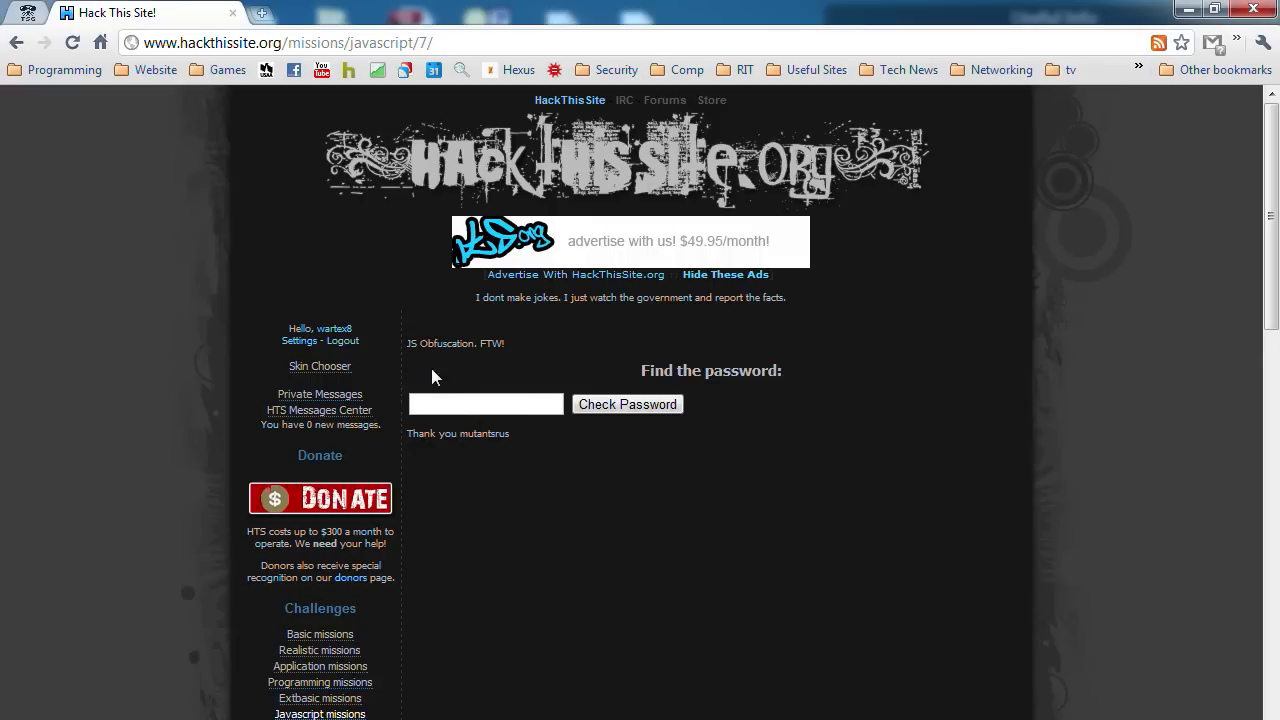
# Open the 'JS Obfuscation. FTW!' mission 7 page and select words in its title
pyautogui.doubleClick(439, 343)
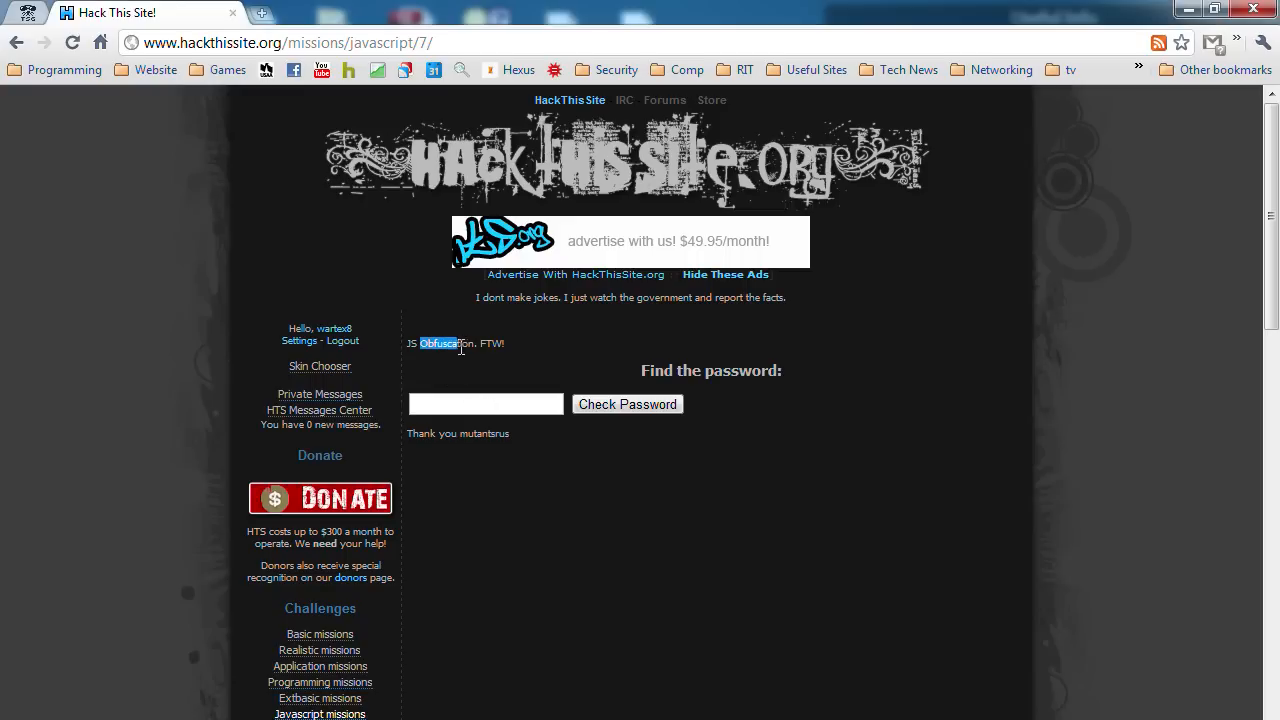
pyautogui.click(429, 360)
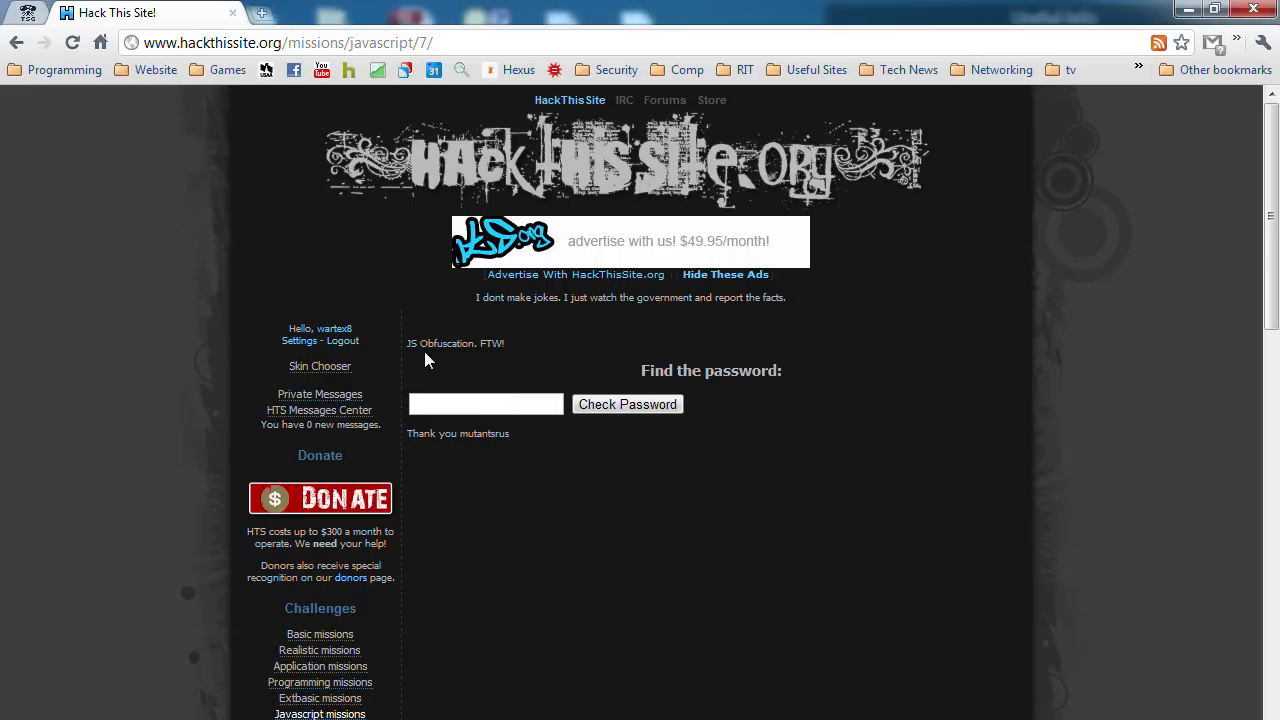
pyautogui.doubleClick(412, 343)
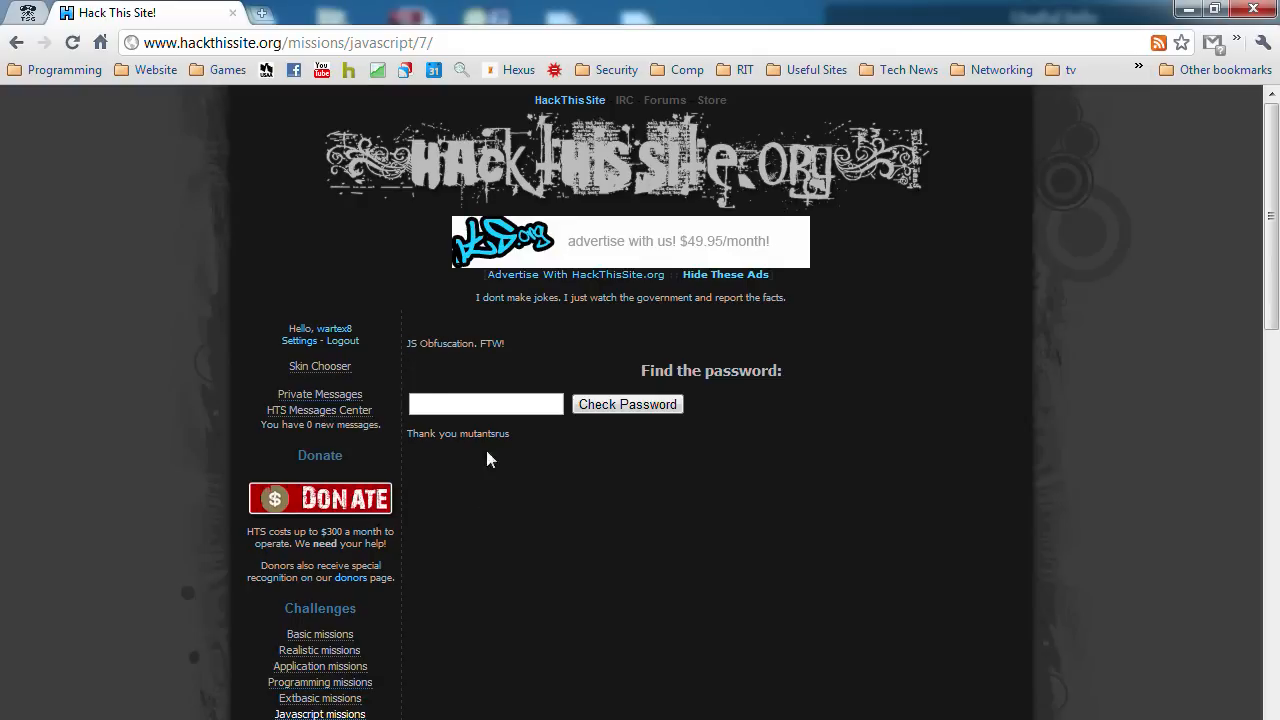
pyautogui.moveTo(431, 484)
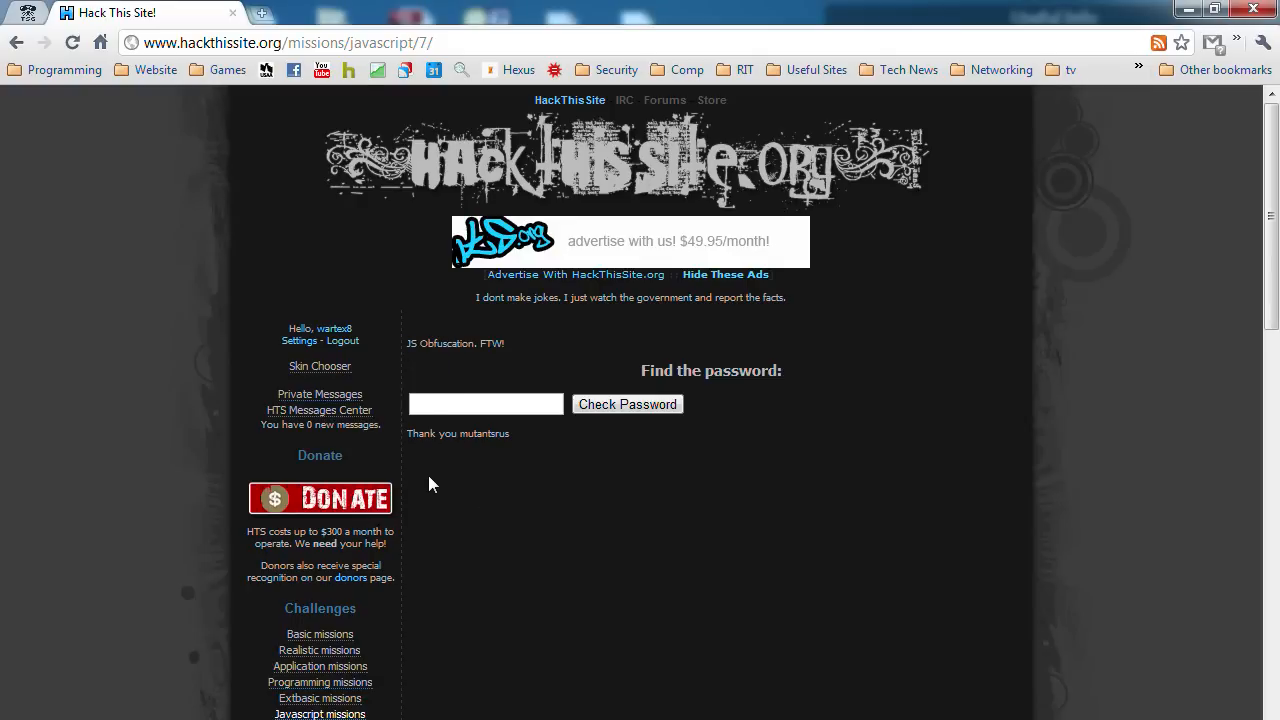
pyautogui.moveTo(587, 548)
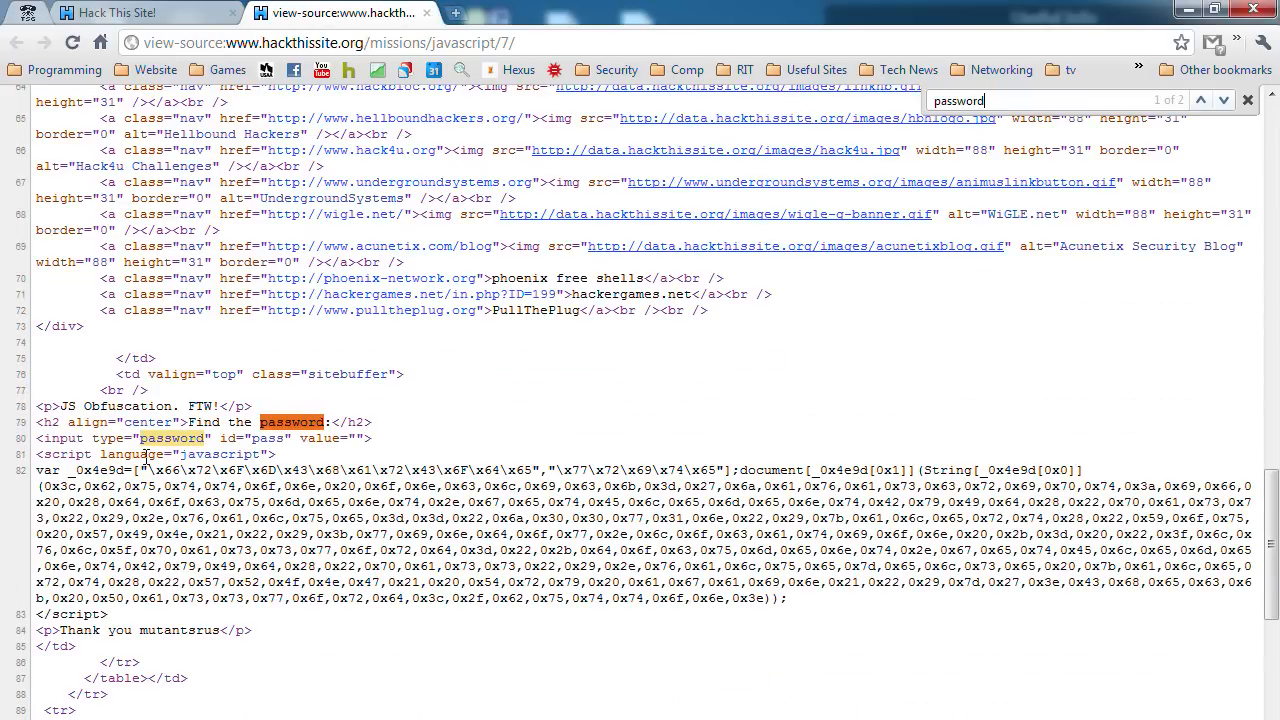
# Select the obfuscated, hex-encoded password script in mission 7's page source
pyautogui.moveTo(120, 469); pyautogui.dragTo(780, 598)
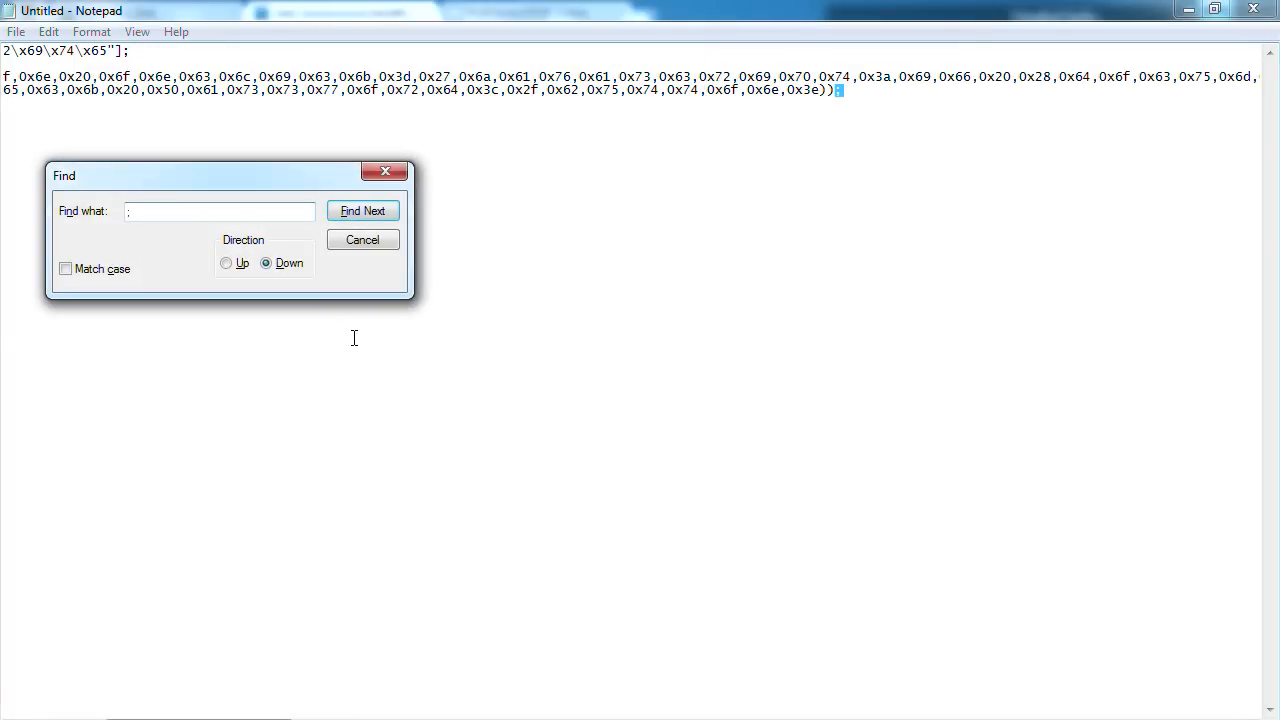
pyautogui.moveTo(728, 8)
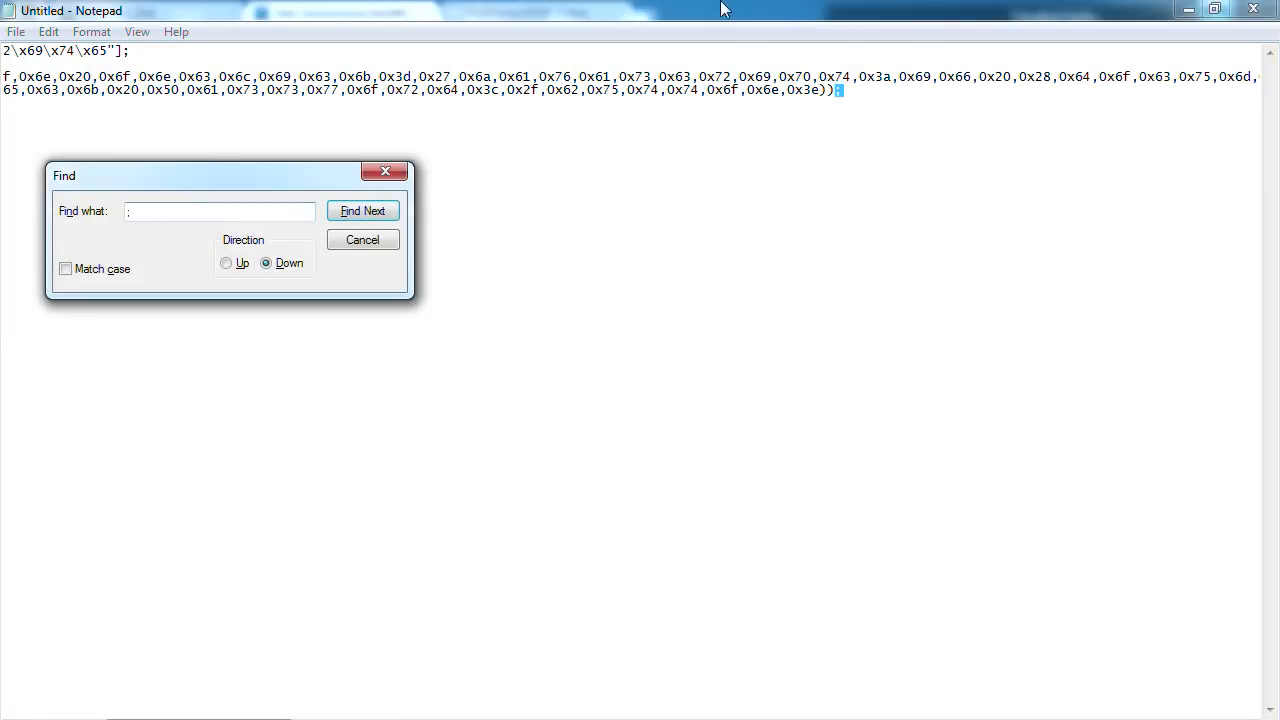
# Split the script at semicolons and decode the array to ["fromCharCode", "write"]
pyautogui.click(362, 239)
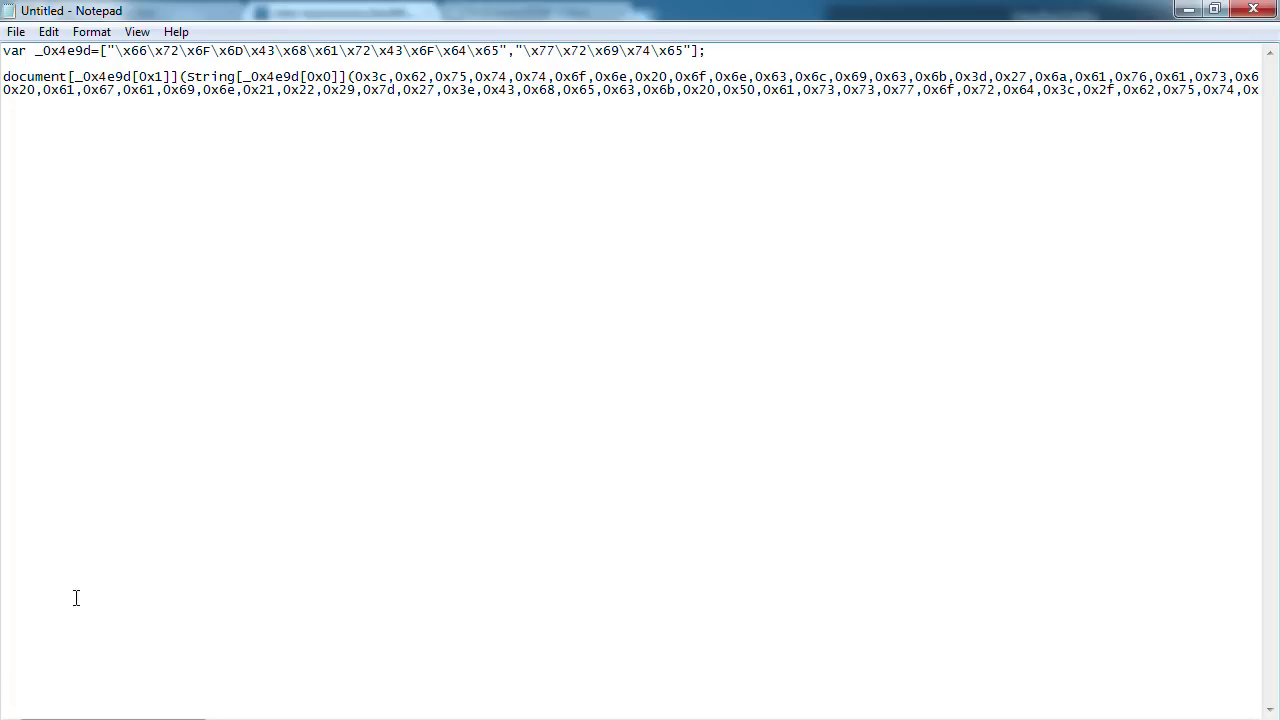
pyautogui.moveTo(262, 64)
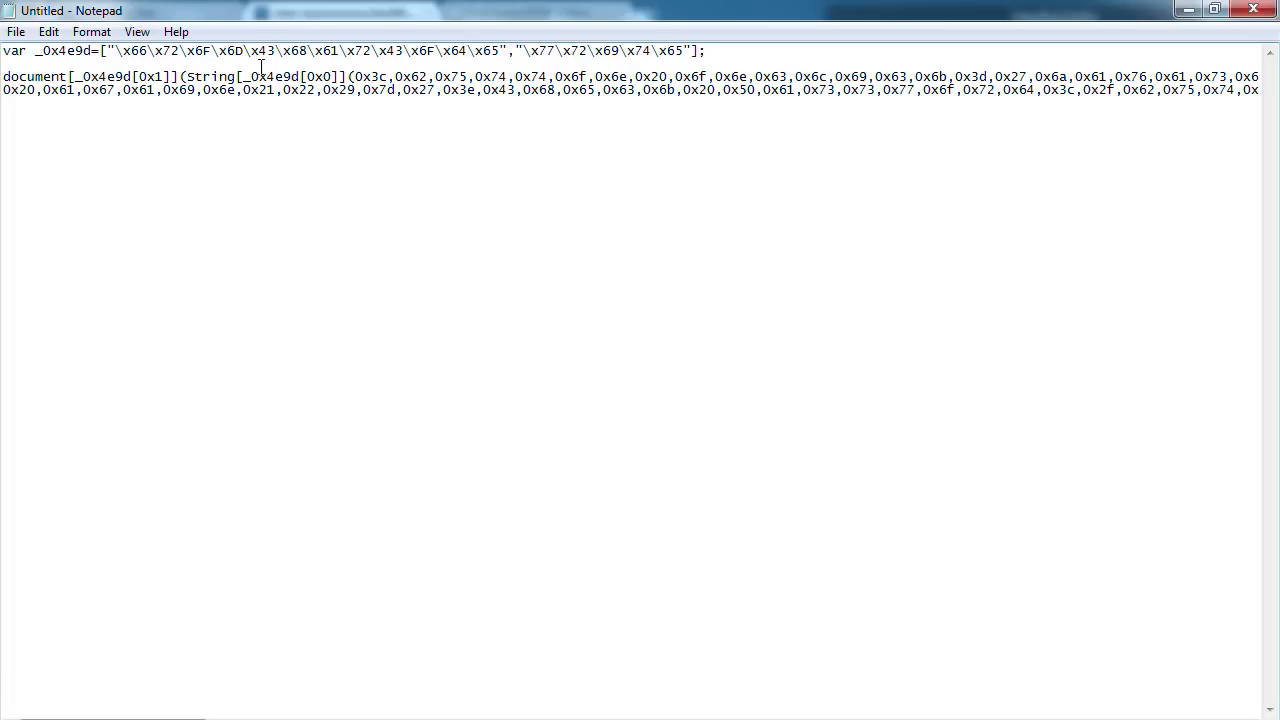
pyautogui.doubleClick(65, 51)
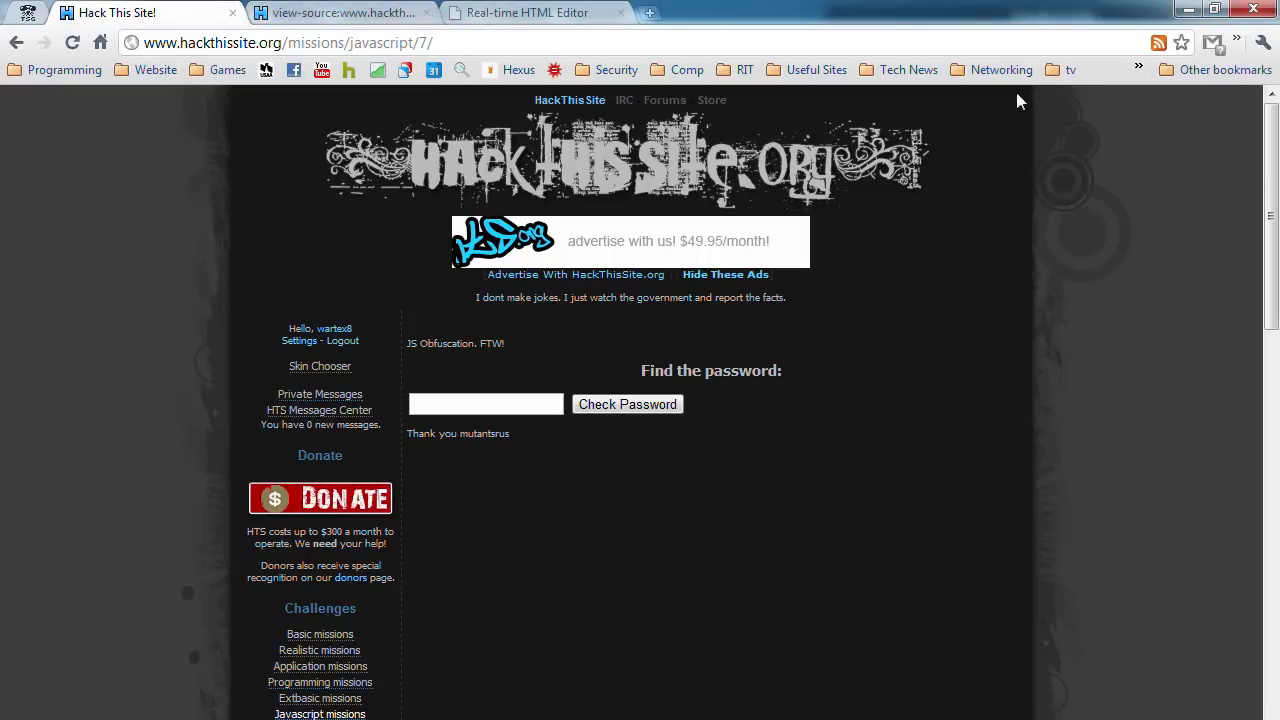
pyautogui.click(1263, 47)
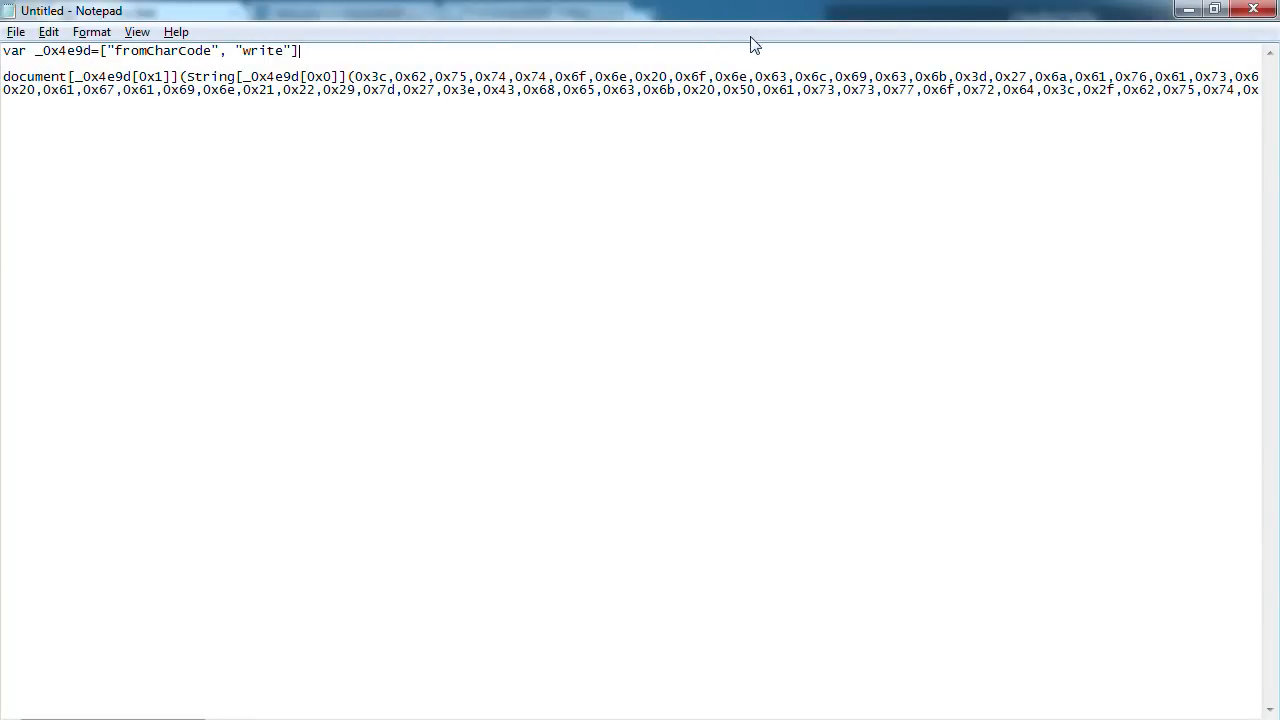
pyautogui.write(';')
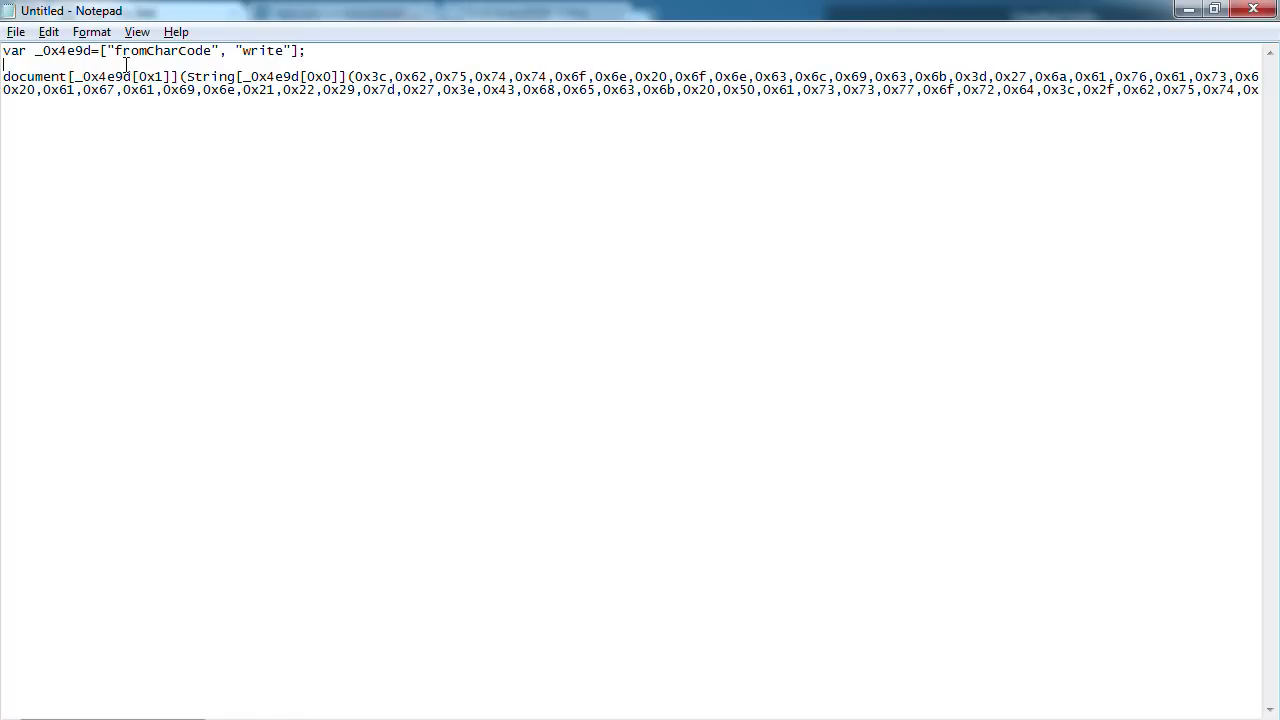
# Replace 0x1 with 1 in document[_0x4e9d[0x1]] and compare it with the decoded array strings
pyautogui.click(64, 30)
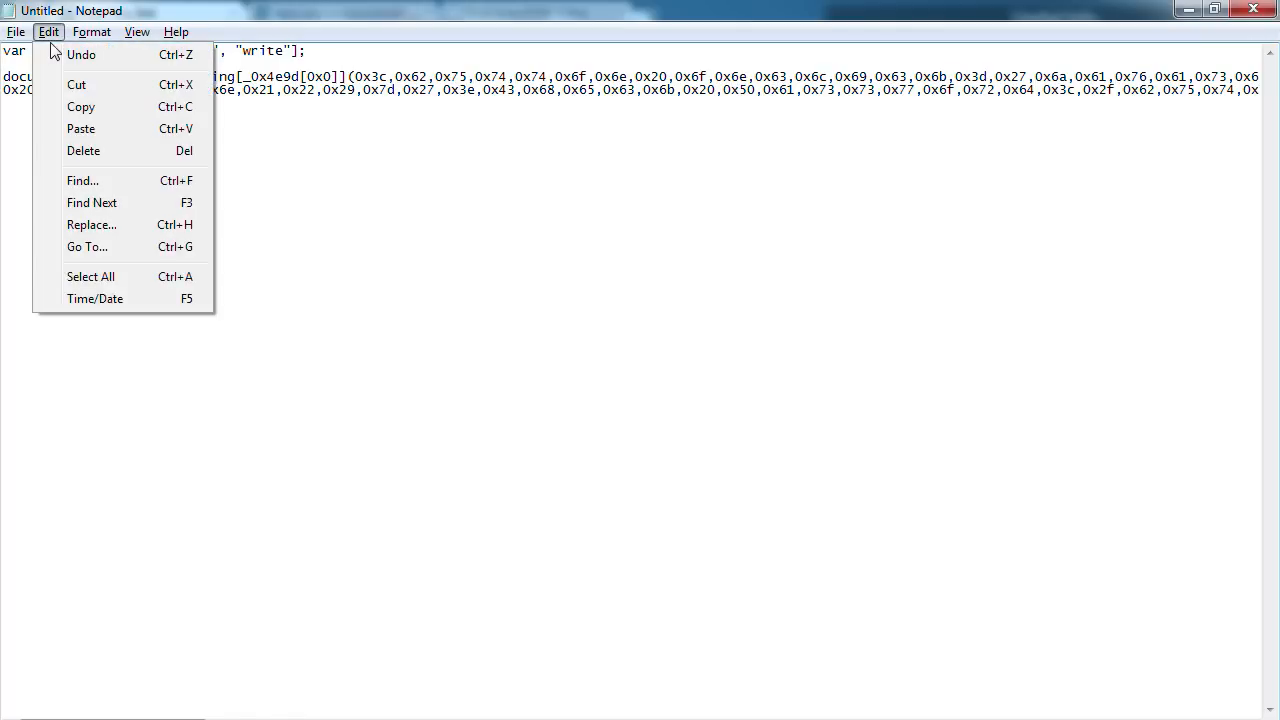
pyautogui.doubleClick(151, 76)
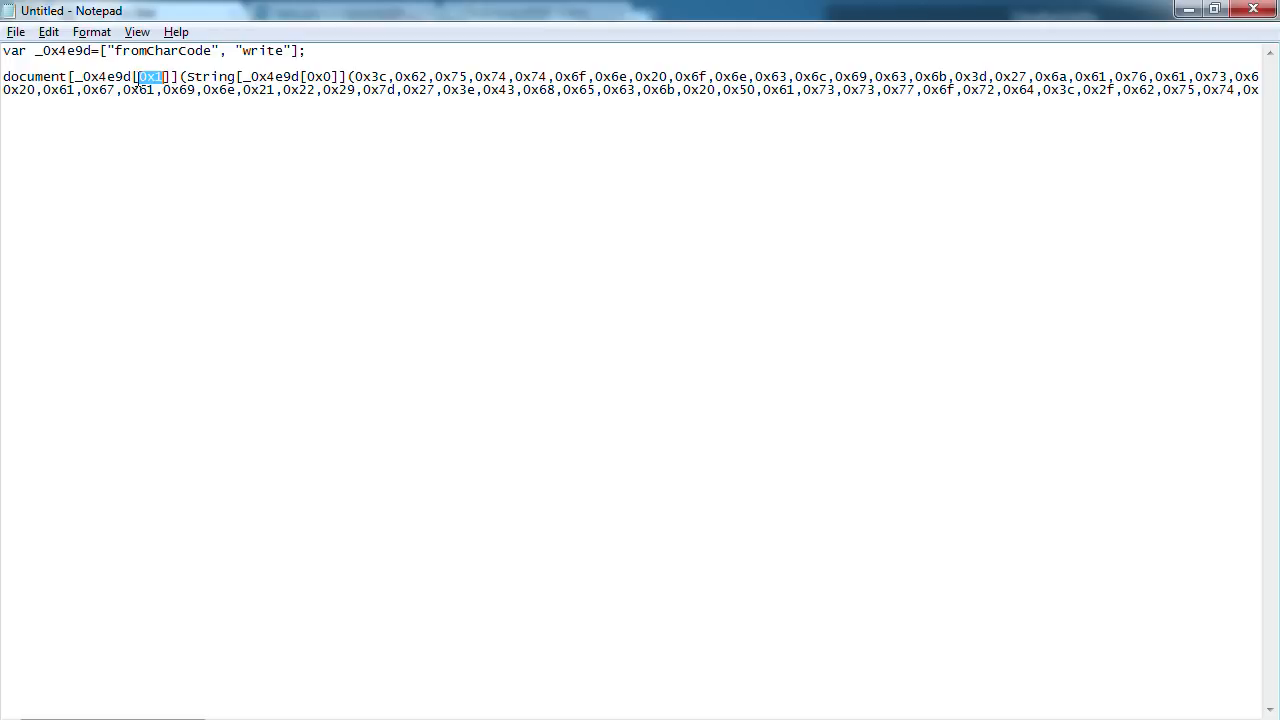
pyautogui.write('1')
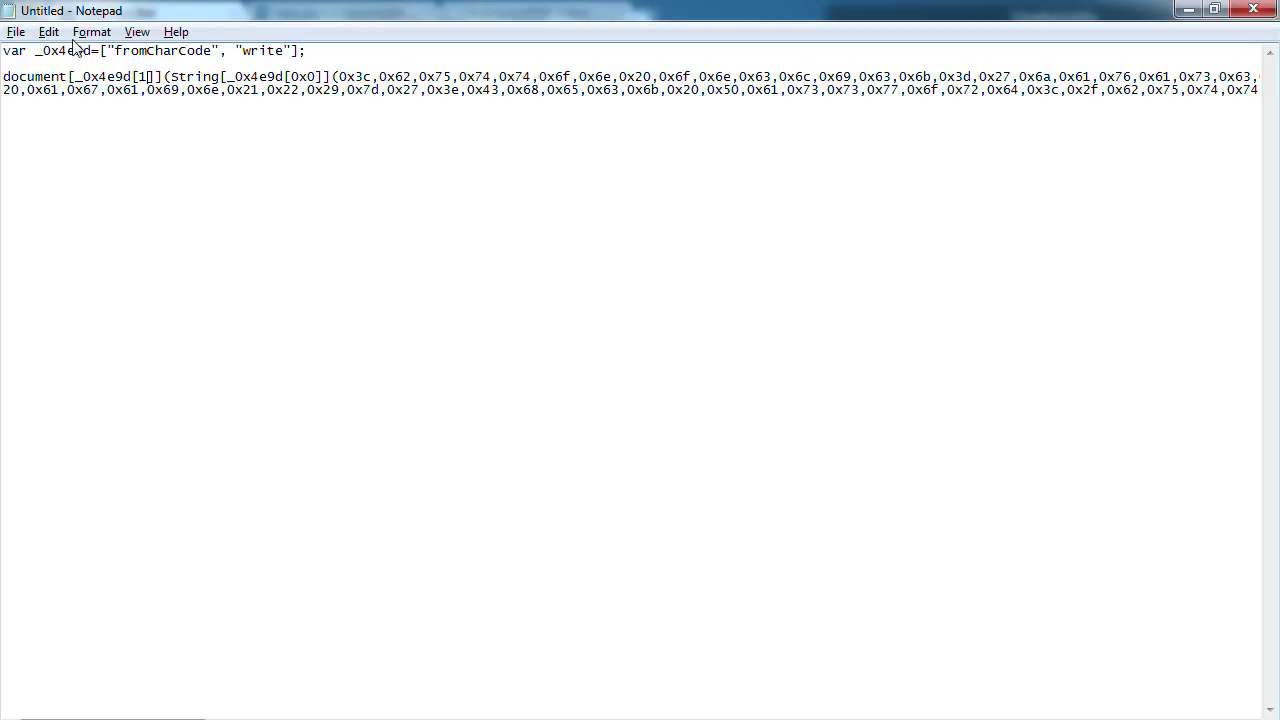
pyautogui.moveTo(104, 51); pyautogui.dragTo(289, 51)
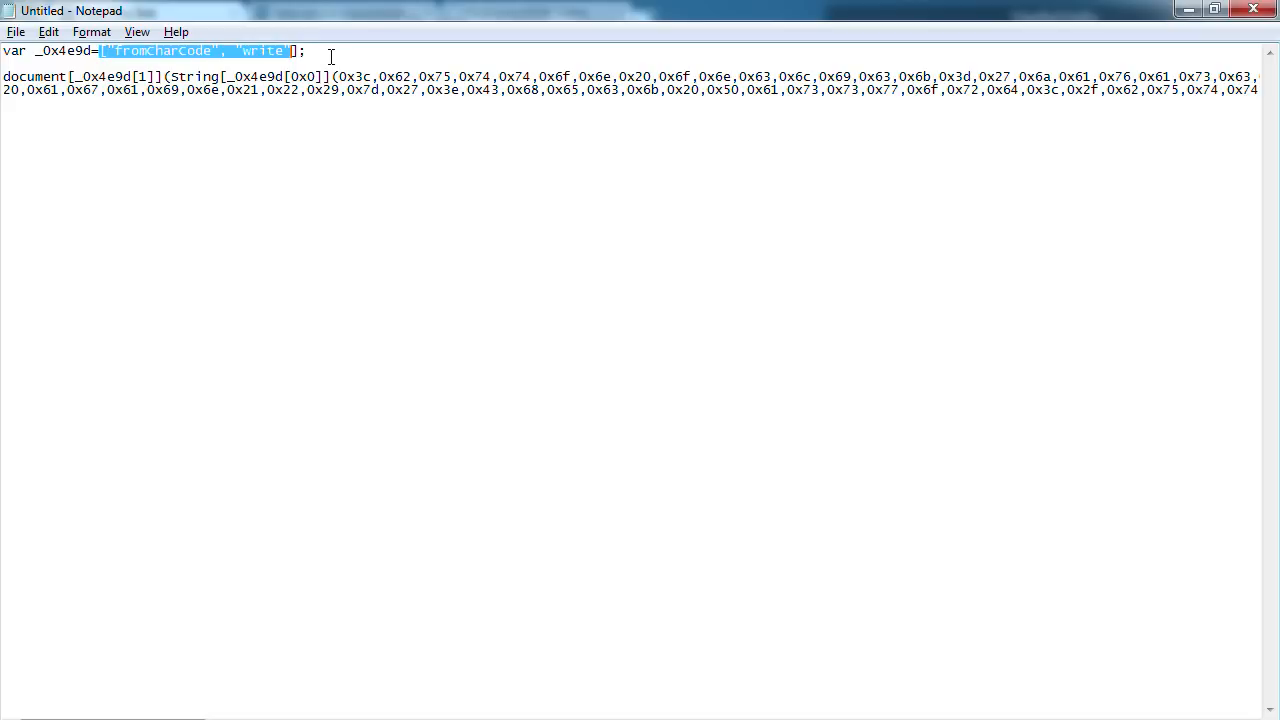
pyautogui.doubleClick(165, 50)
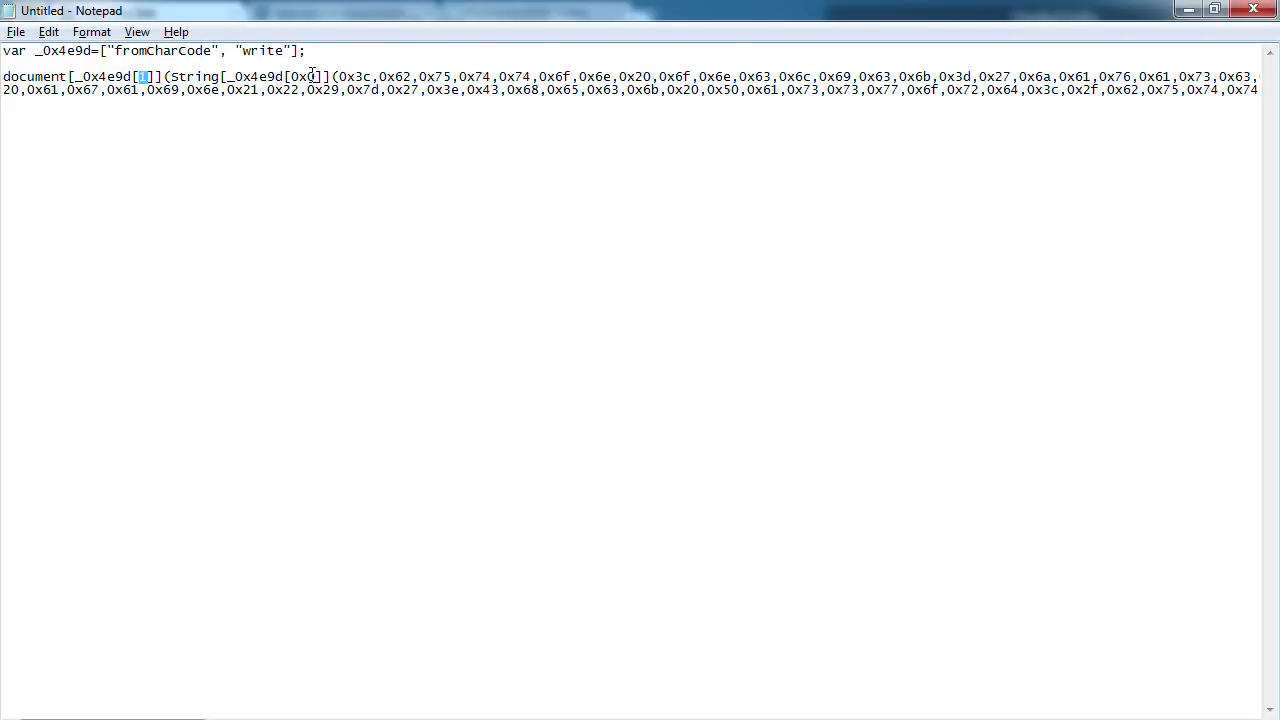
pyautogui.write('wri')
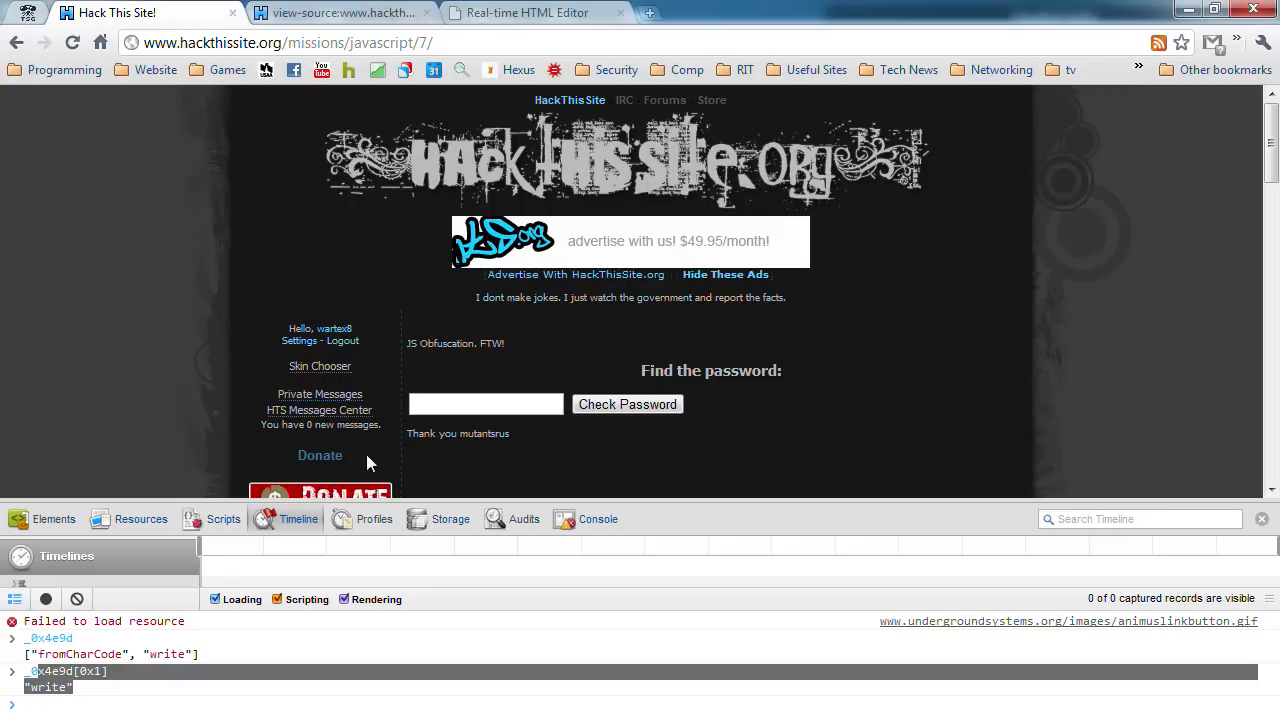
# Evaluate the script in the console and select the decoded button code containing 'j00w1n'
pyautogui.click(25, 674)
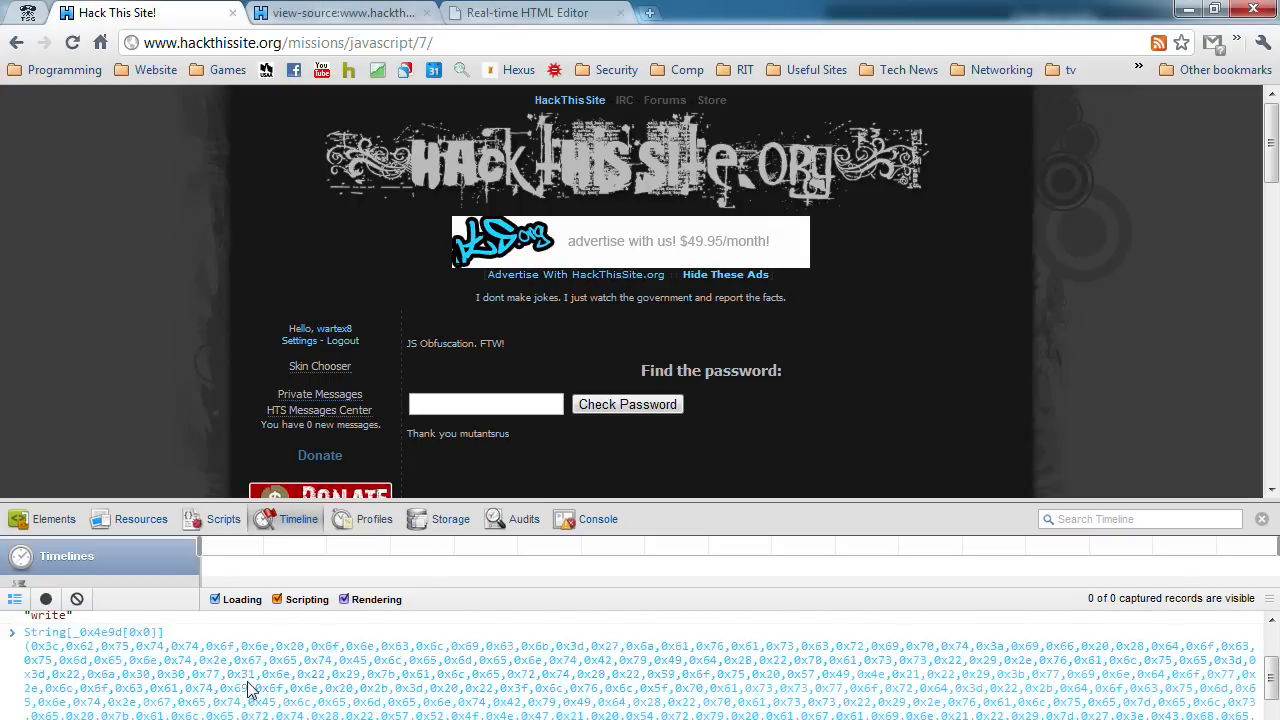
pyautogui.scroll(-3)
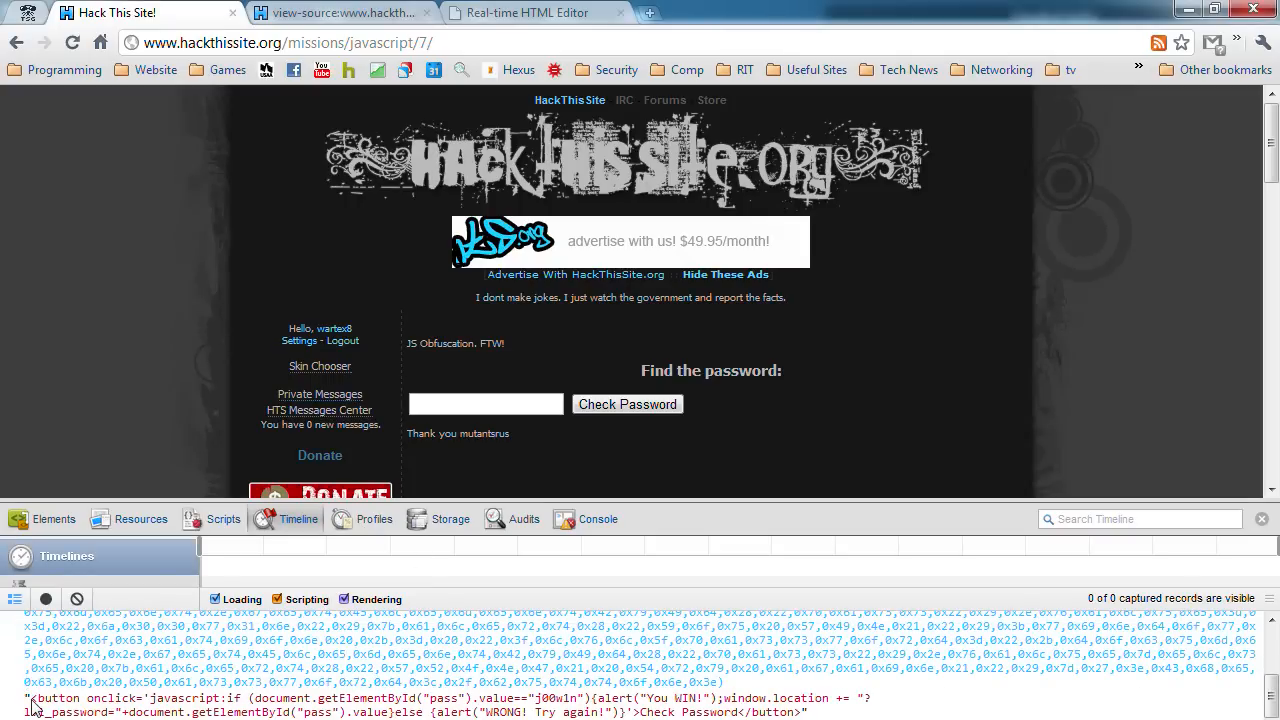
pyautogui.moveTo(30, 698); pyautogui.dragTo(810, 712)
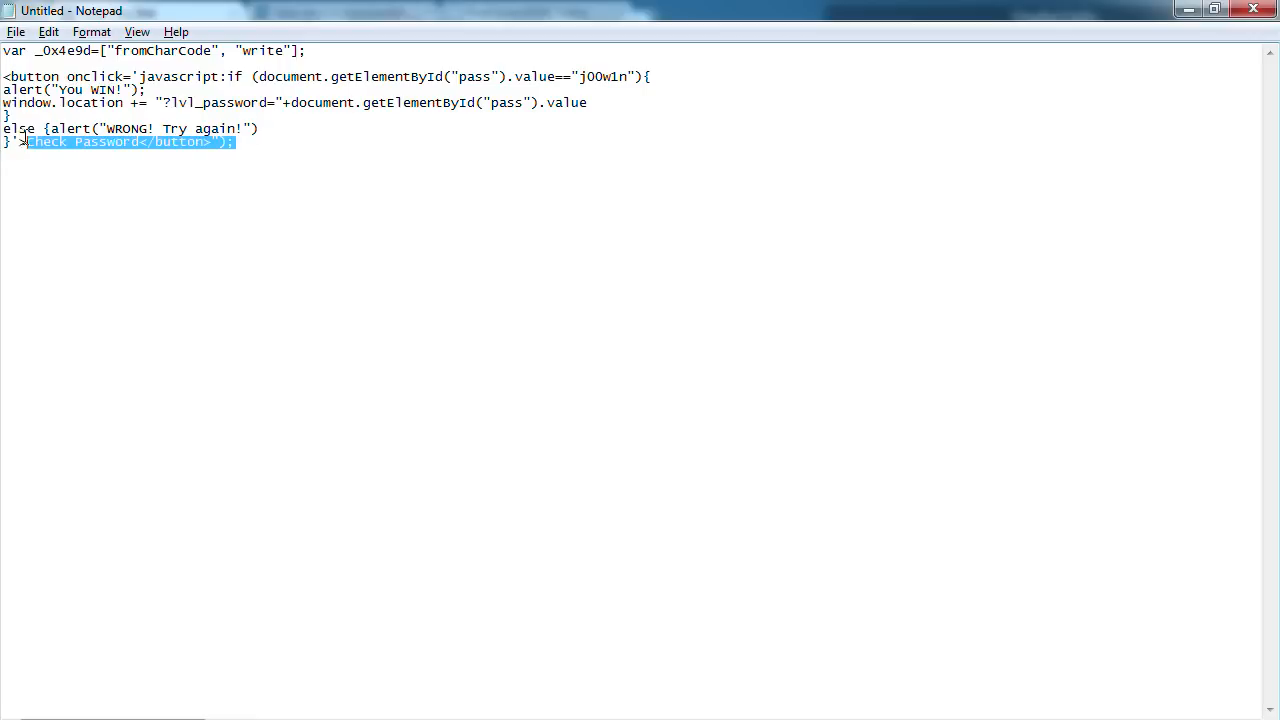
# Delete the leftover trailing text after the decoded button code
pyautogui.press('Delete')
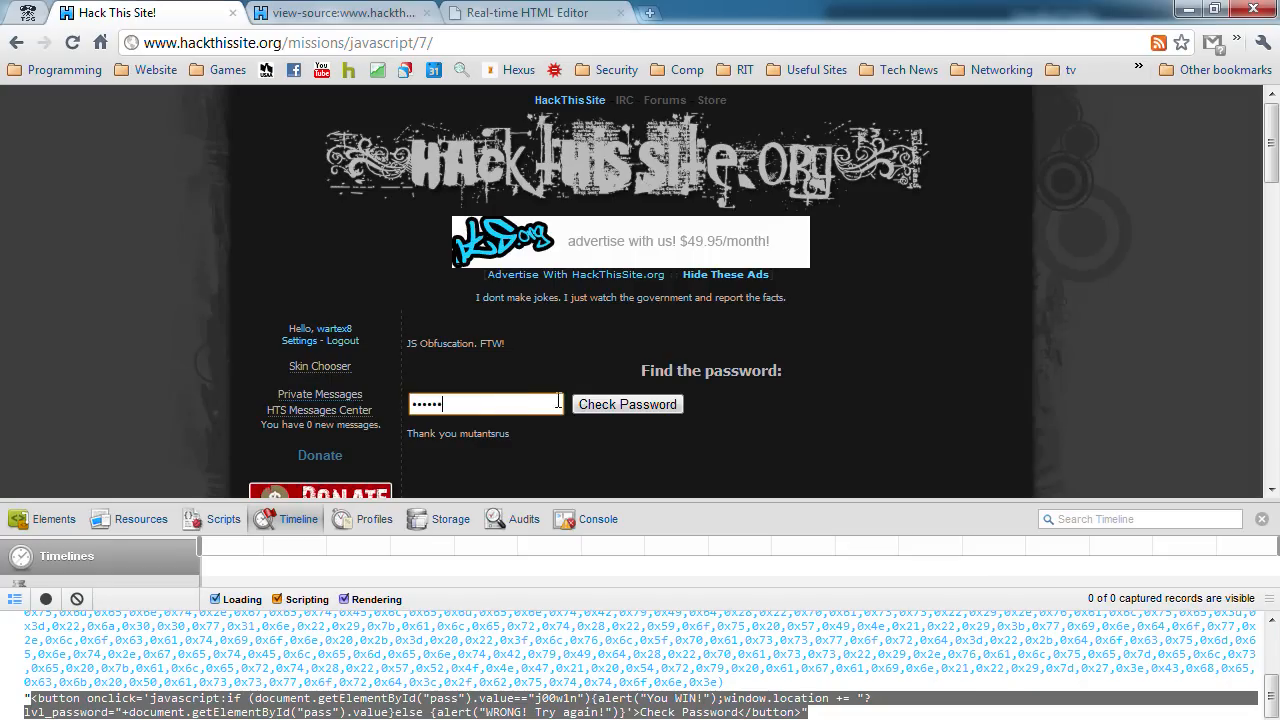
# Submit 'j00w1n' for mission 7 and dismiss the You WIN! and no-points alerts
pyautogui.click(627, 404)
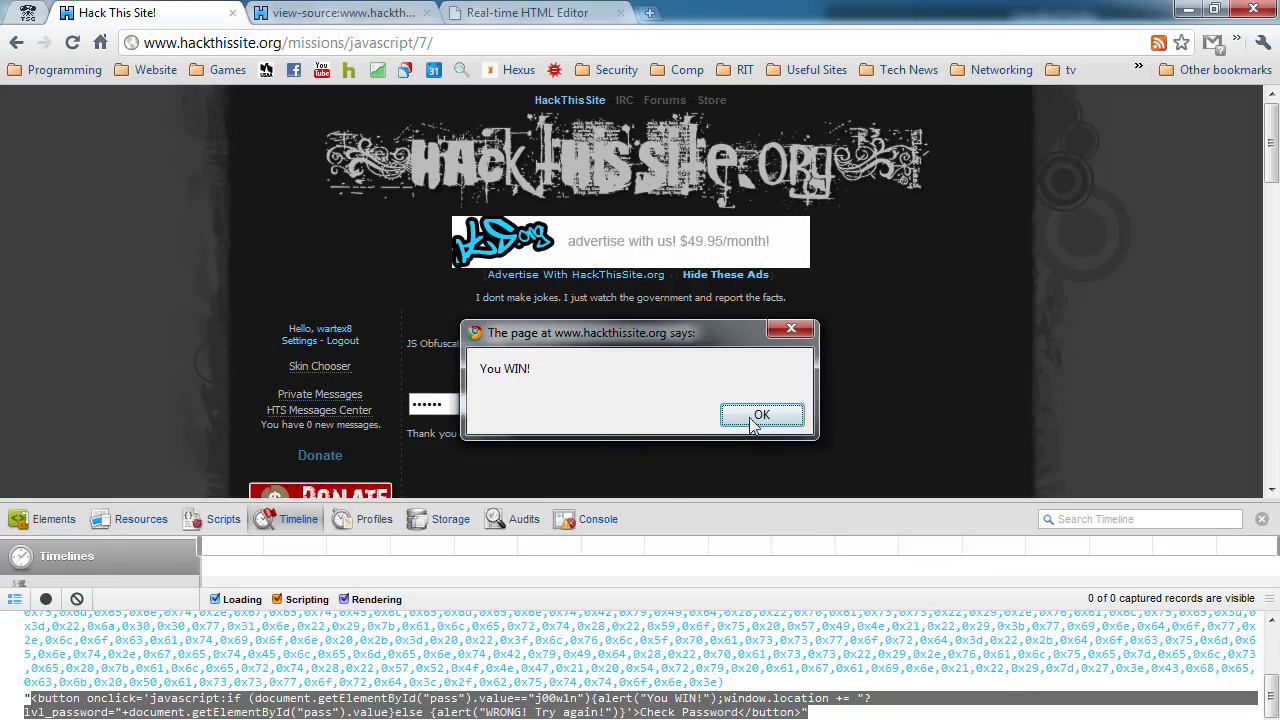
pyautogui.click(762, 414)
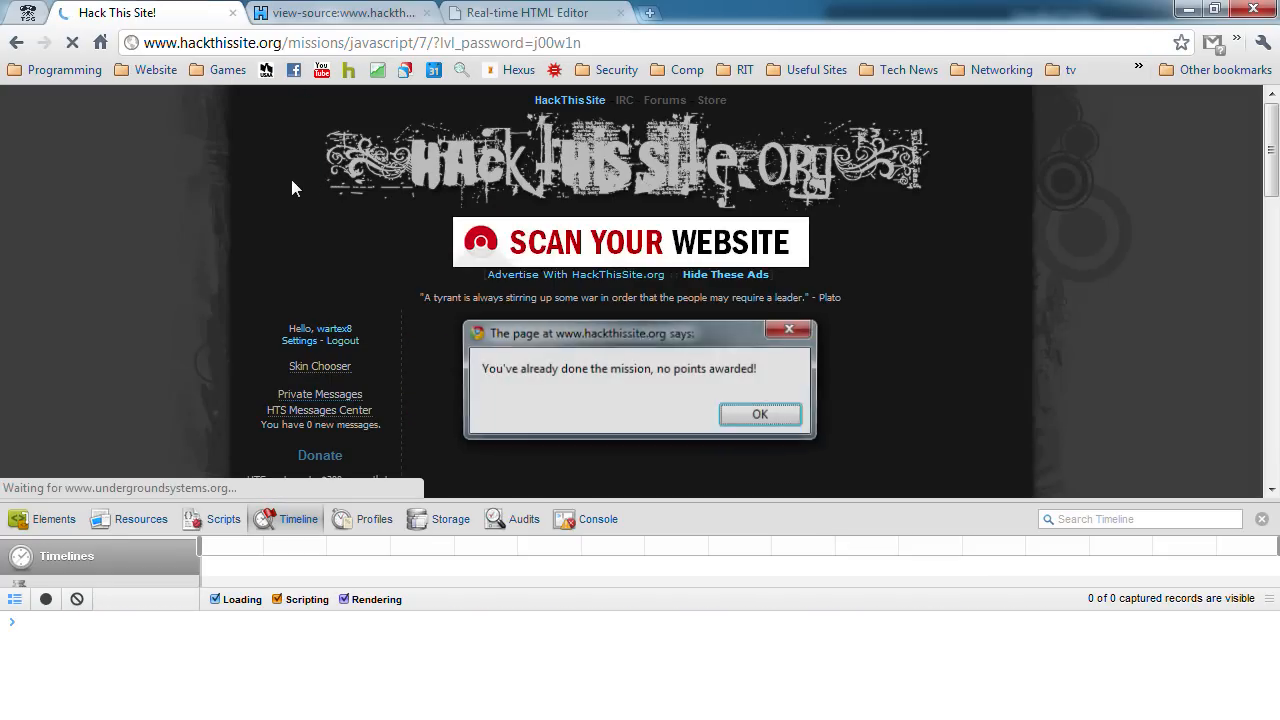
pyautogui.click(760, 414)
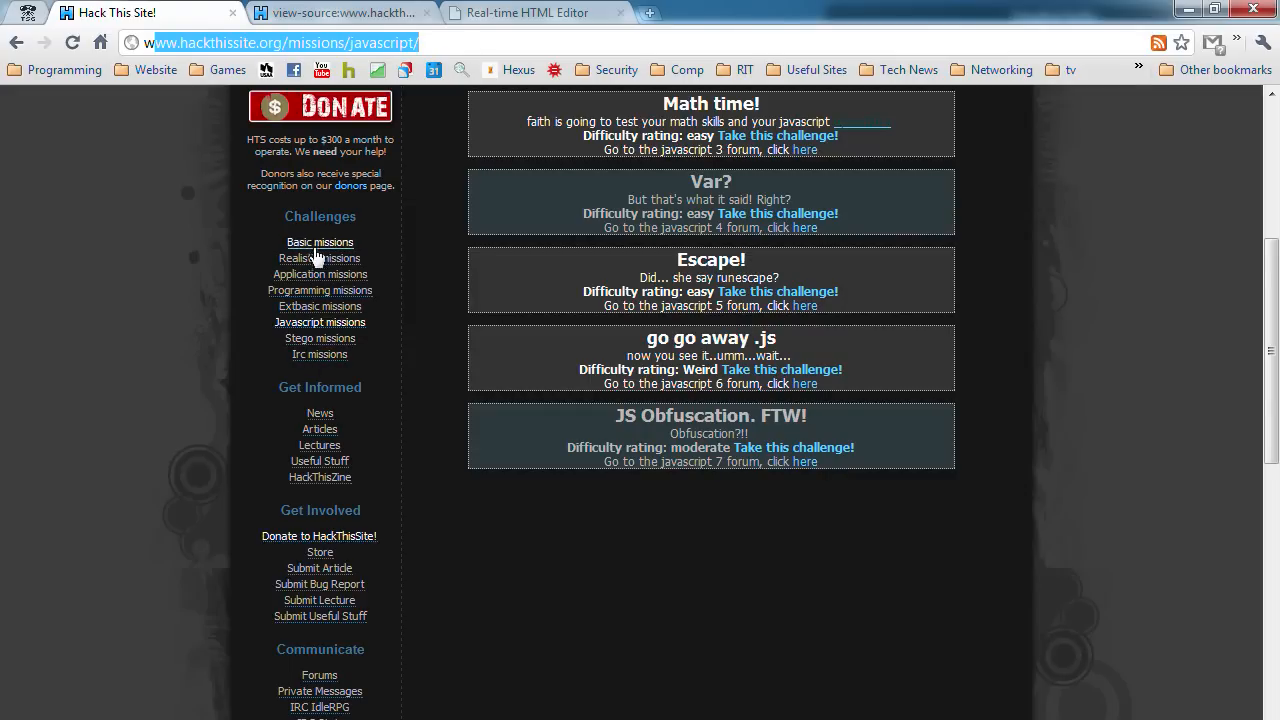
pyautogui.moveTo(320, 378)
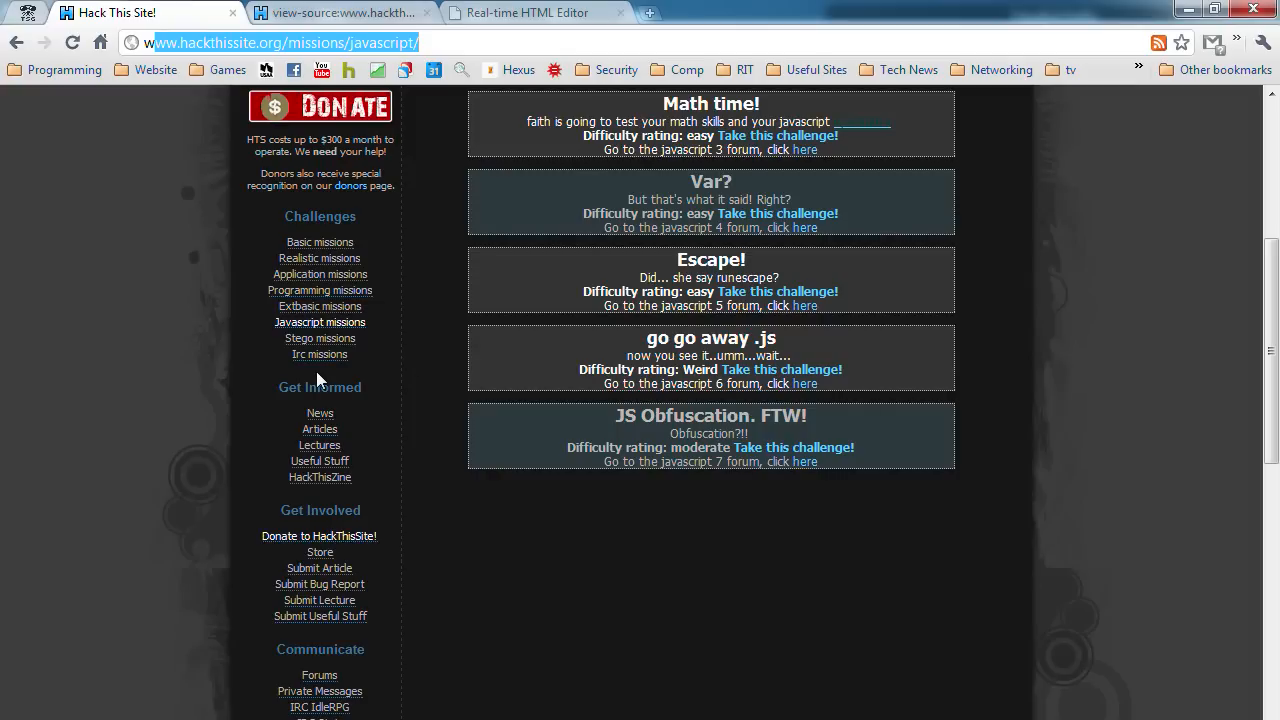
pyautogui.moveTo(322, 368)
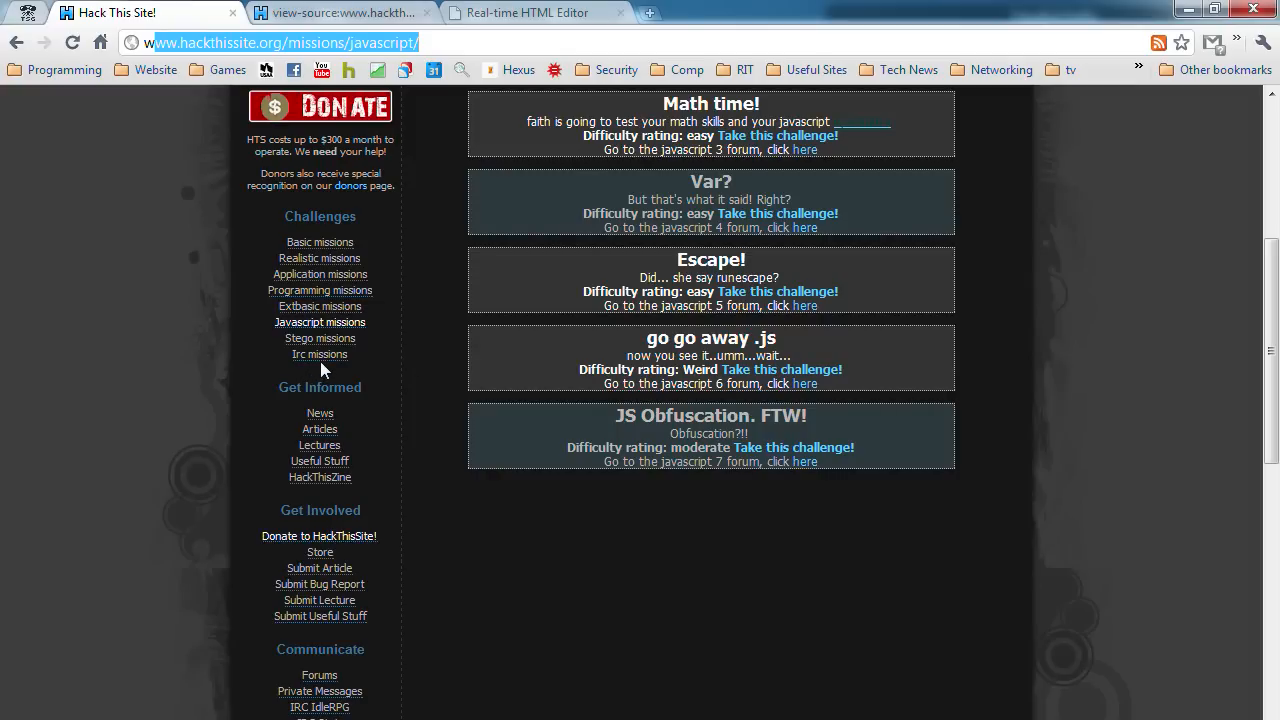
pyautogui.moveTo(347, 330)
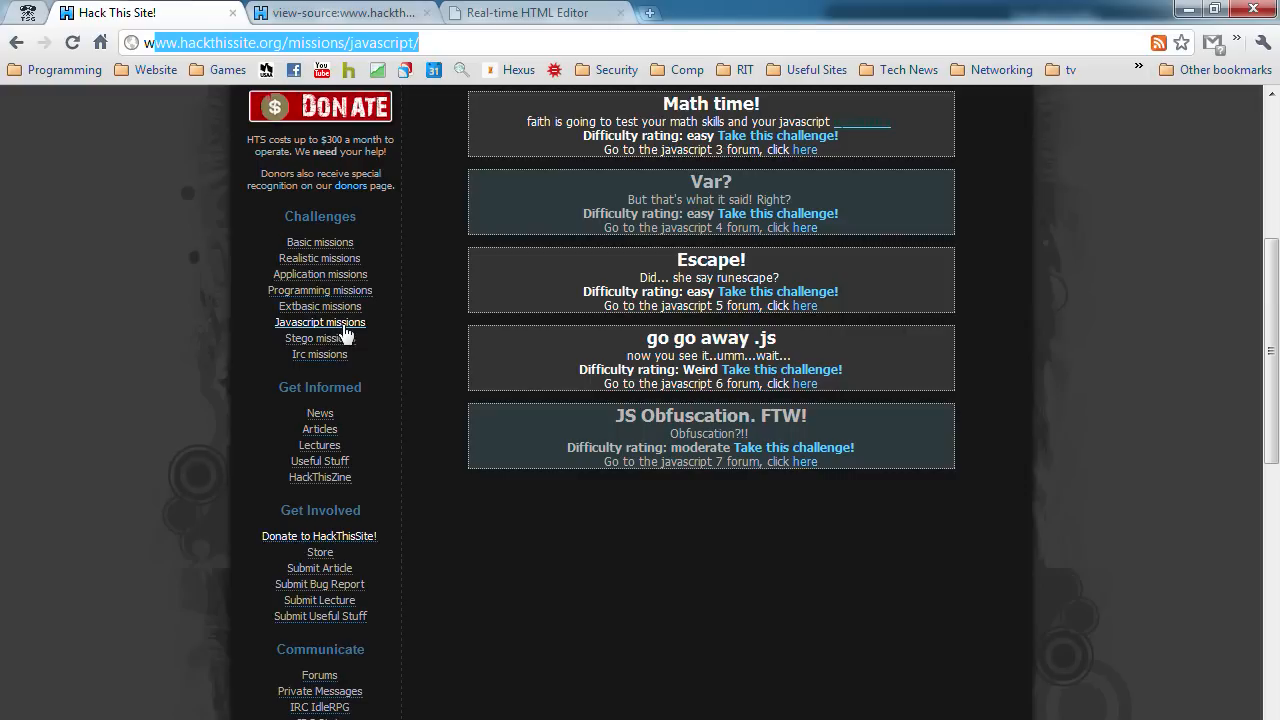
pyautogui.moveTo(205, 325)
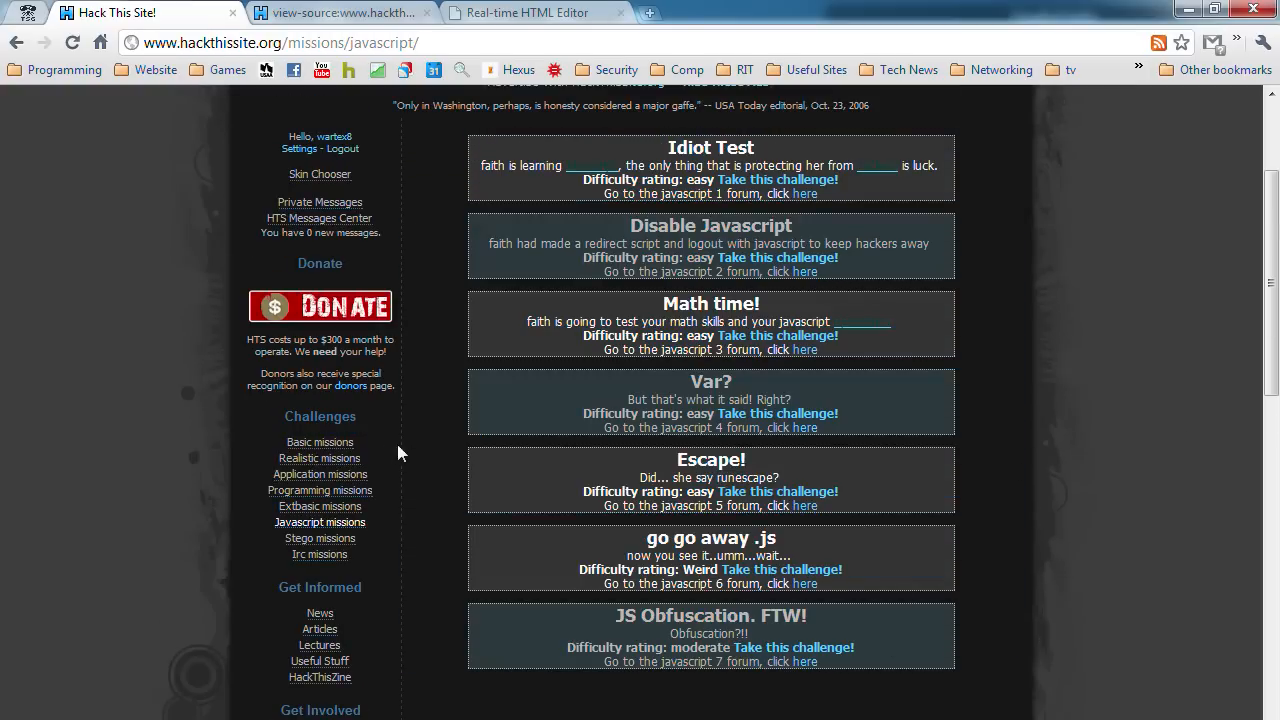
pyautogui.moveTo(319, 554)
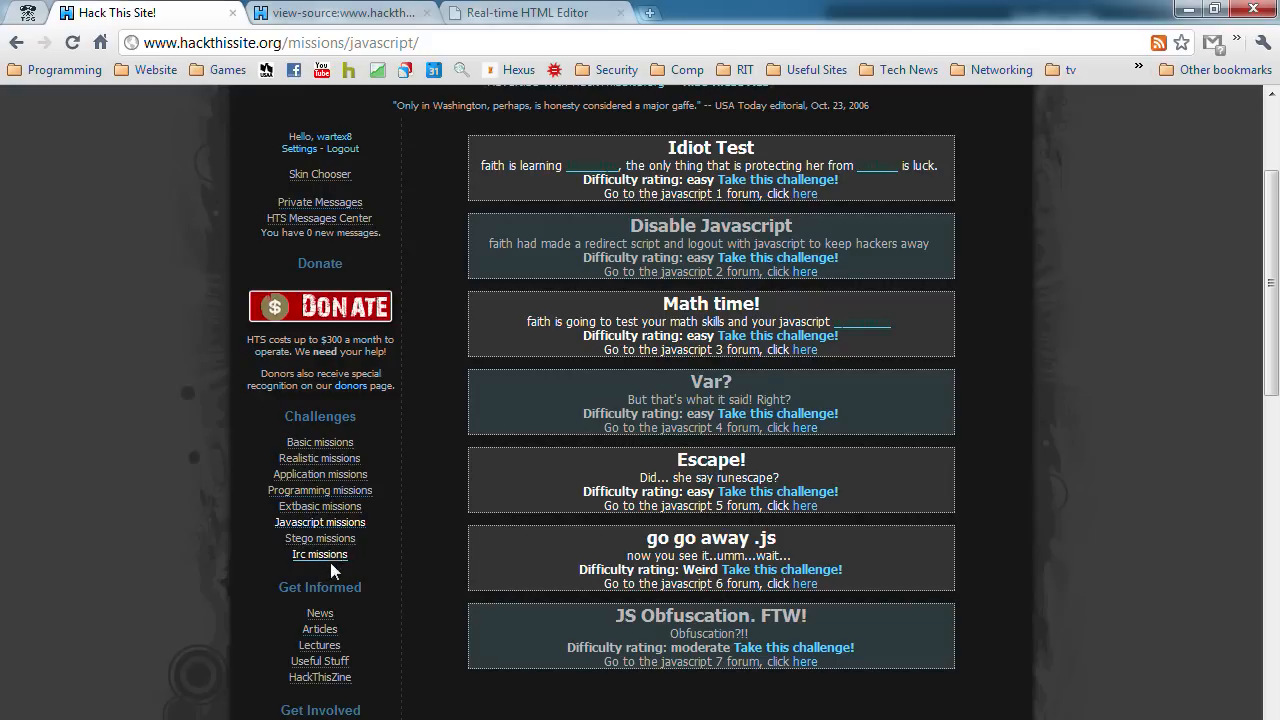
pyautogui.moveTo(135, 125)
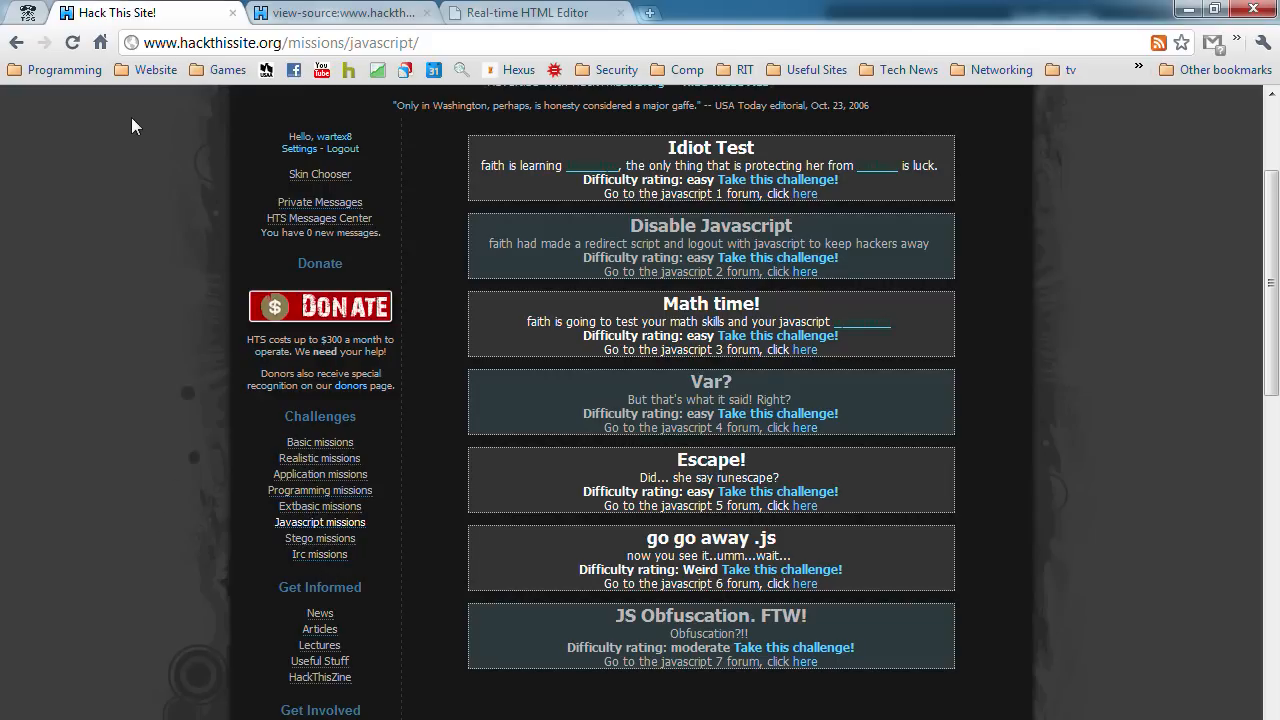